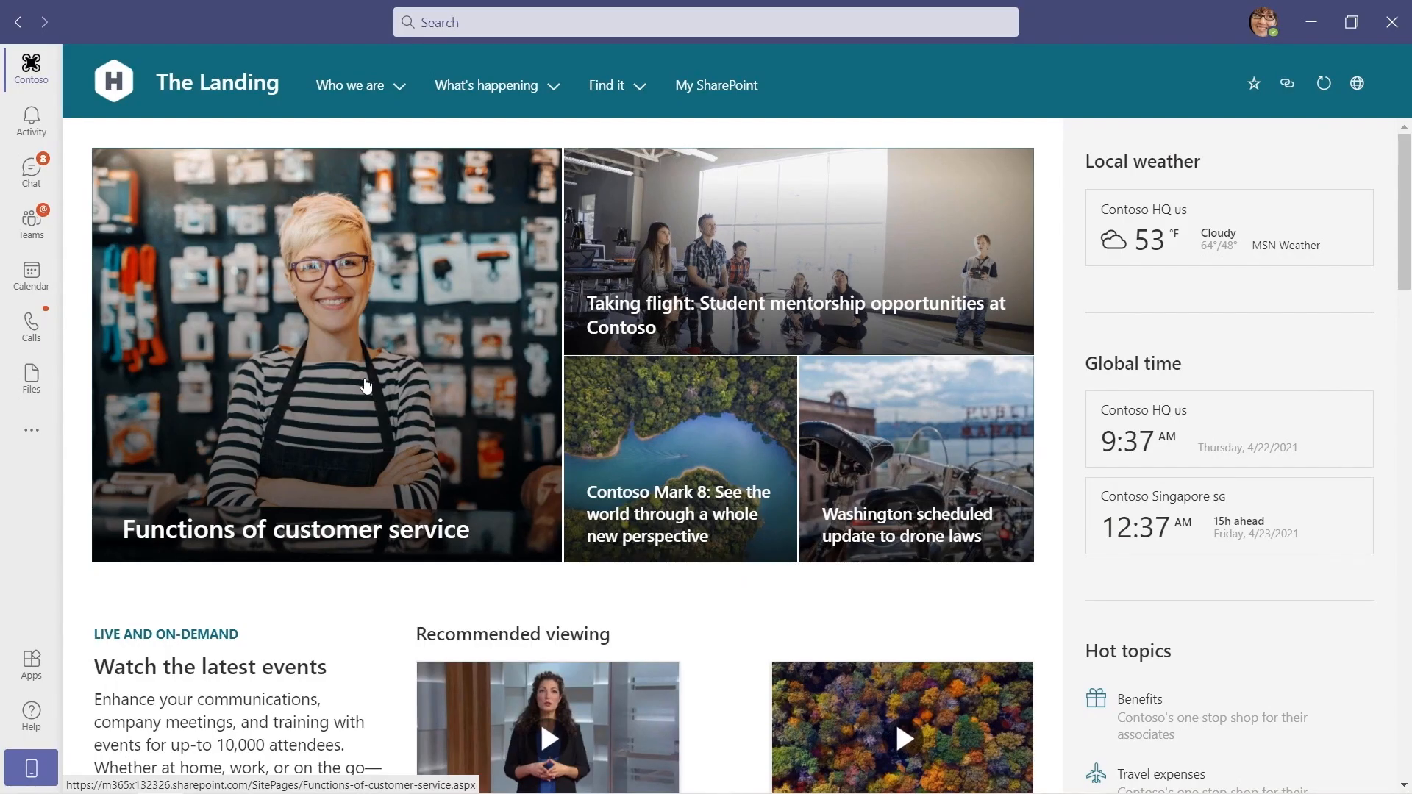
Enter 'wex' in Audiences to target for the daisy-image Home card
scroll("down", 3)
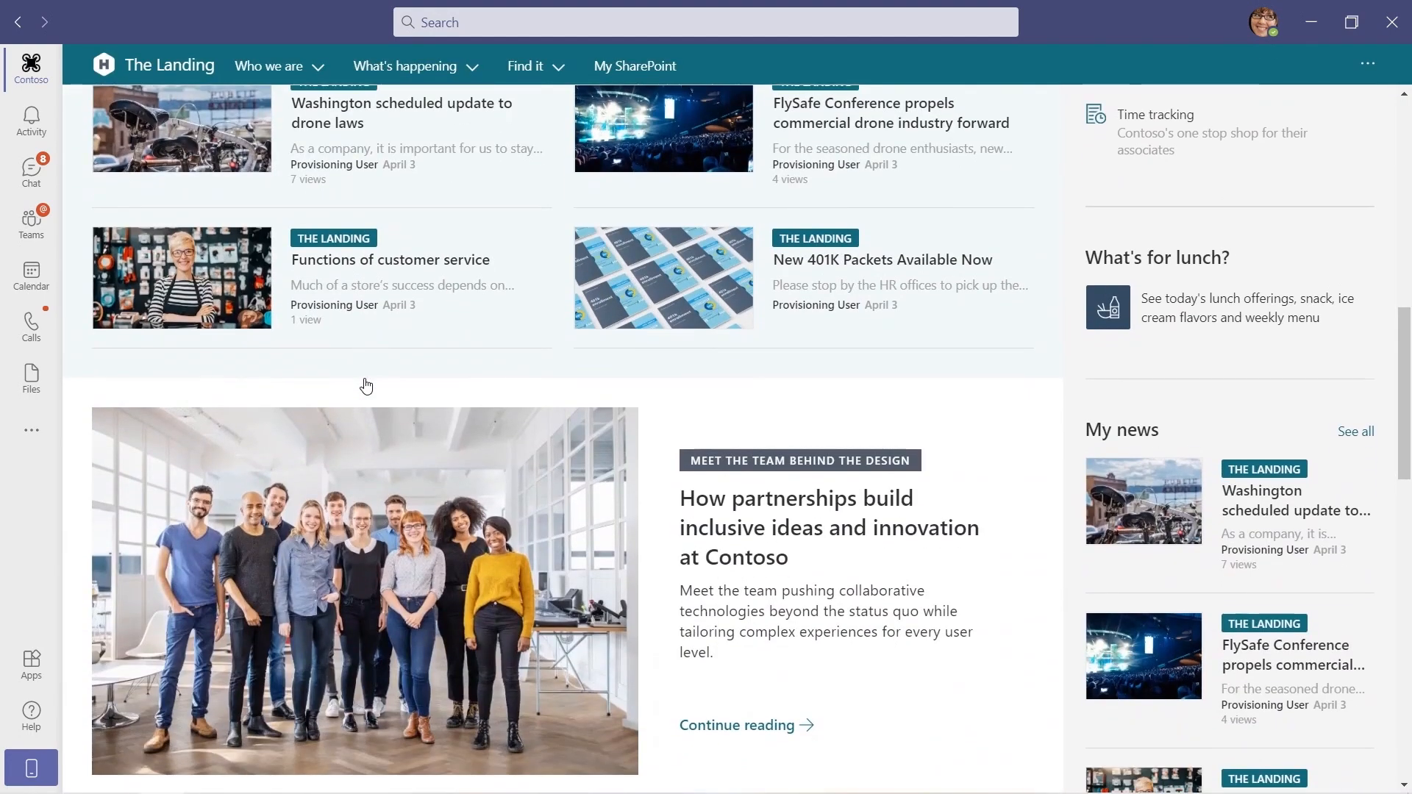
scroll("down", 3)
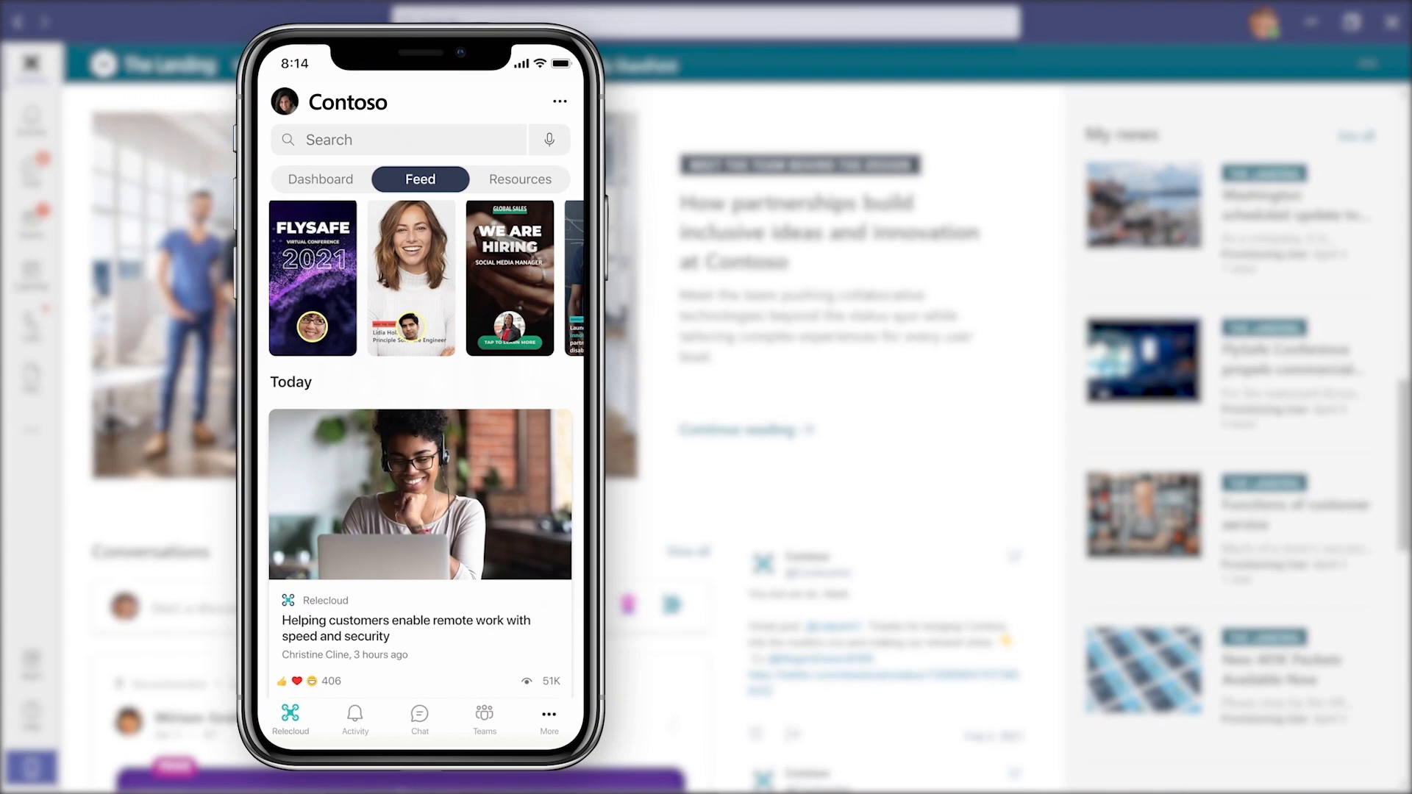
scroll("down", 3)
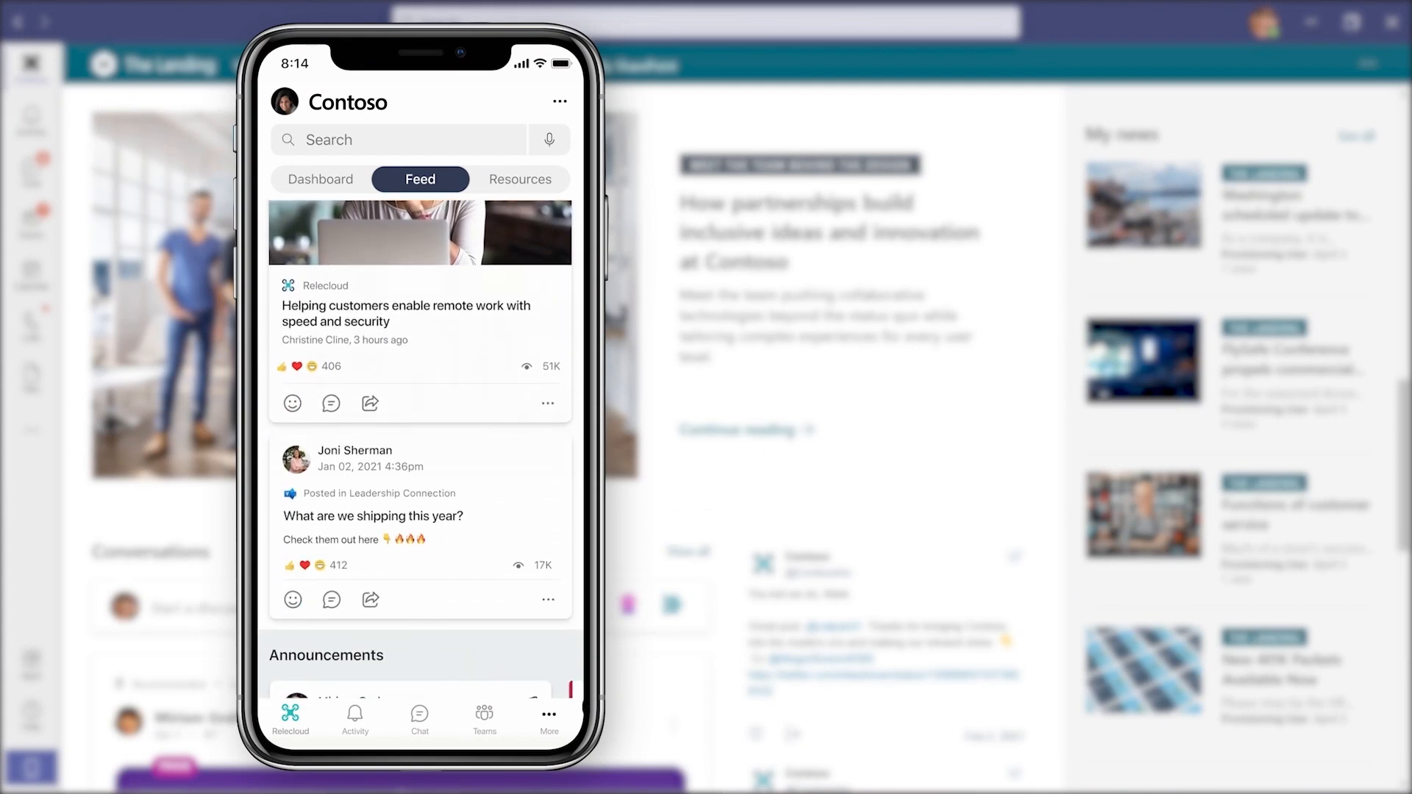
scroll("down", 3)
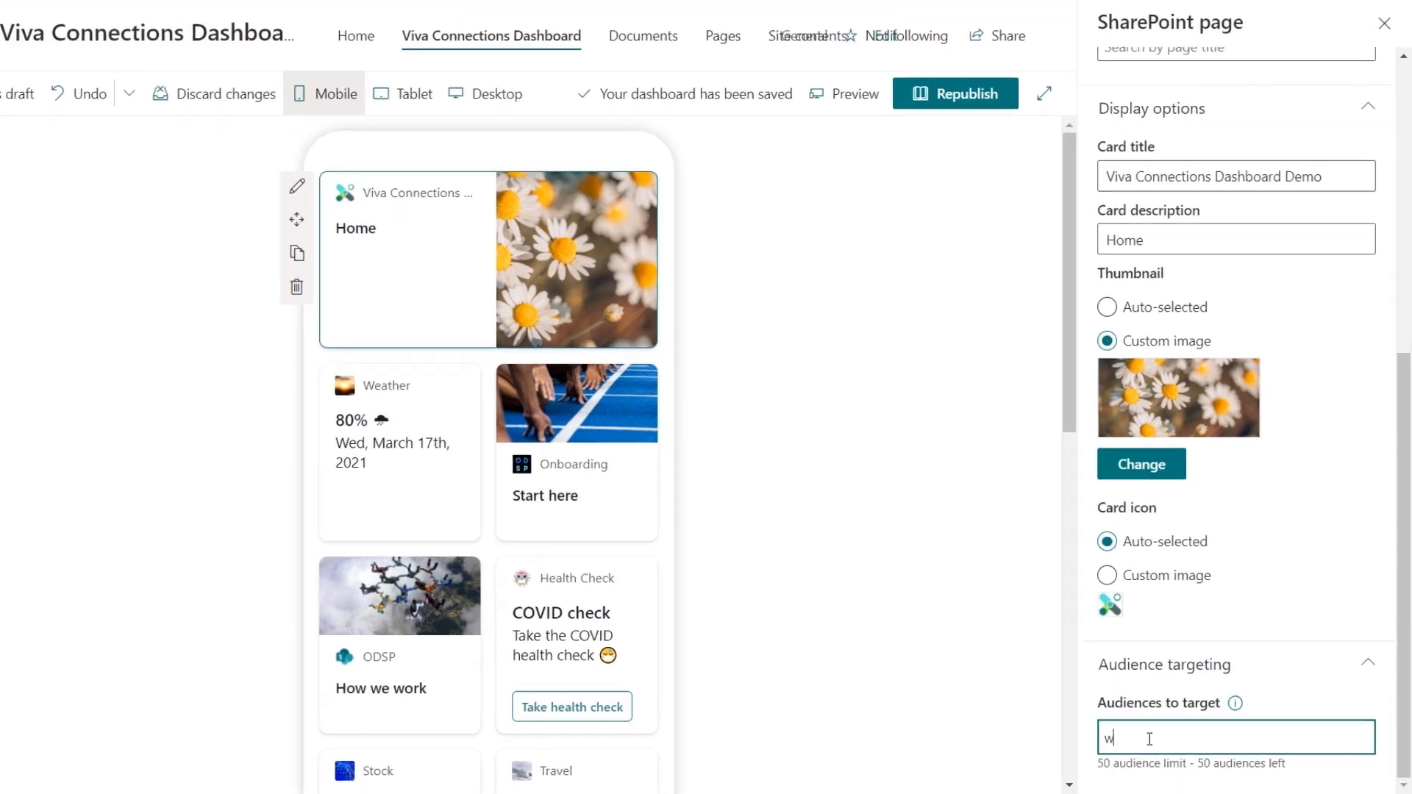
type("wex")
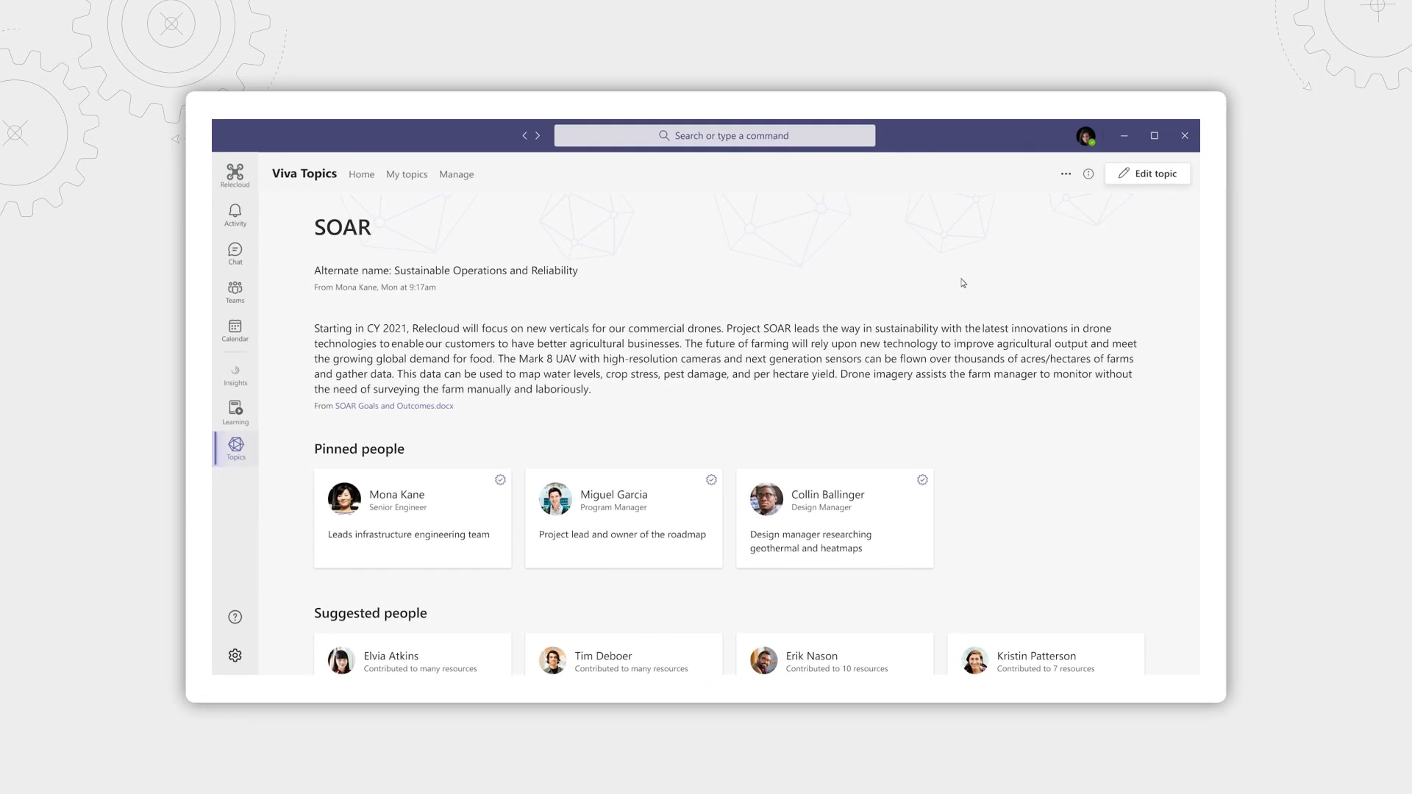
Switch to the Contoso app in Teams to show The Landing home page
left_click(234, 174)
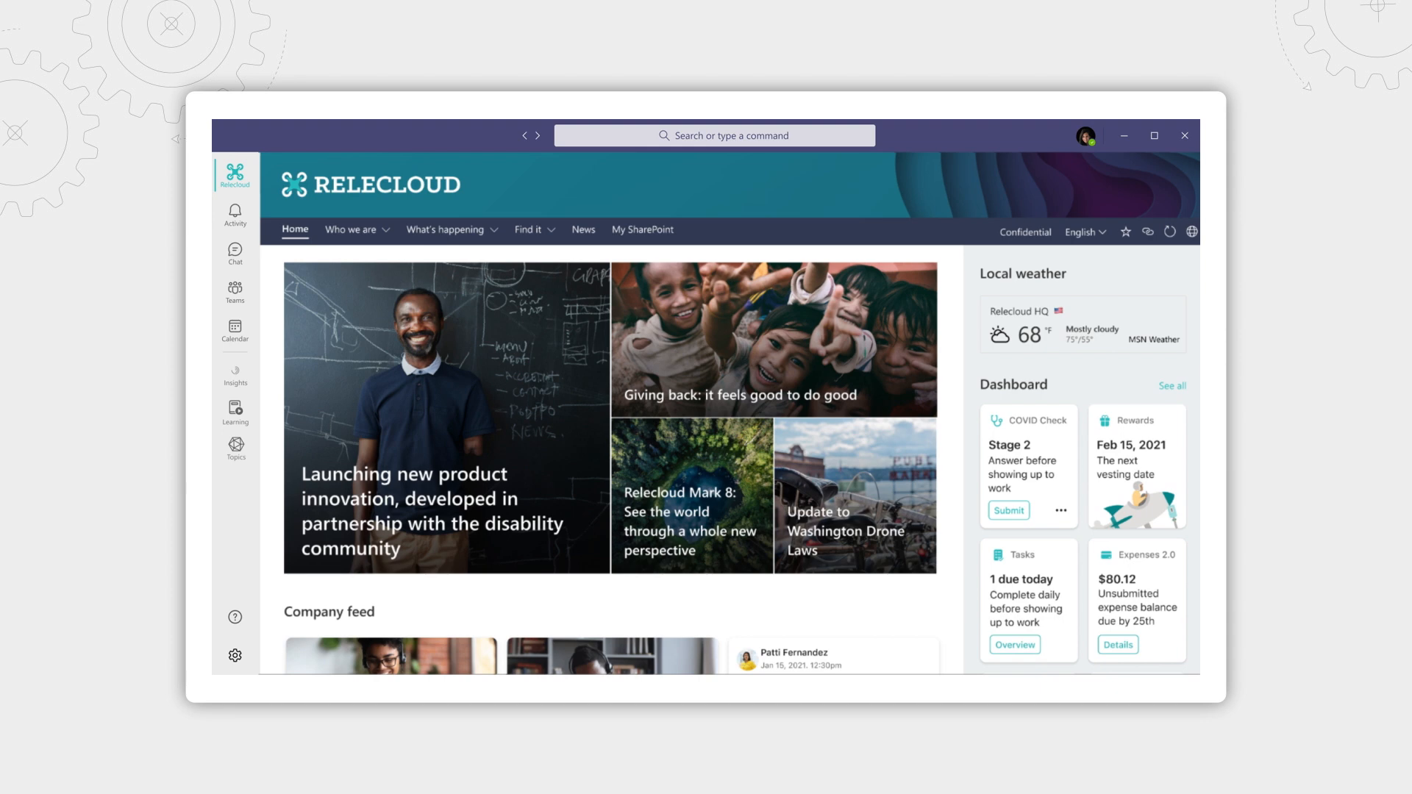
left_click(235, 372)
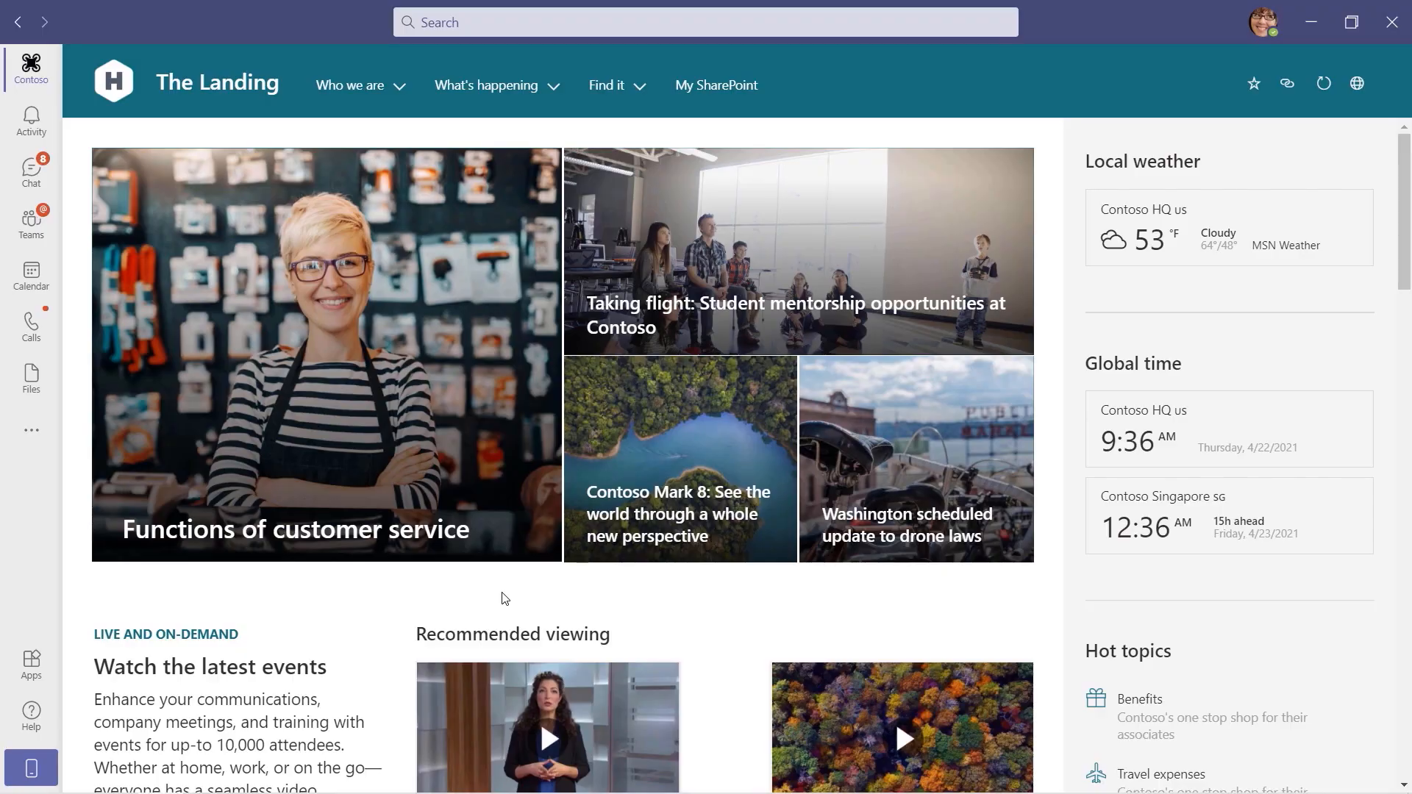
mouse_move(50, 72)
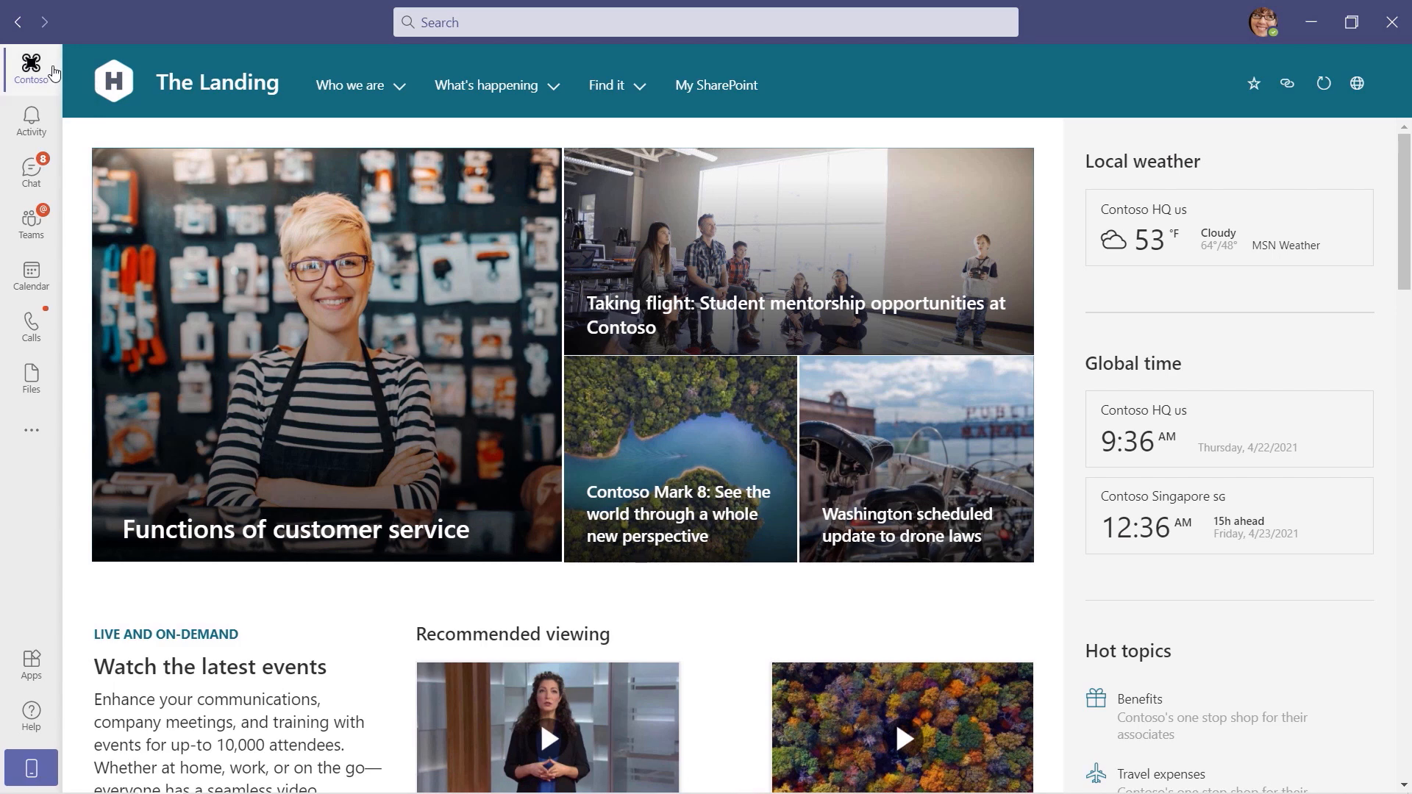
mouse_move(166, 226)
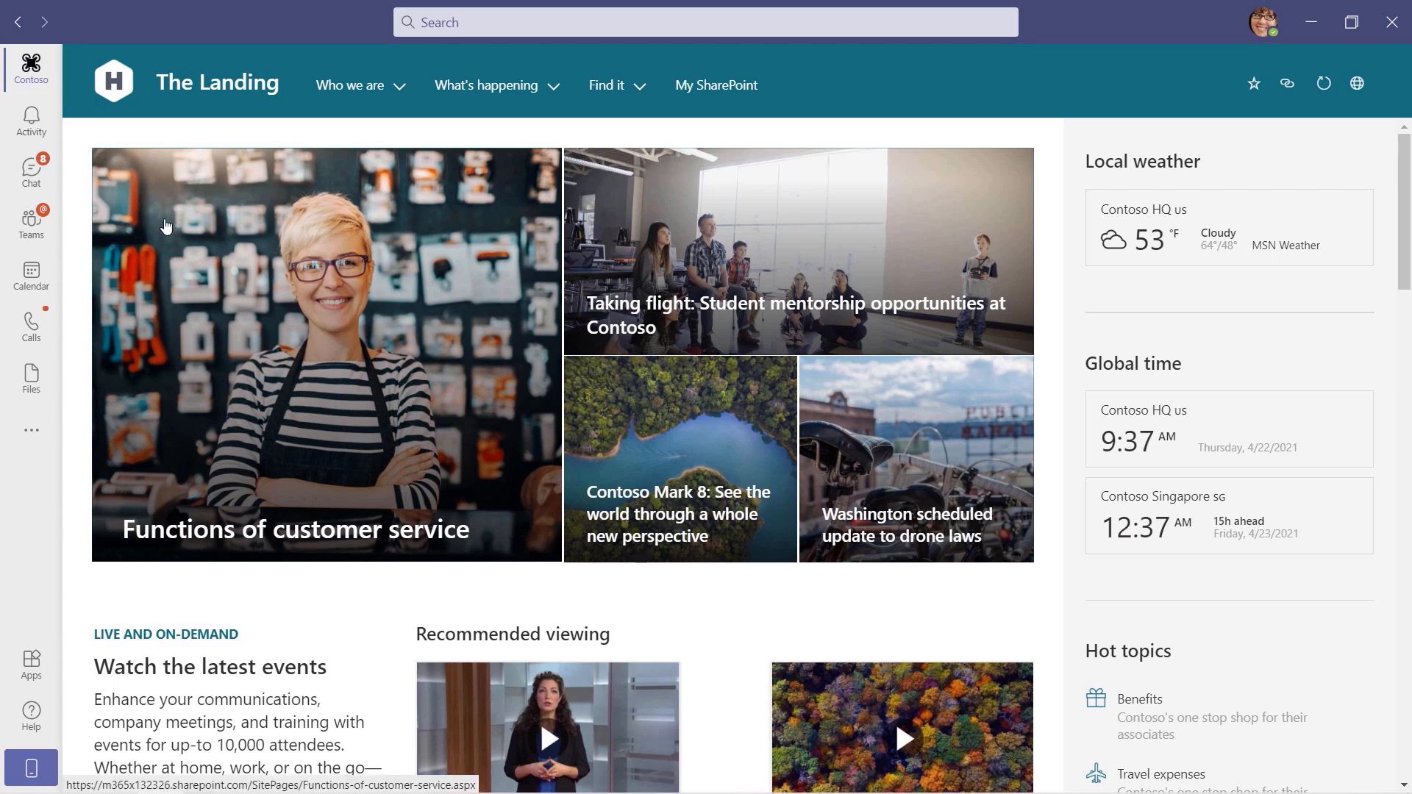
scroll("down", 3)
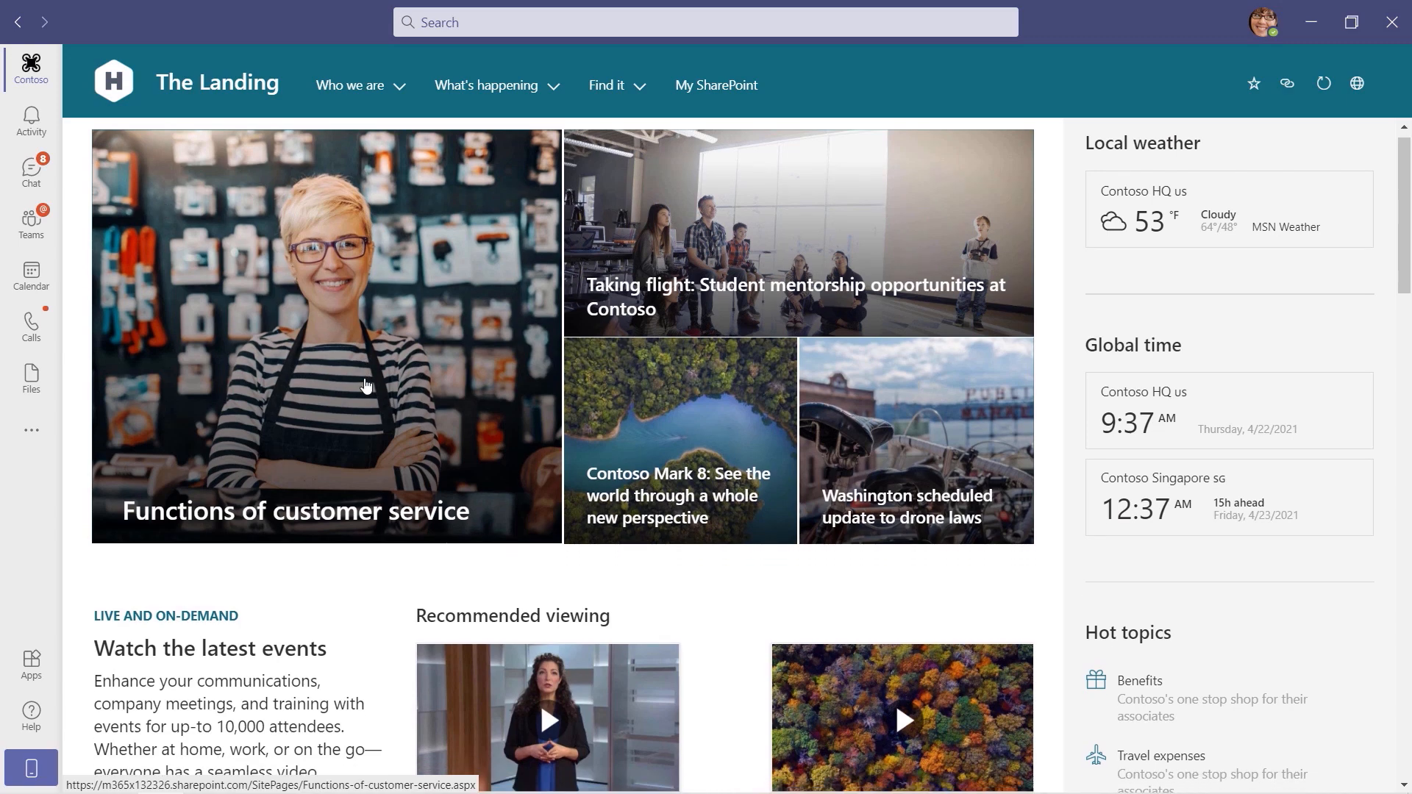
scroll("down", 3)
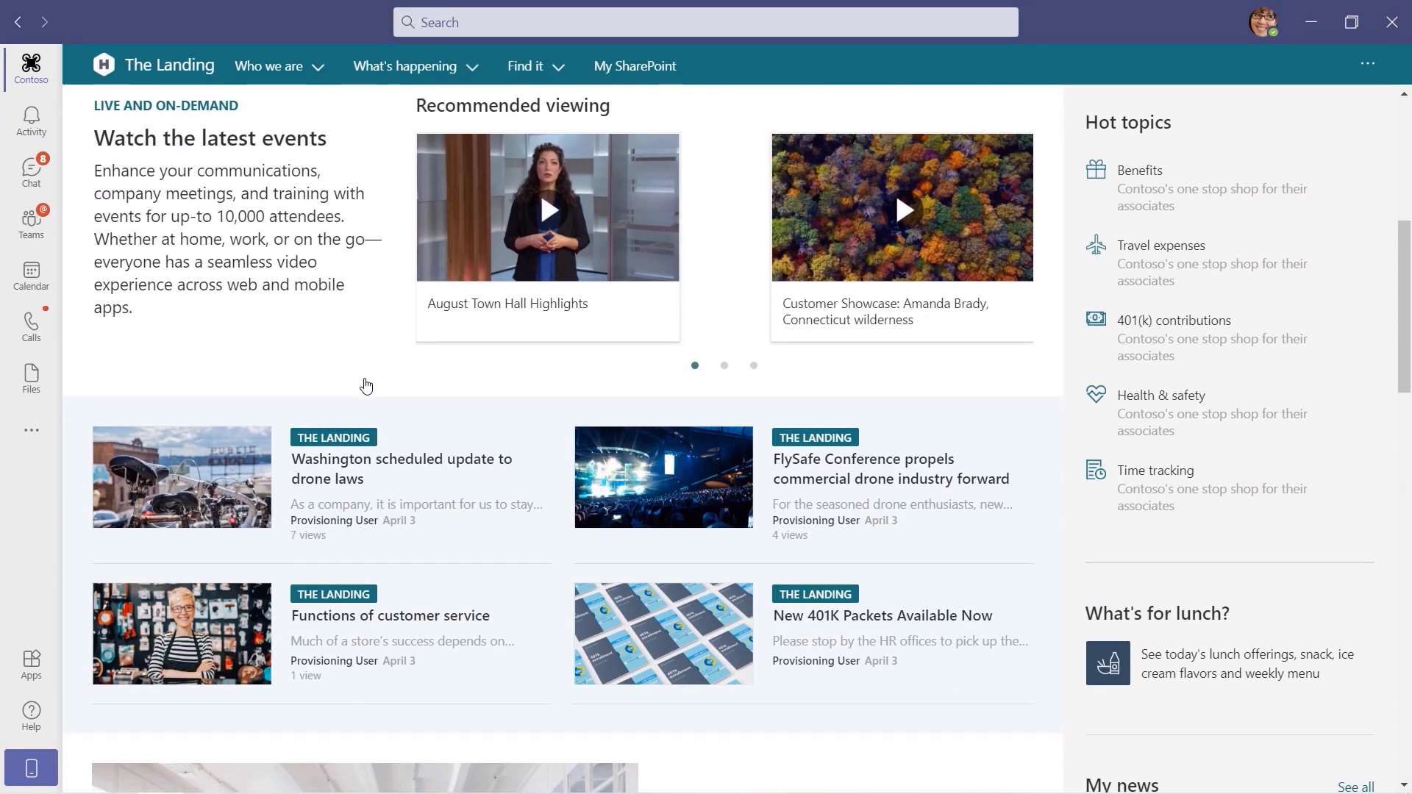
scroll("down", 3)
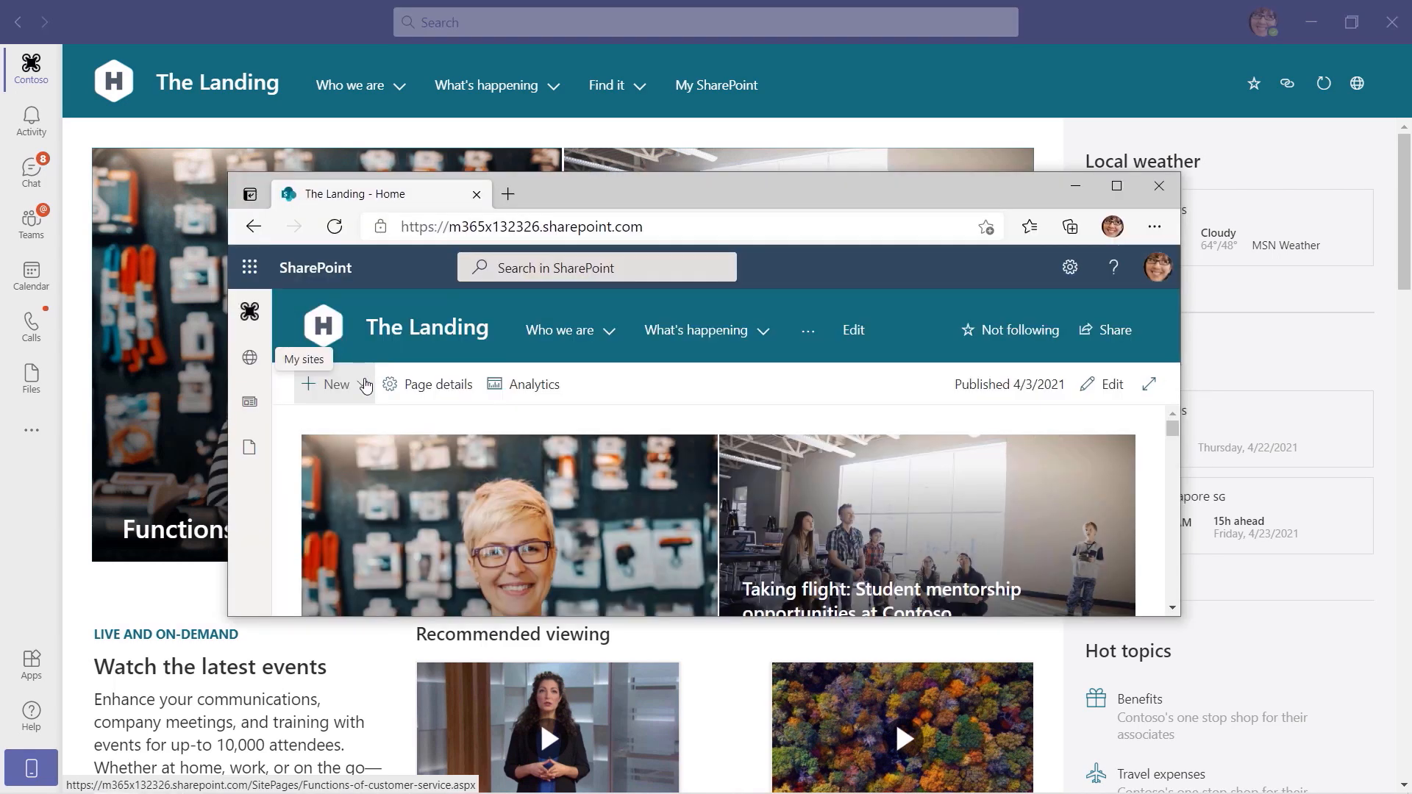
mouse_move(658, 373)
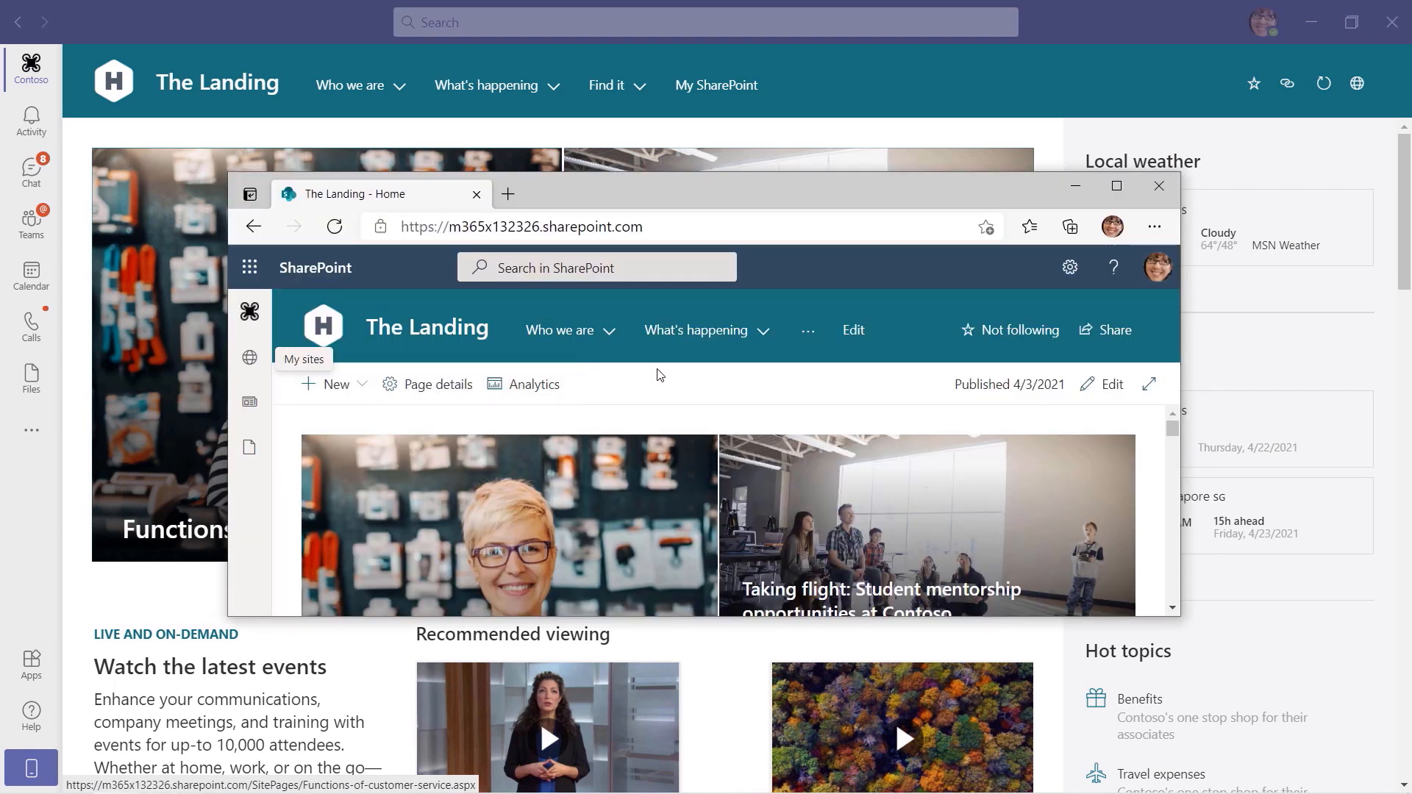
mouse_move(681, 385)
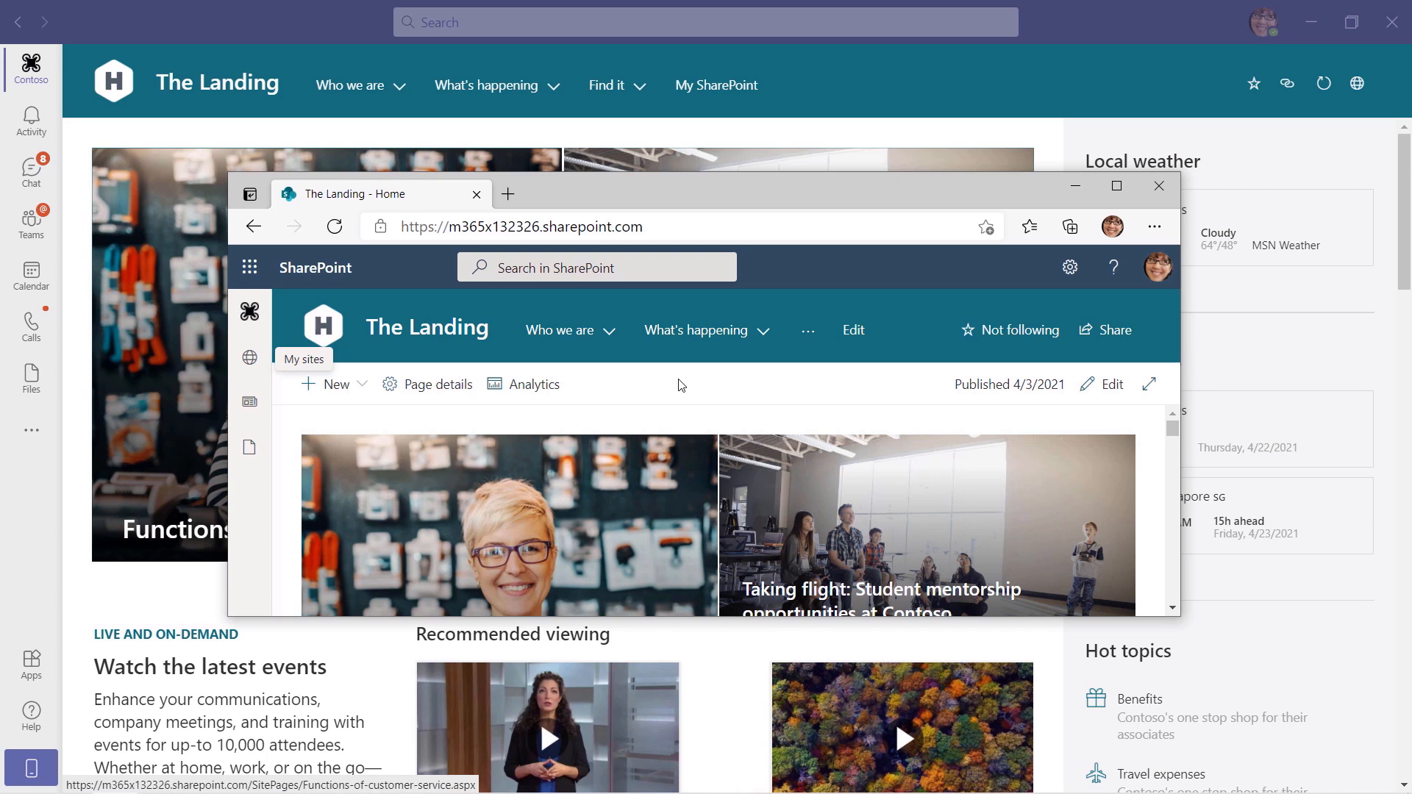
mouse_move(857, 275)
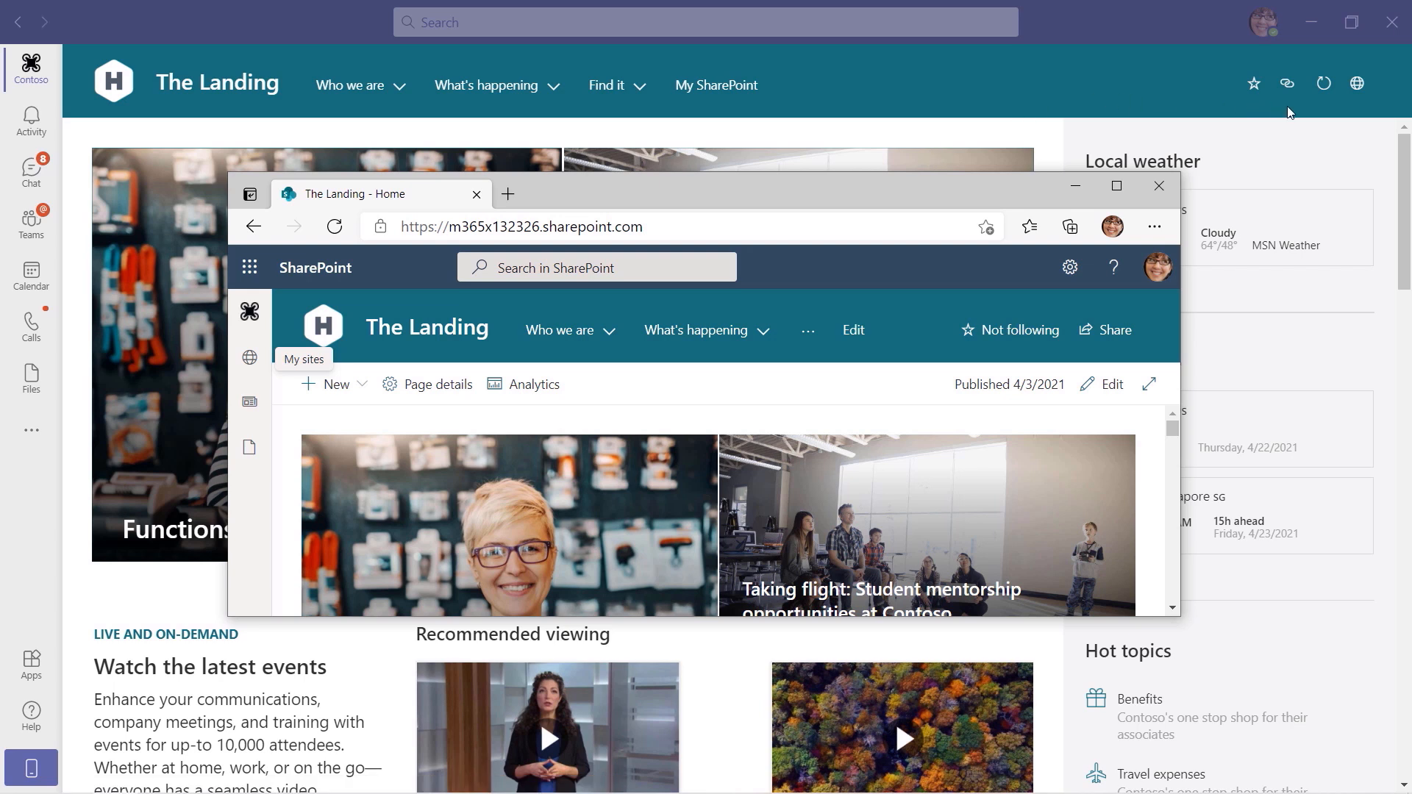
mouse_move(1337, 114)
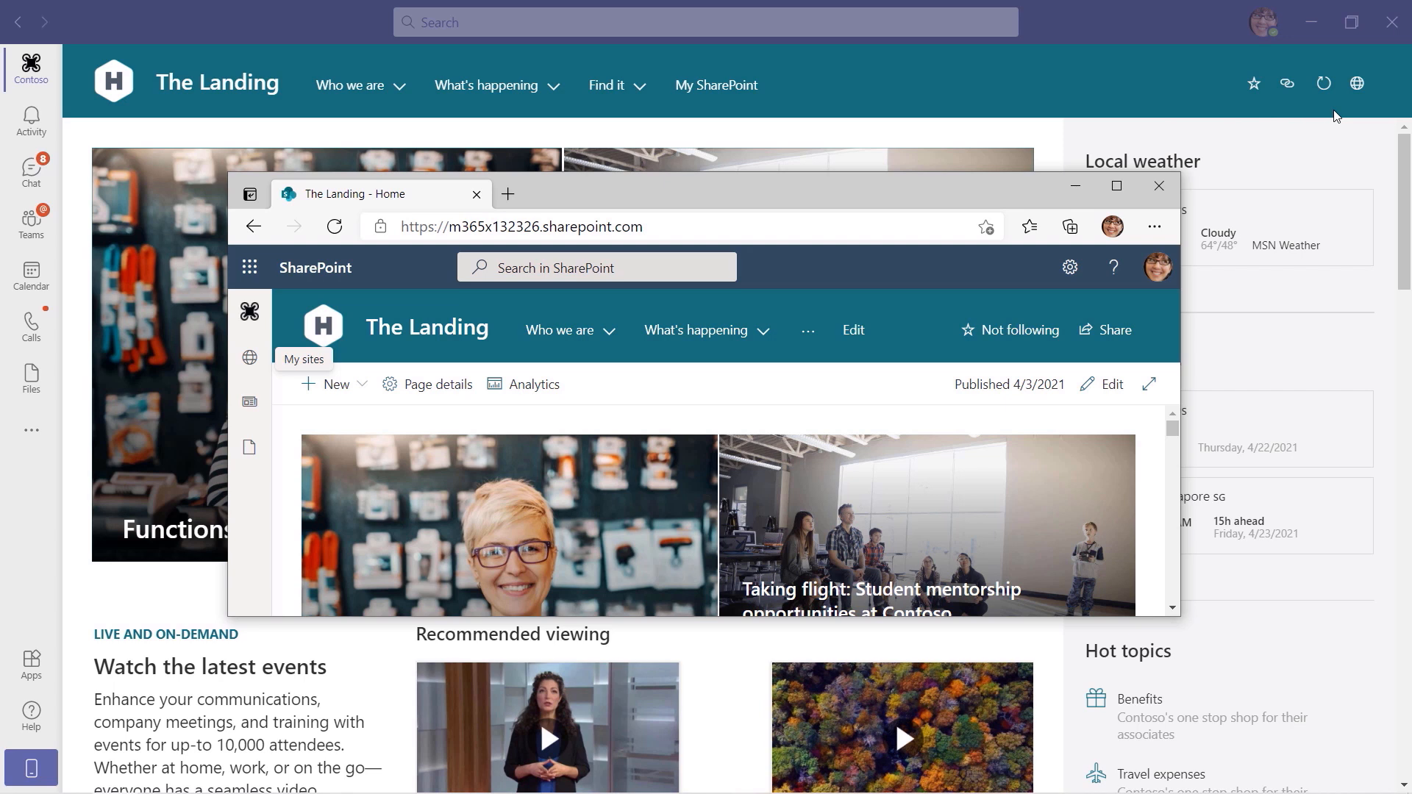
mouse_move(1278, 116)
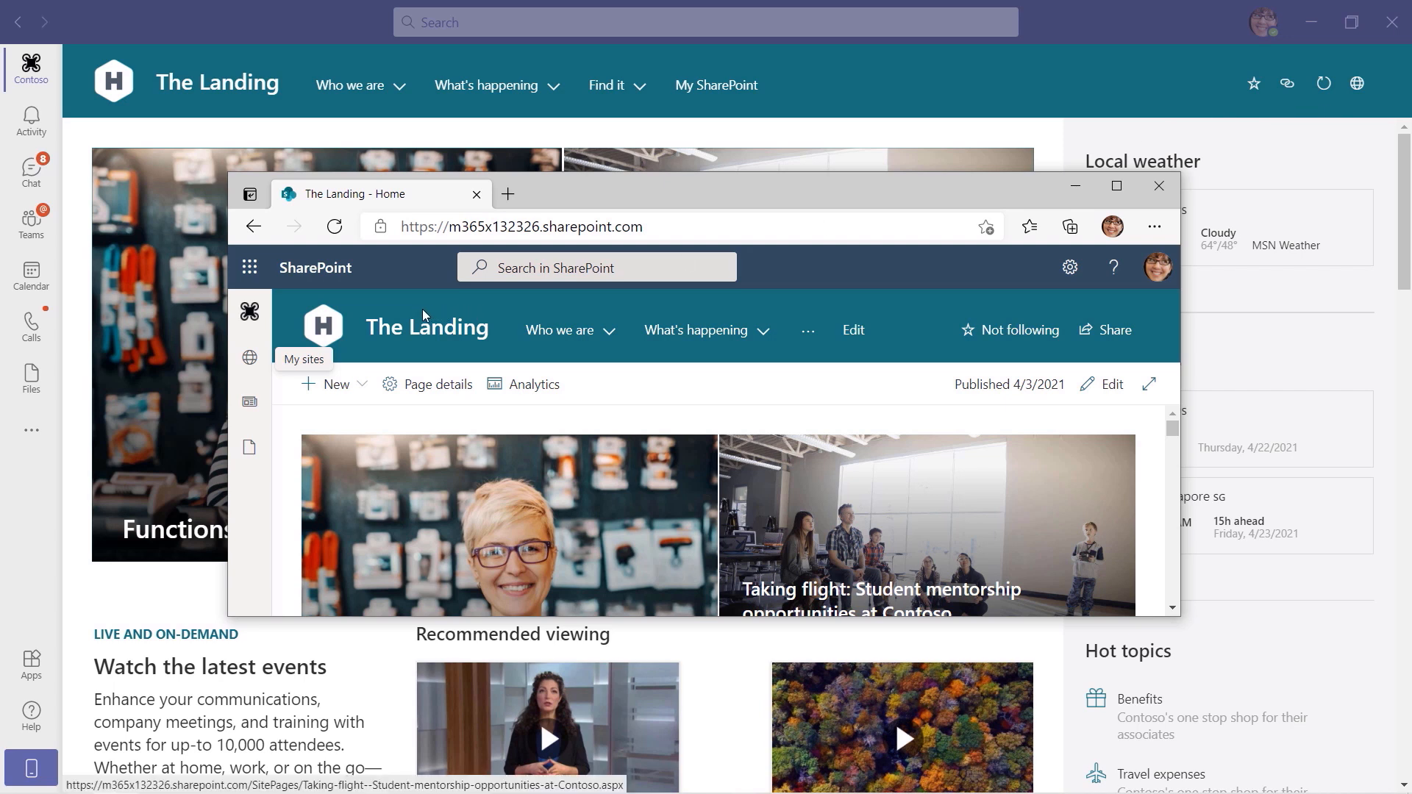
mouse_move(271, 304)
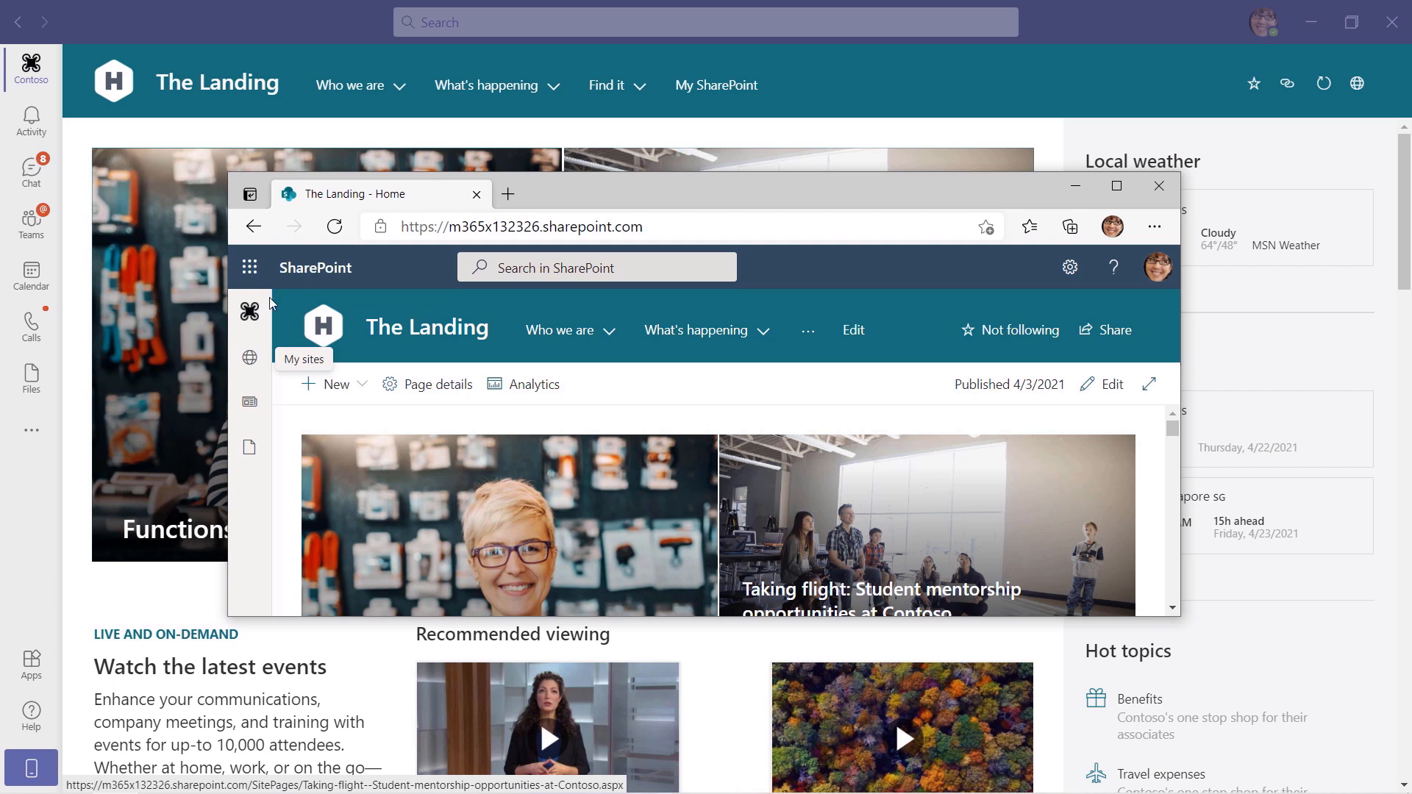
mouse_move(65, 147)
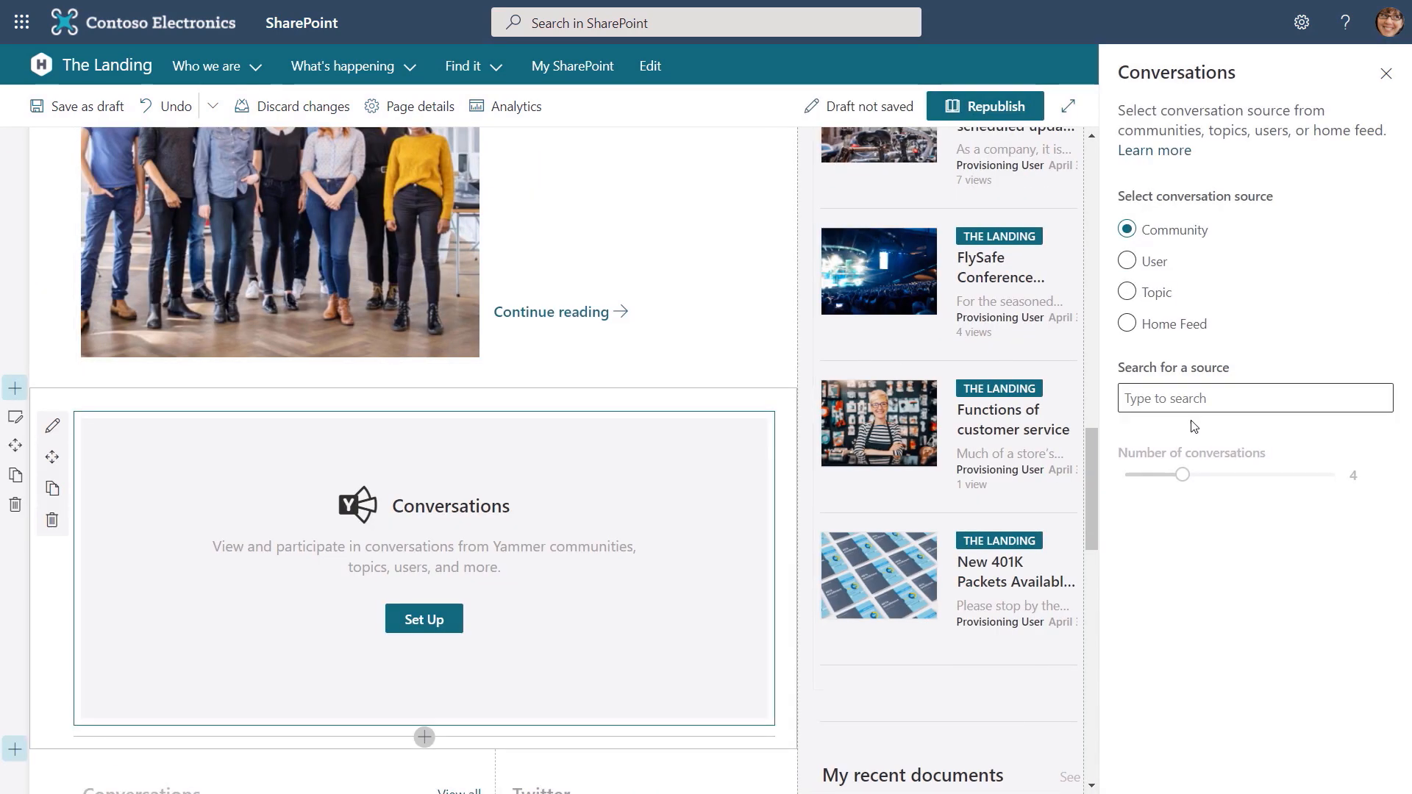
Choose CEO Connection as the Conversations web part's community source
left_click(1254, 398)
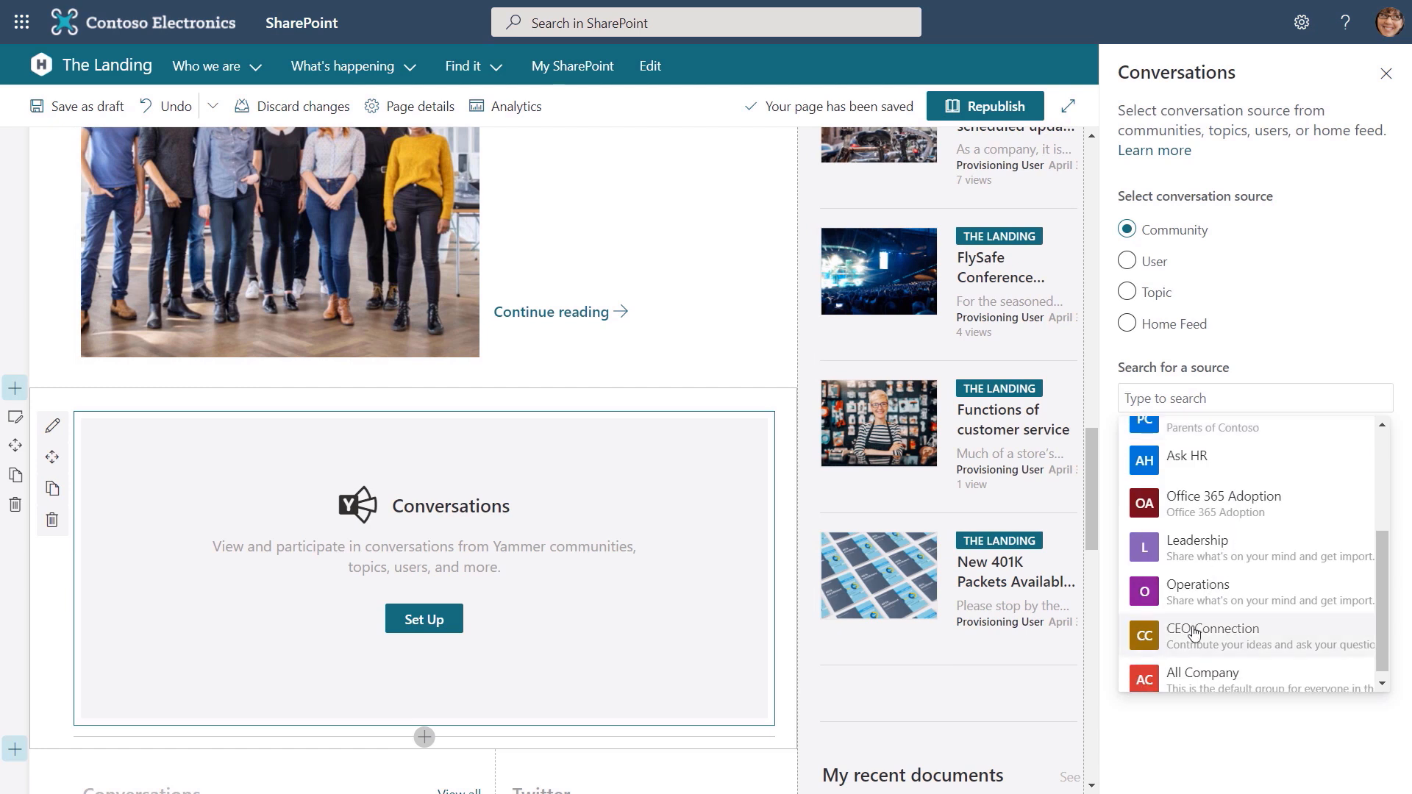
left_click(1213, 635)
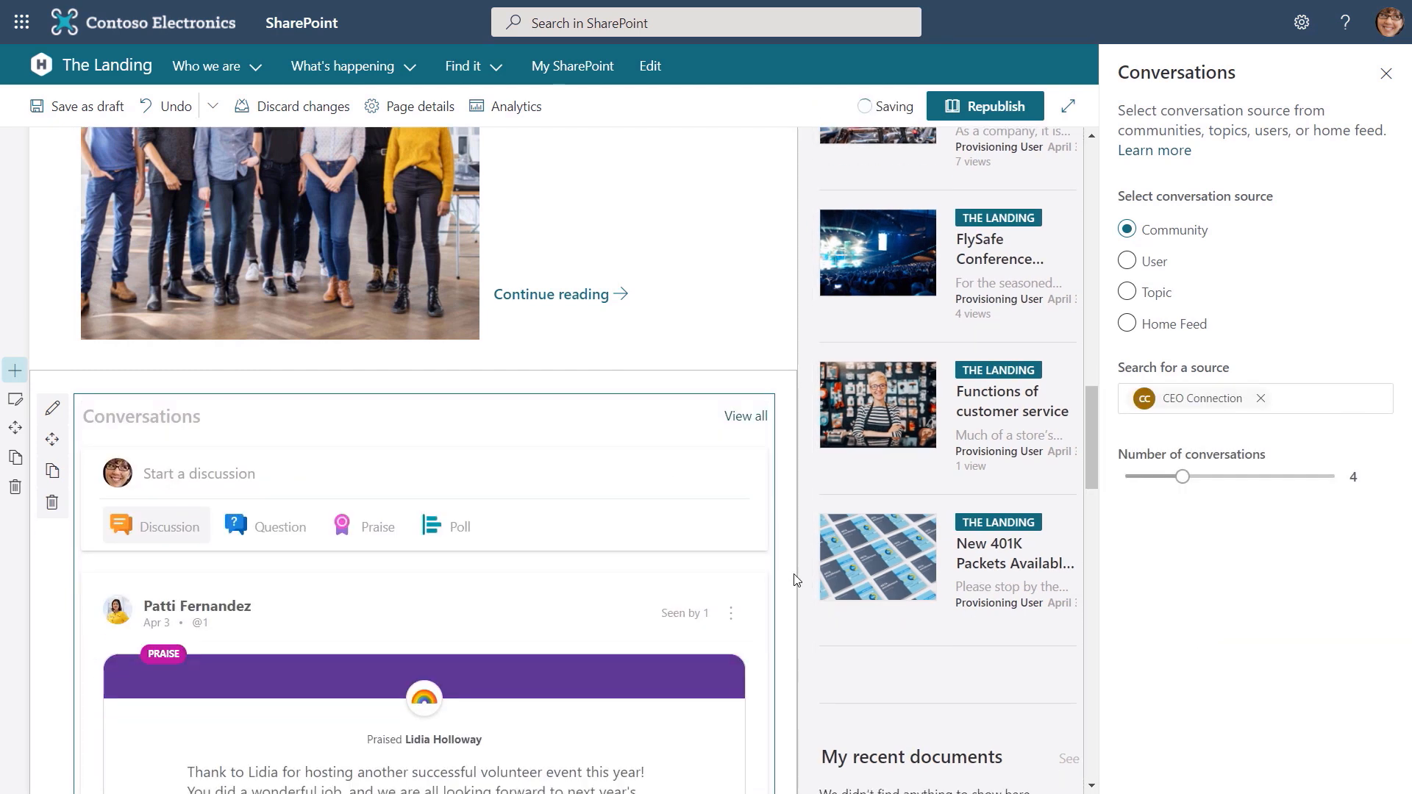
scroll("down", 3)
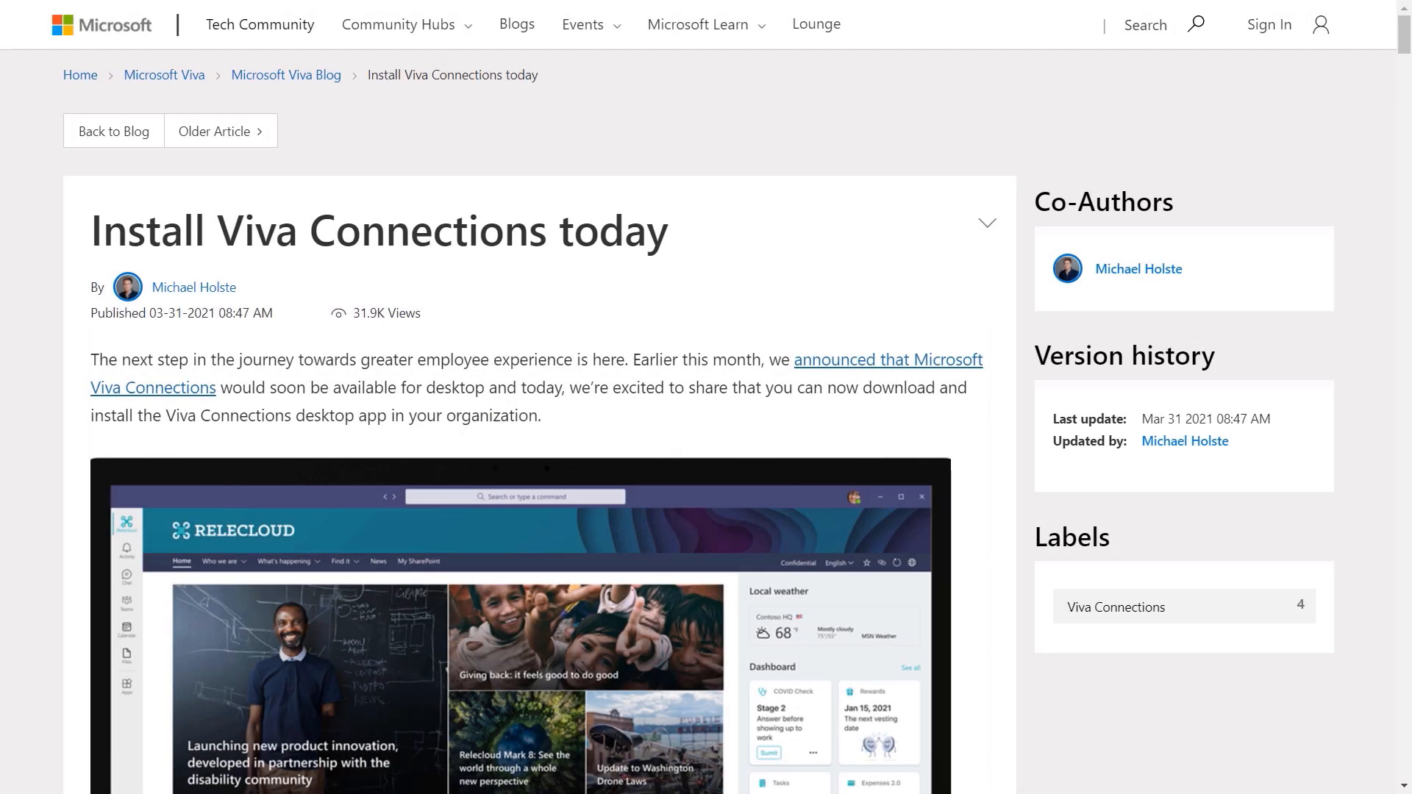
scroll("down", 3)
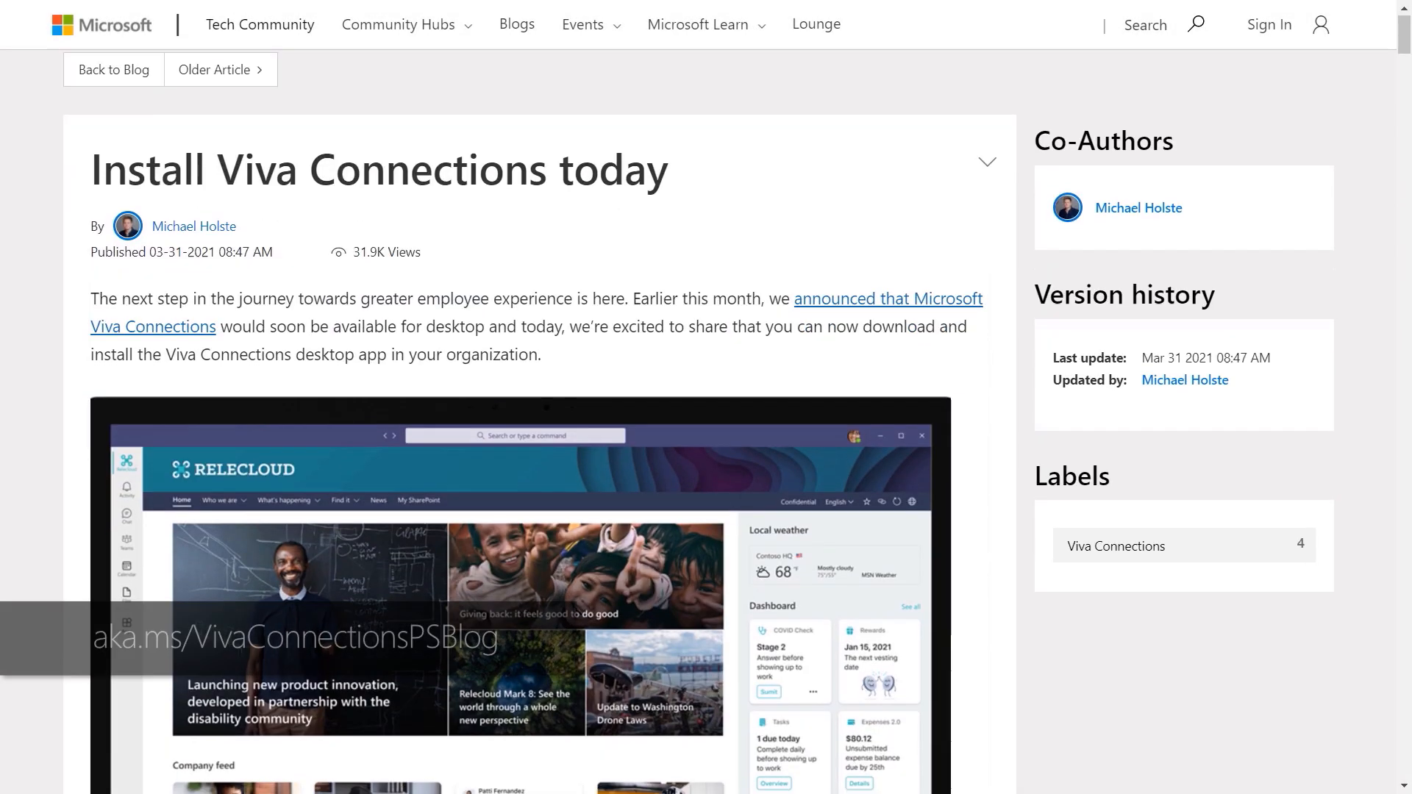
scroll("down", 3)
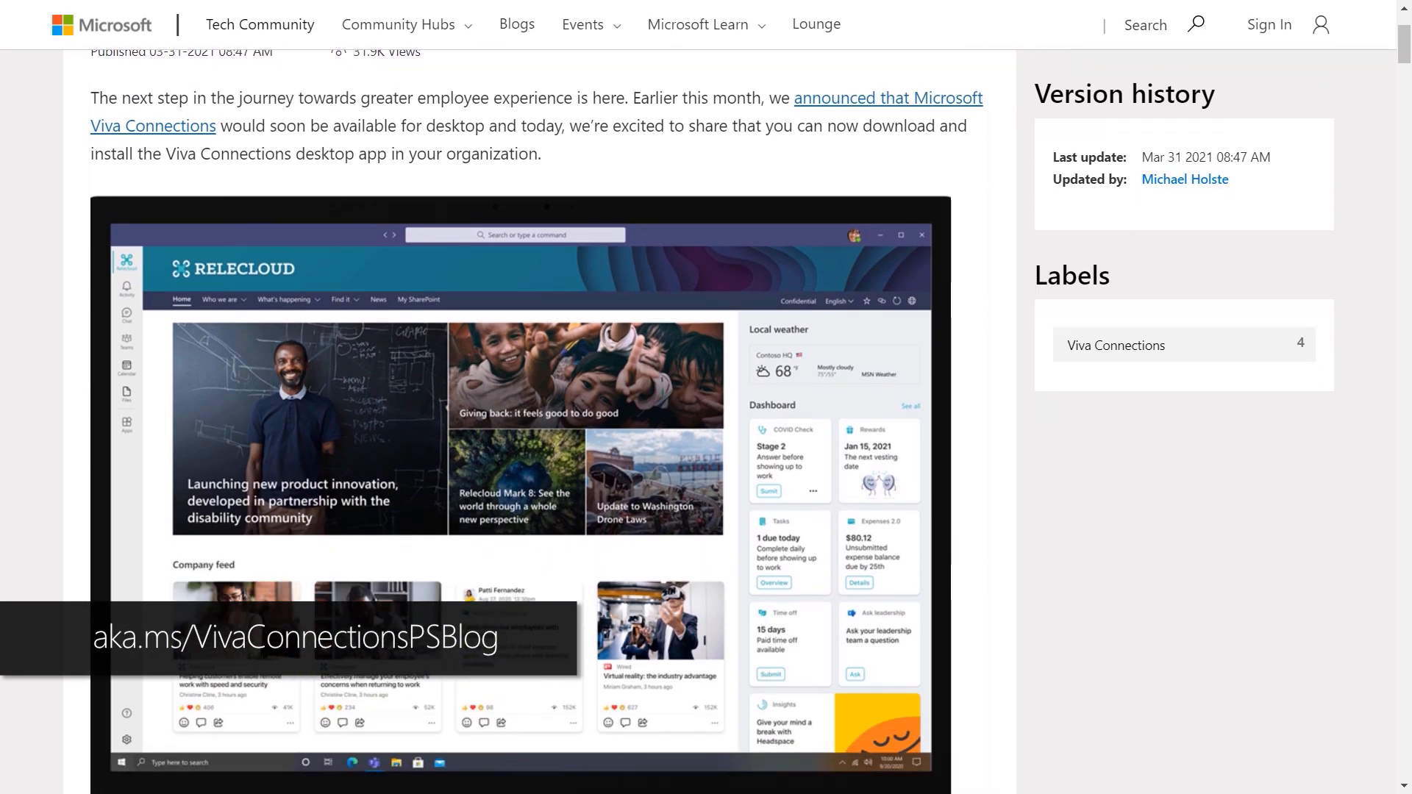
scroll("down", 3)
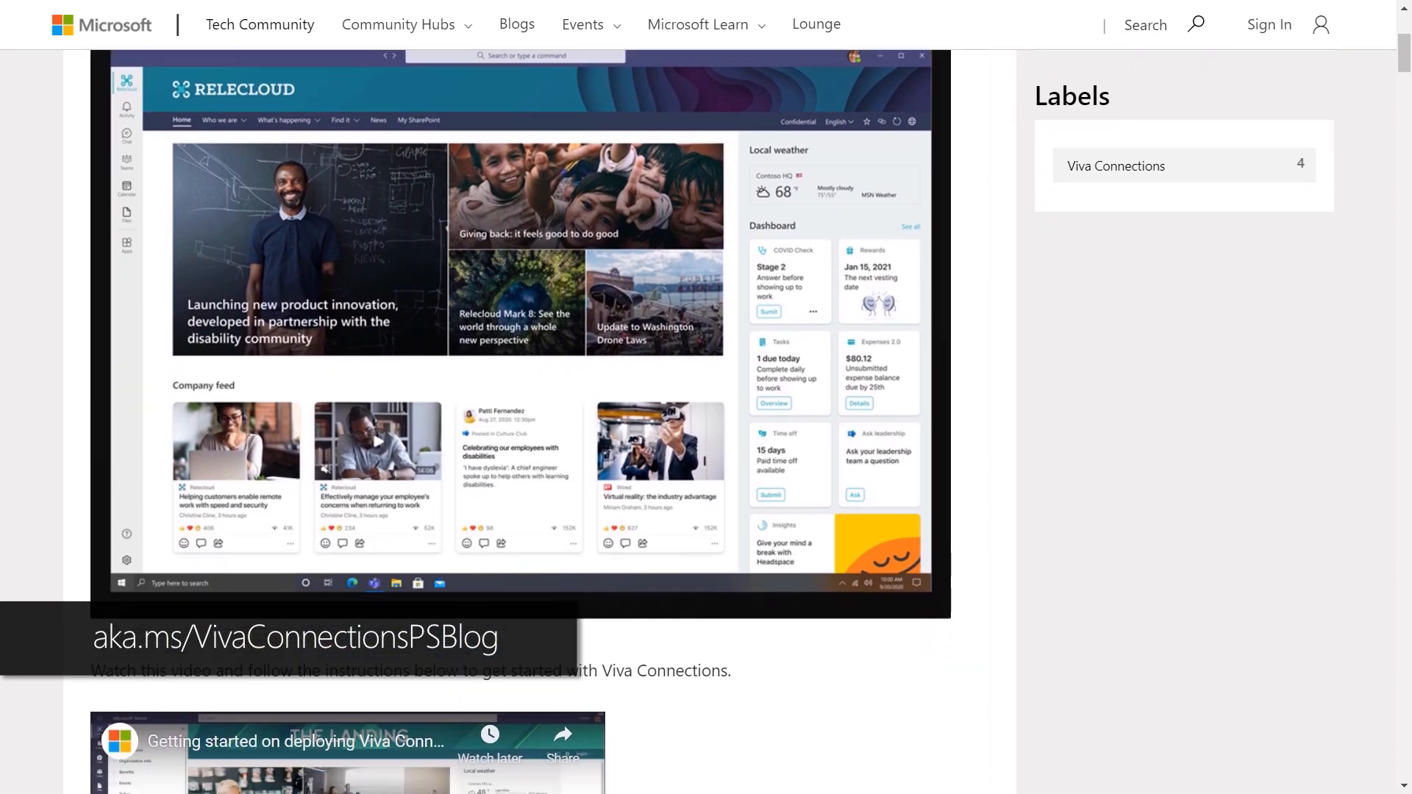
scroll("down", 3)
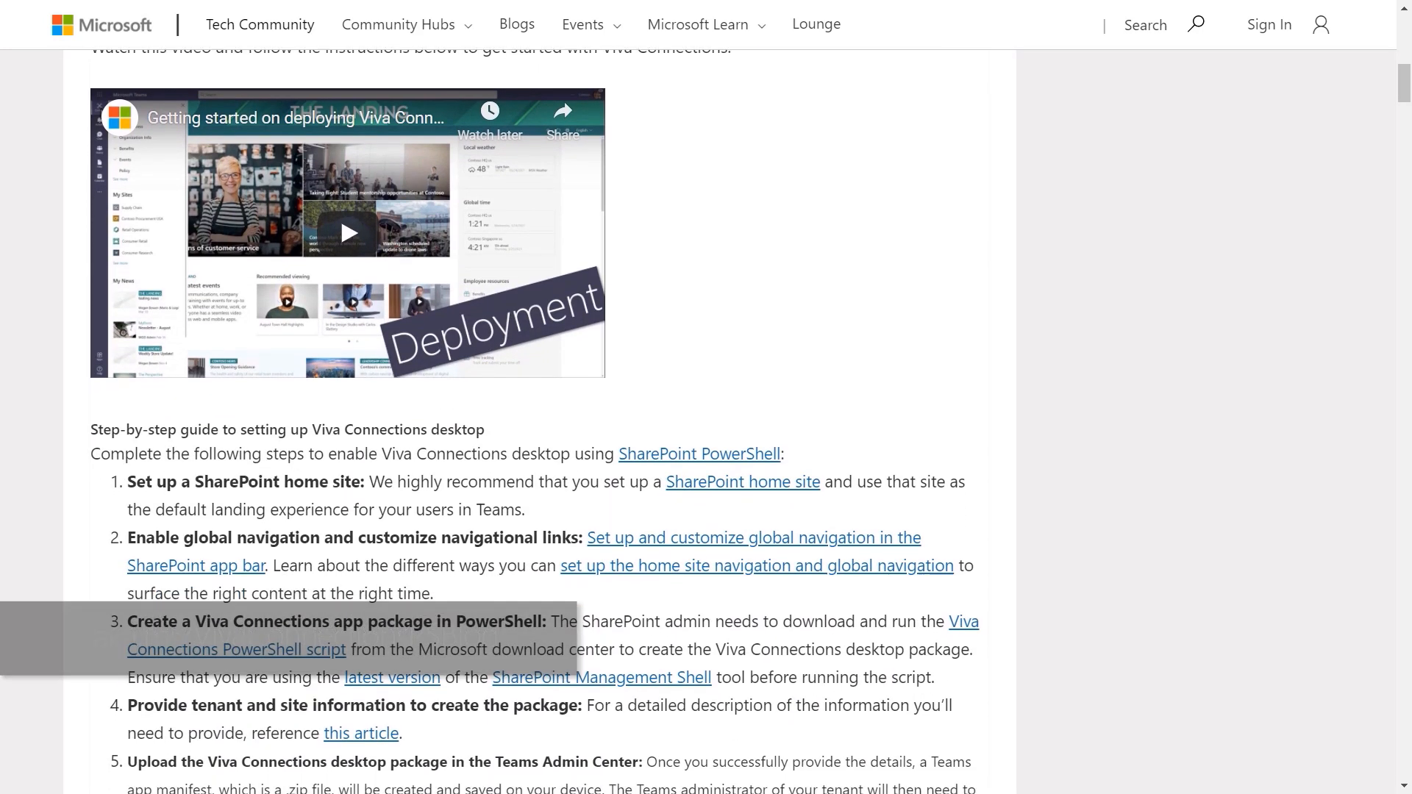
scroll("down", 3)
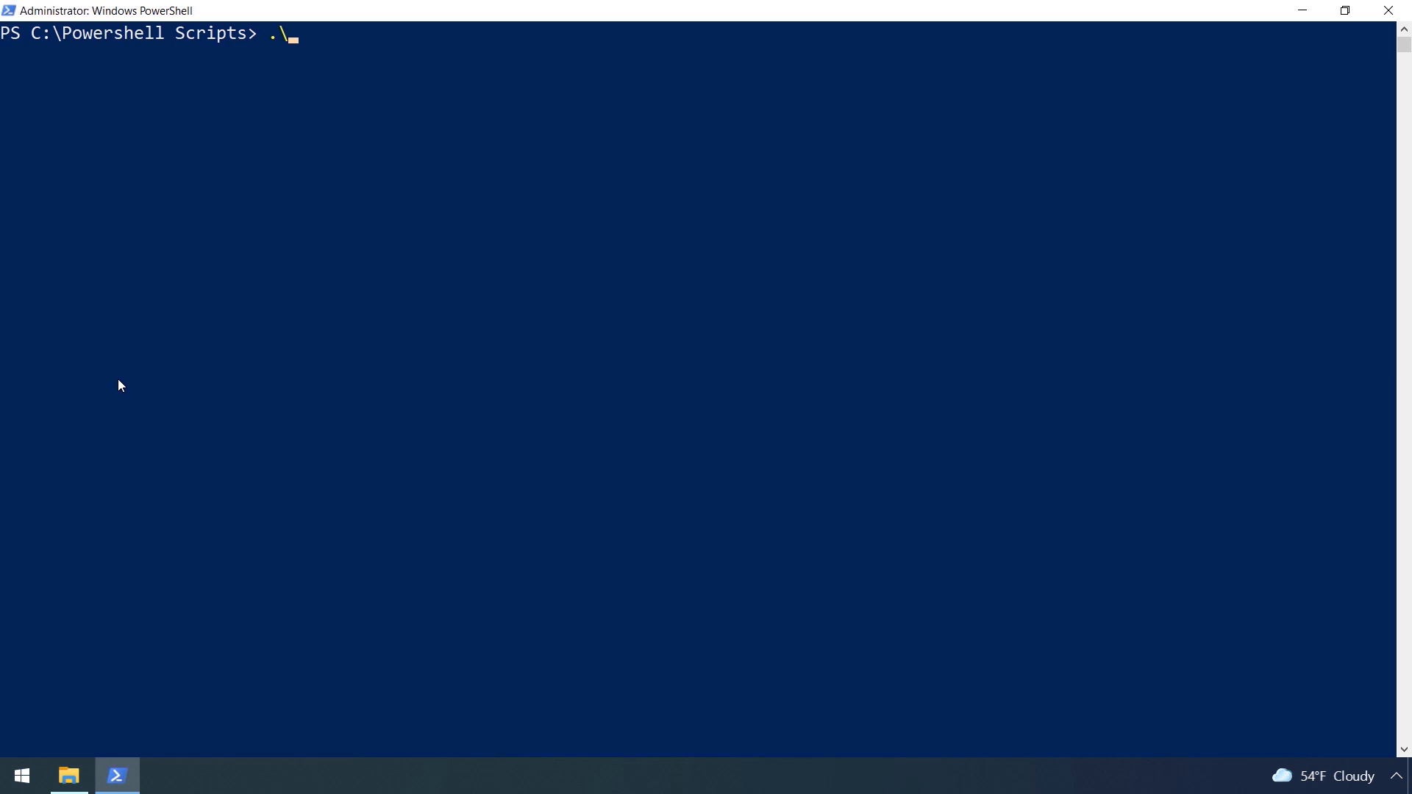
Run Viva-connections-desktop.ps1 and enter the Contoso app name, short and long descriptions
type("Viva-connections-desktop.ps1")
type("https://m365x132326.sharepoint.com")
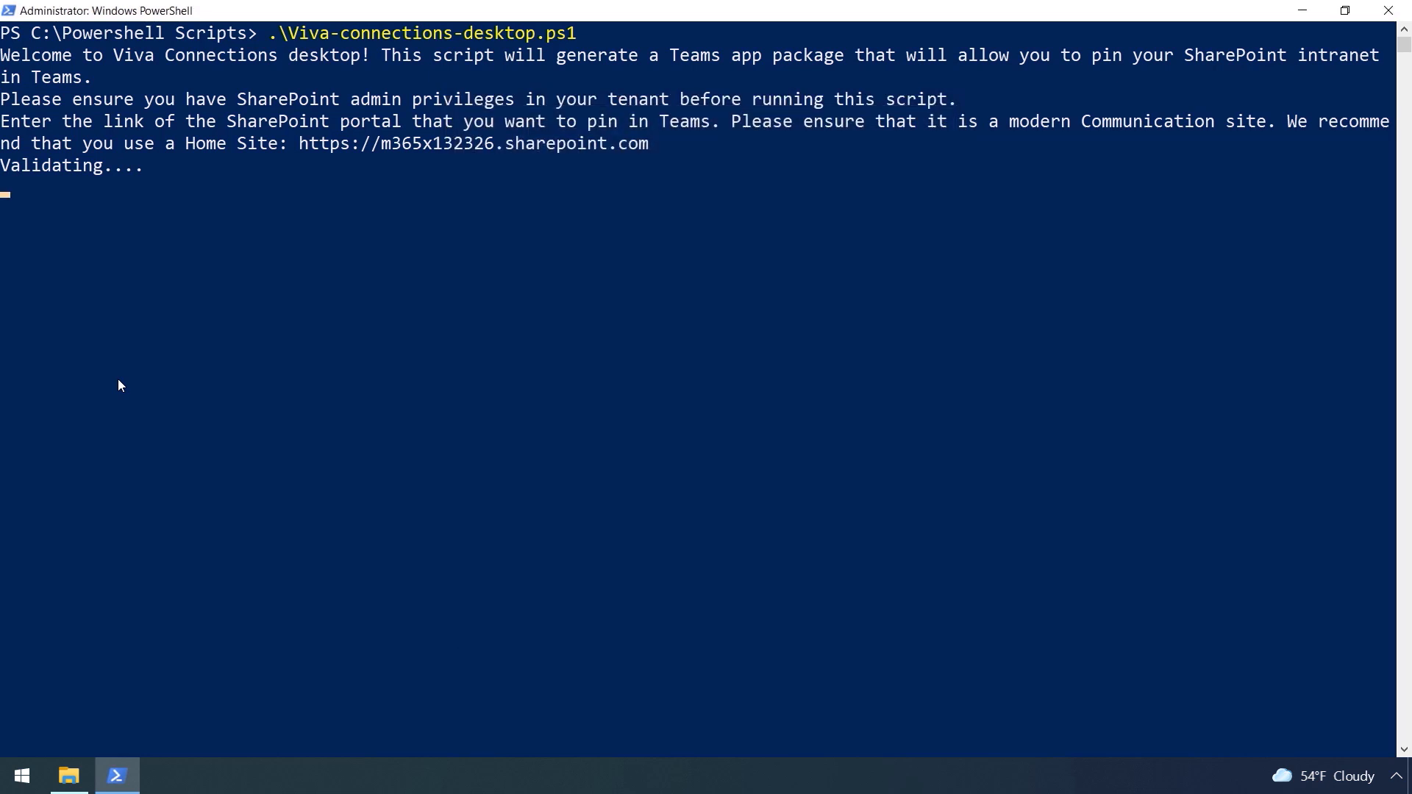
type("Contoso")
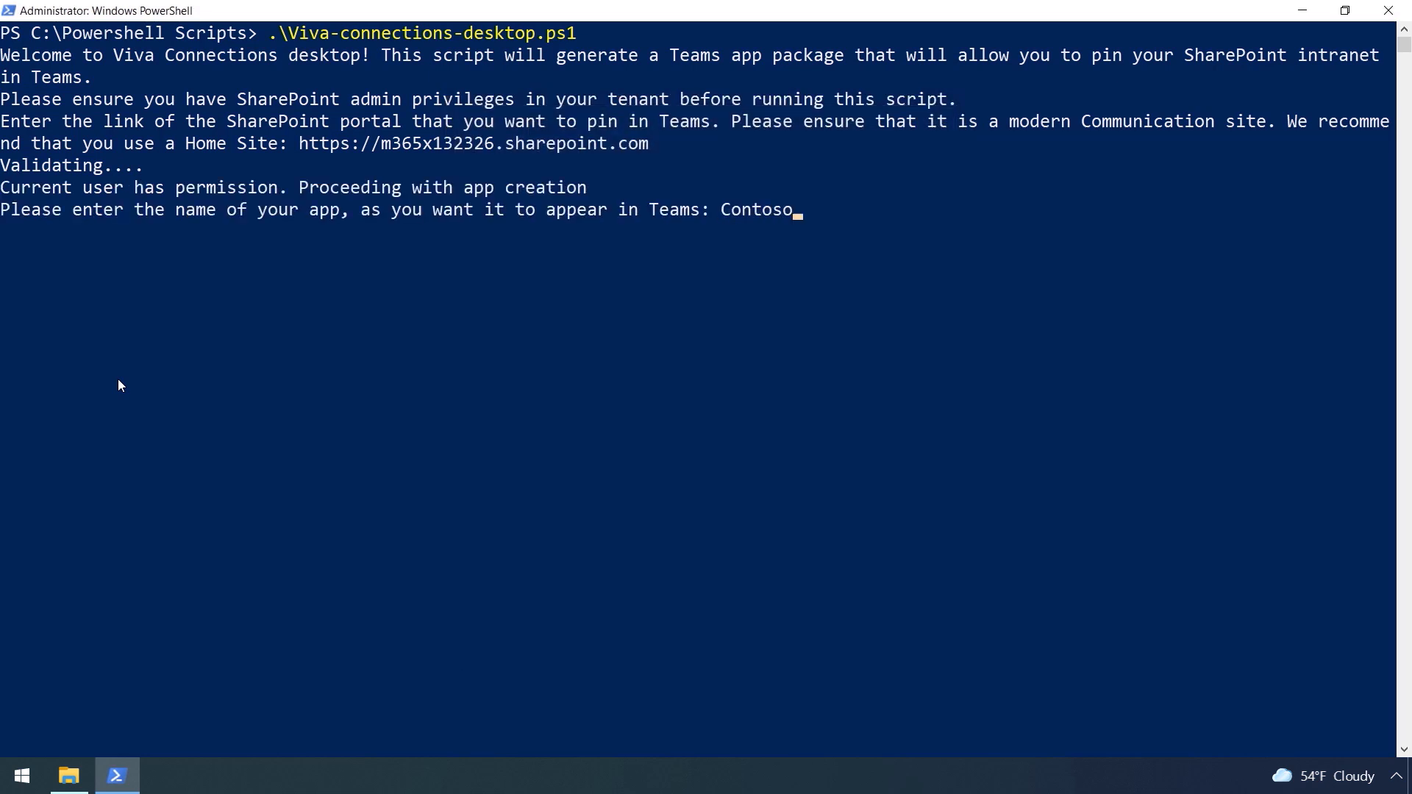
type("Contoso Landing in Teams")
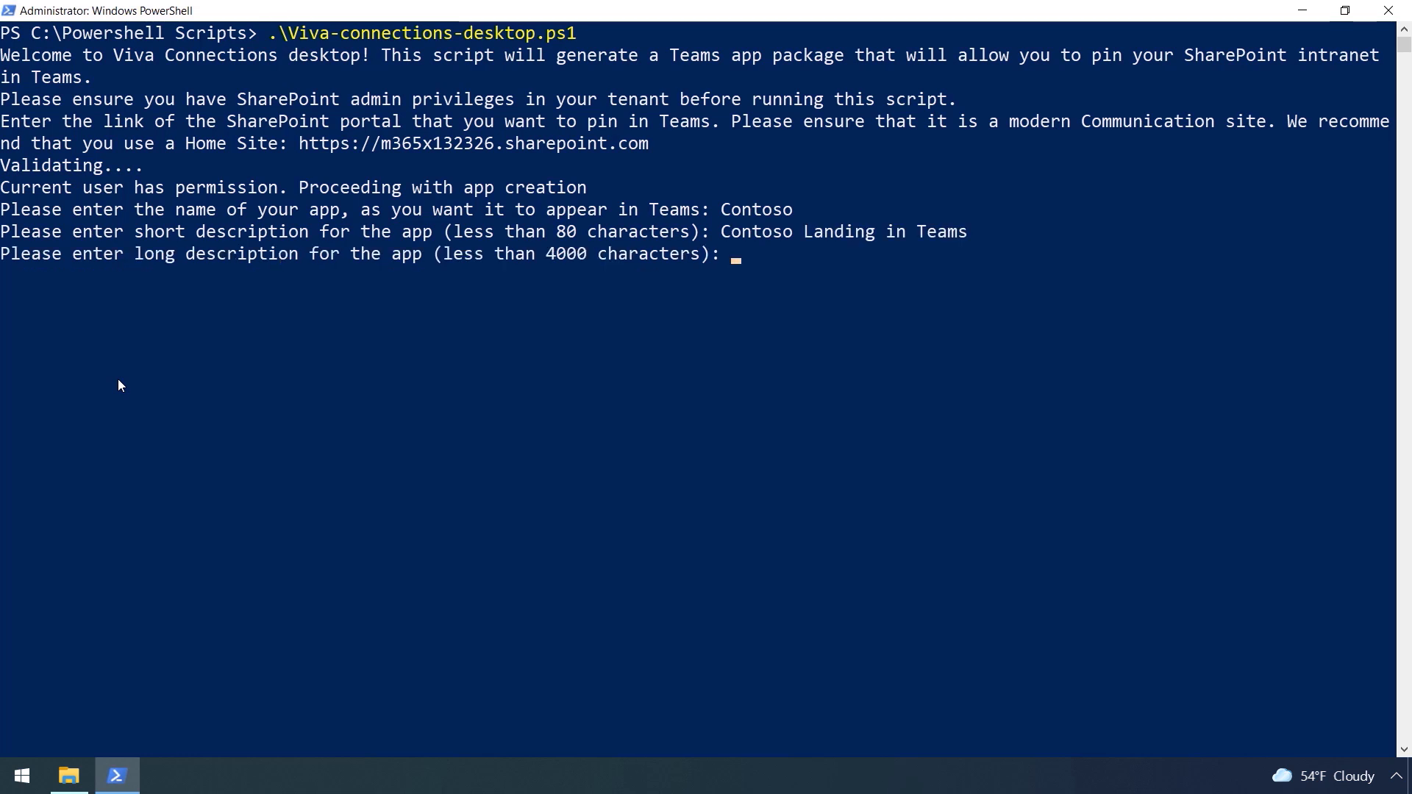
type("Contoso Electronics intranet site, The Landing, in Teams, powered by Viva Connections")
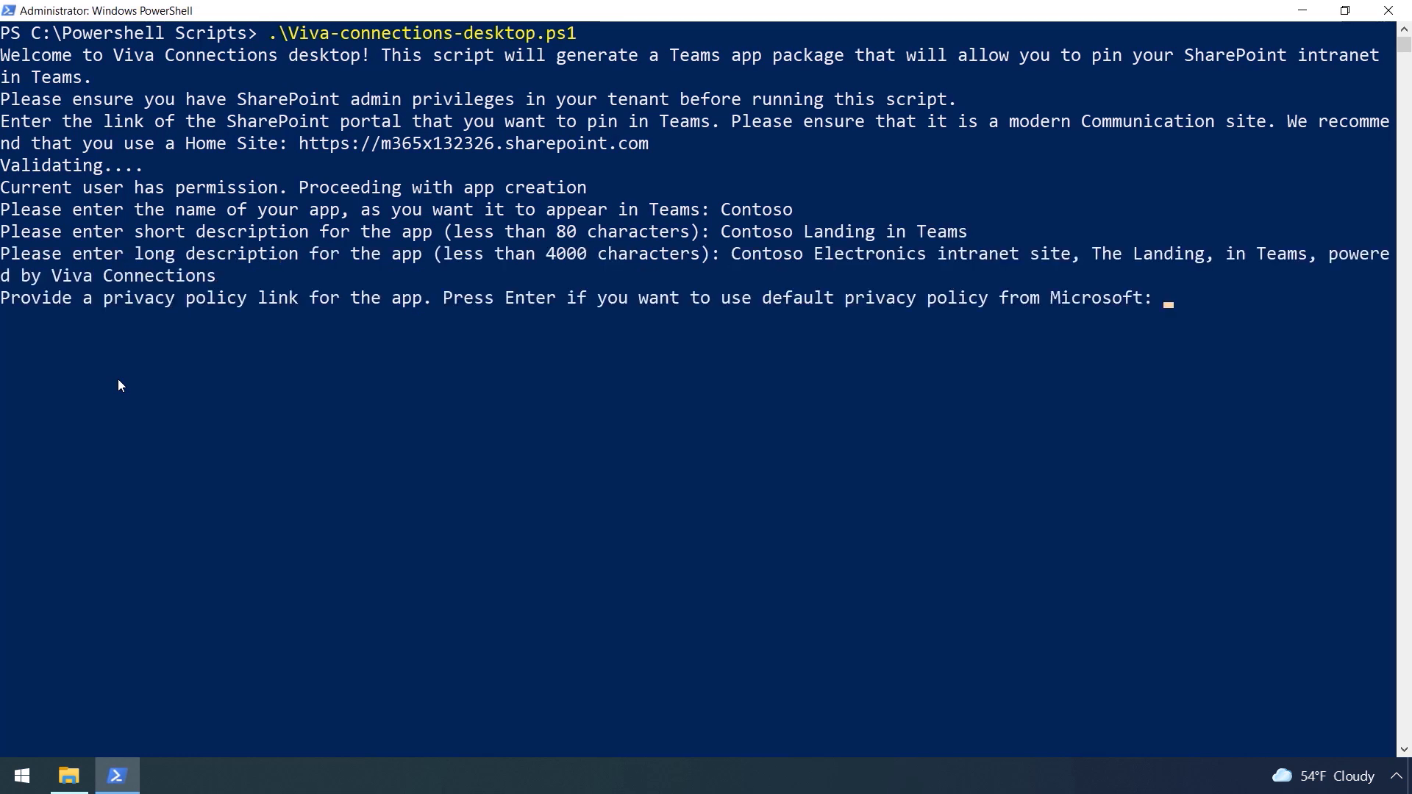
Keep default privacy and terms links, set Contoso Electronics, and add both Landing icons
key("Enter")
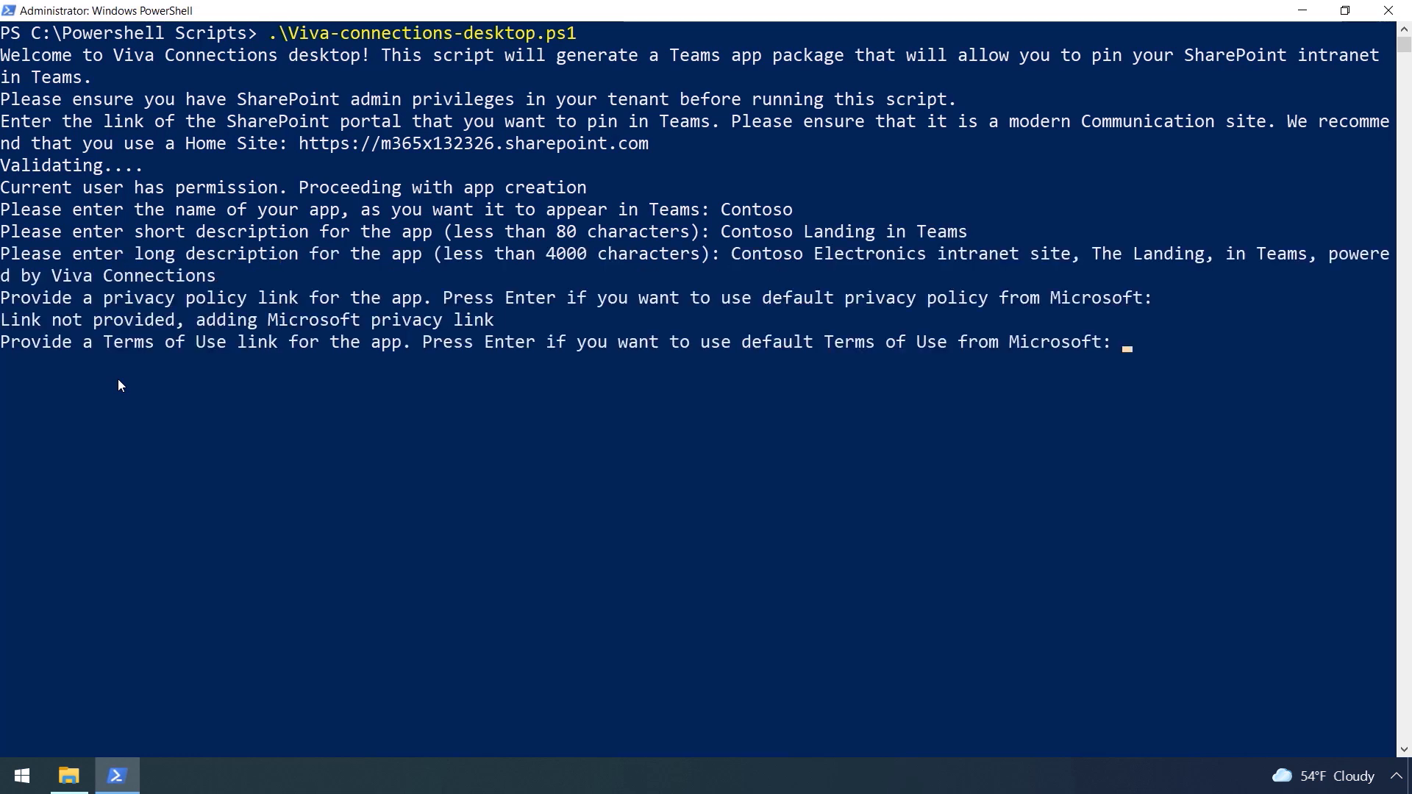
key("Enter")
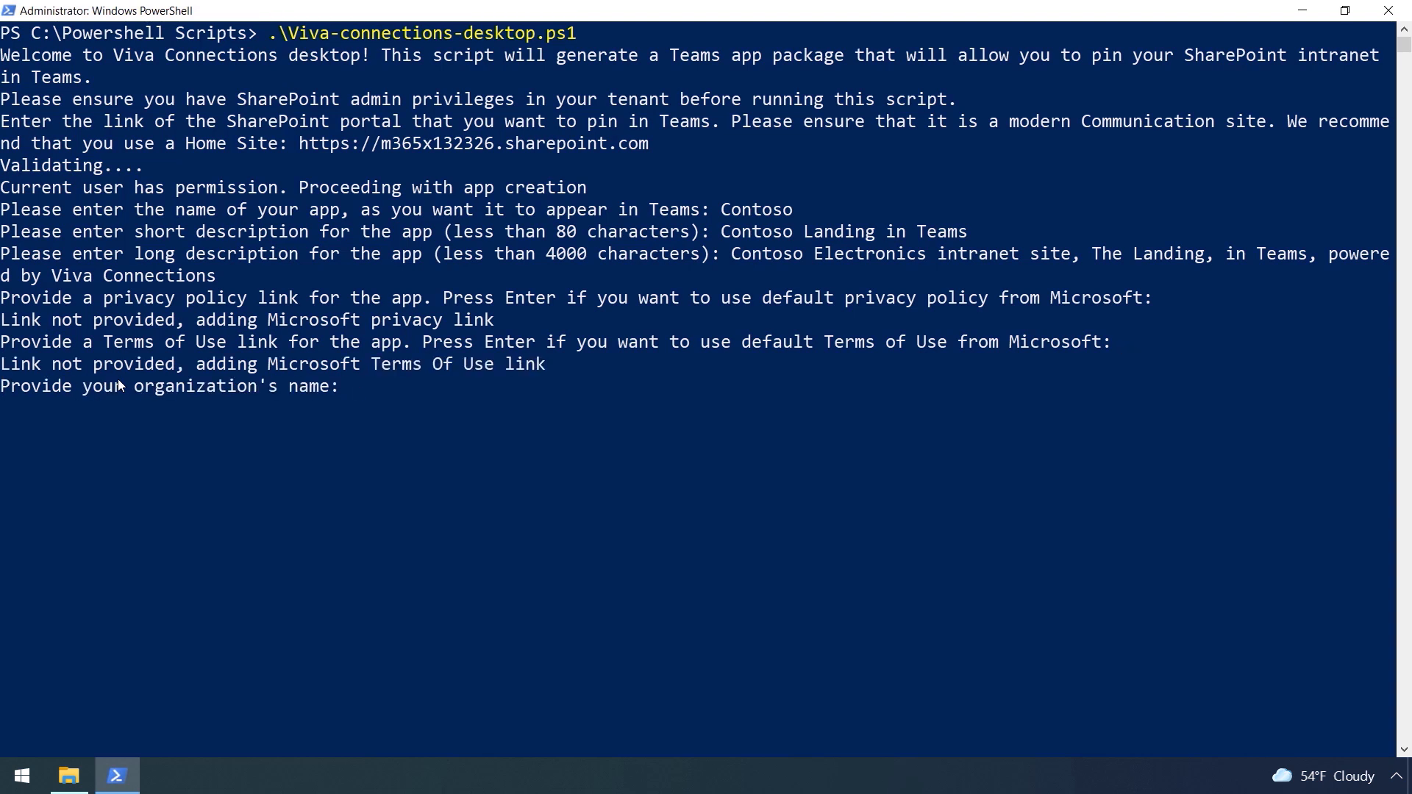
type("Contoso Electronics")
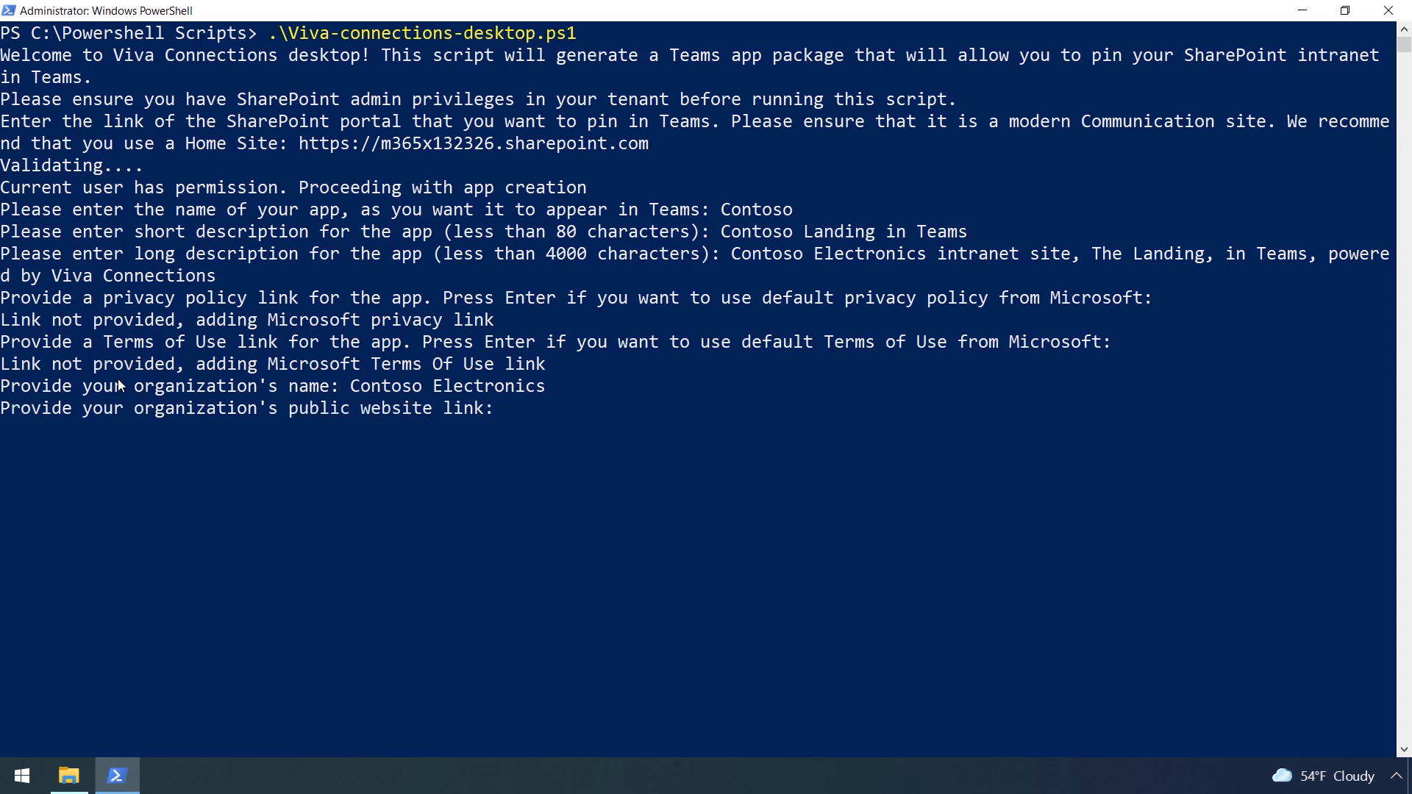
key("Enter")
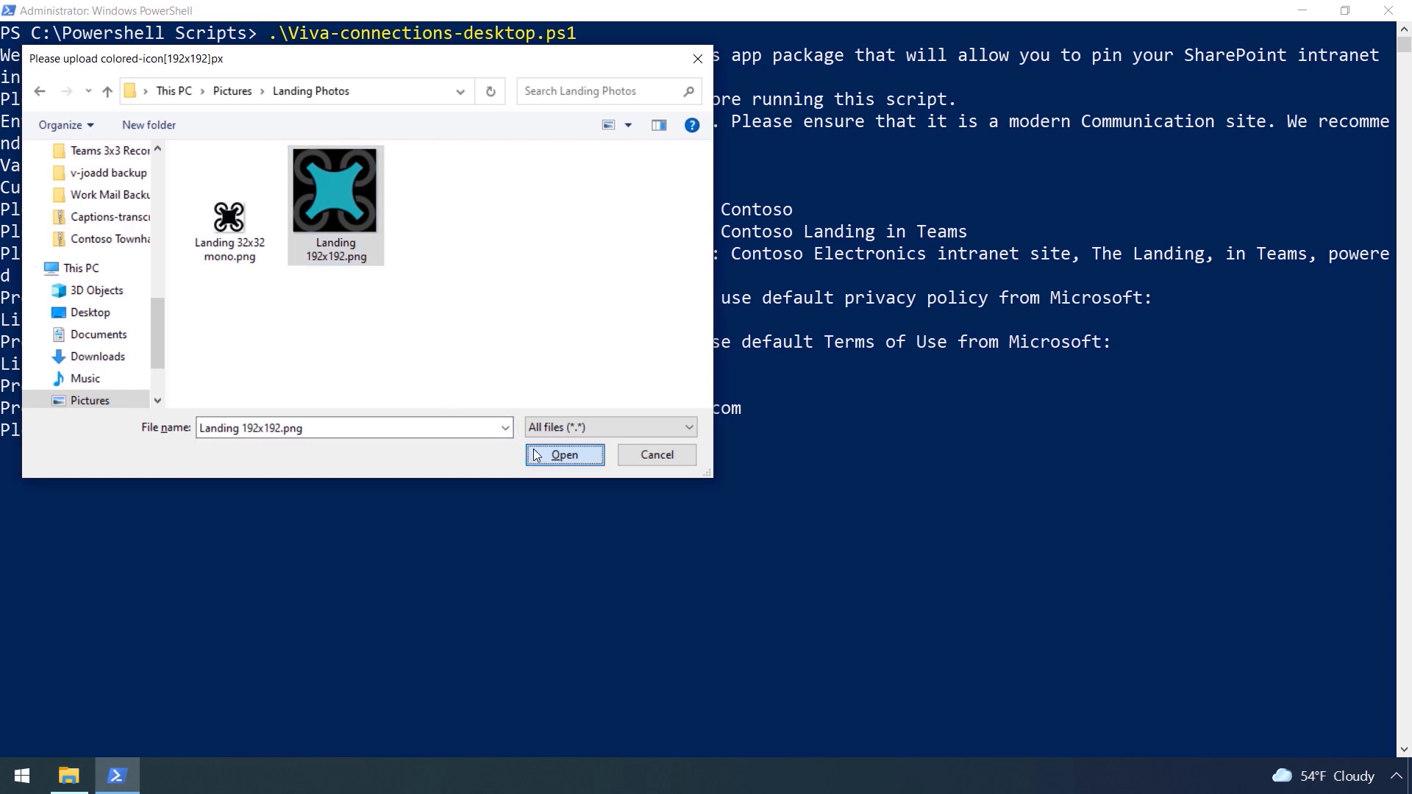
left_click(229, 220)
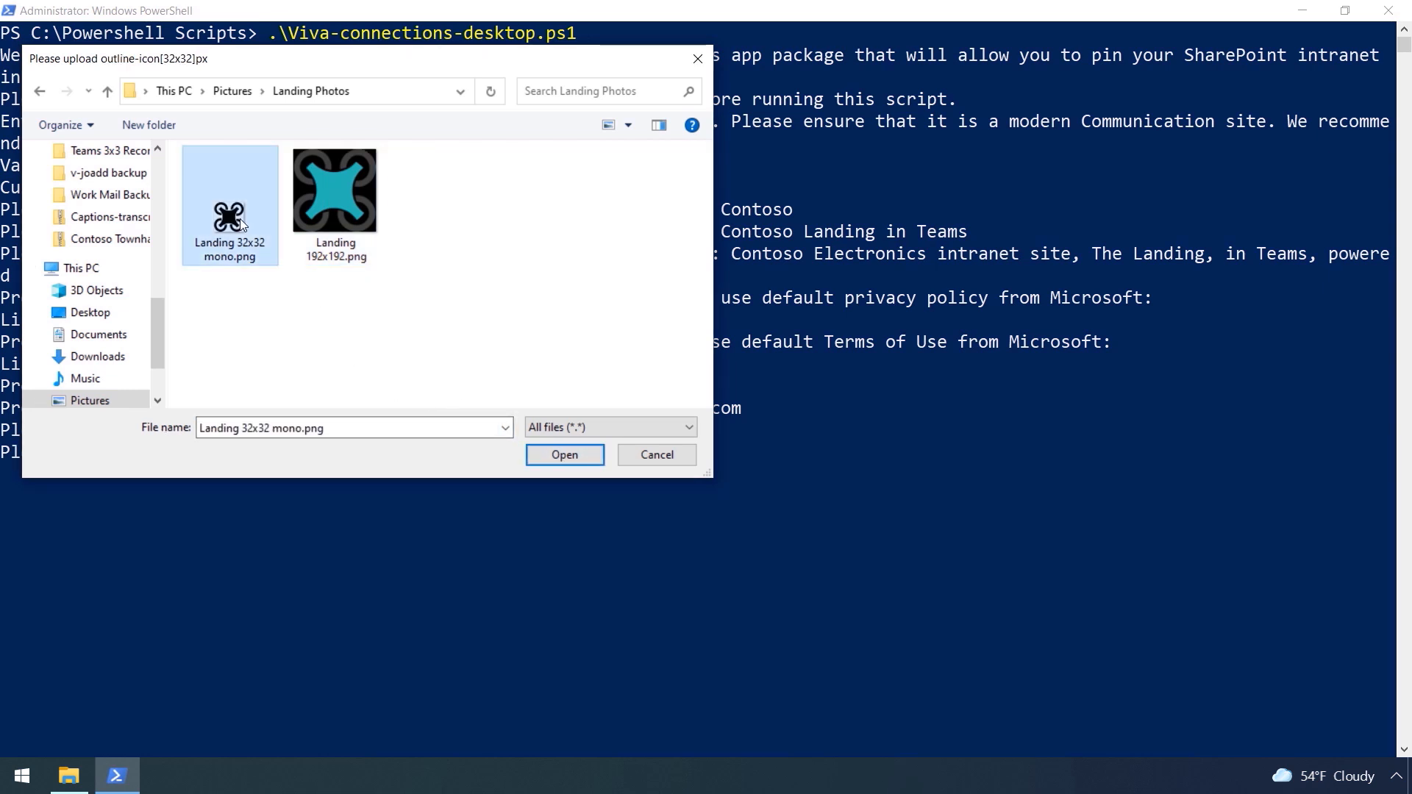
left_click(565, 455)
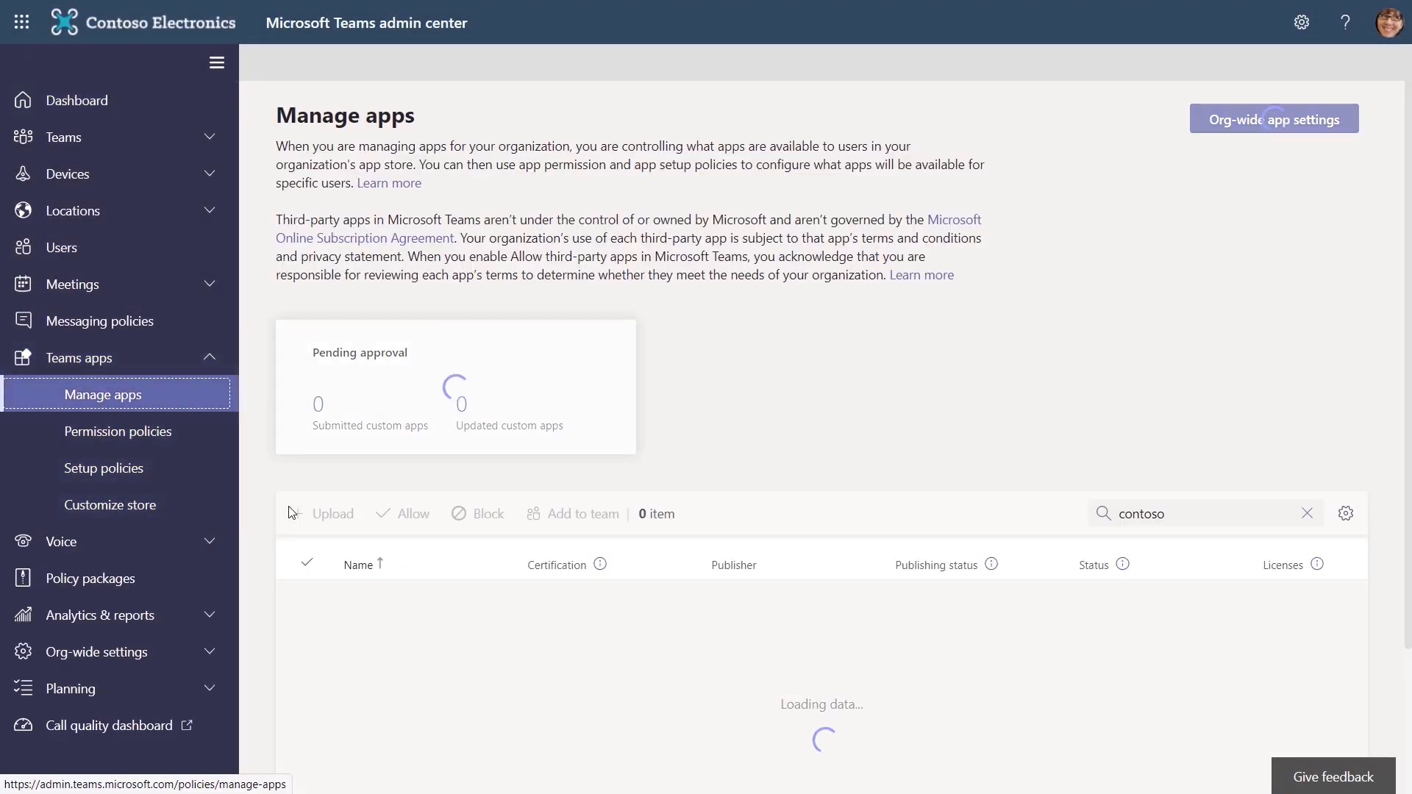
Upload the Contoso app package on Manage apps, then go to Setup policies
left_click(802, 458)
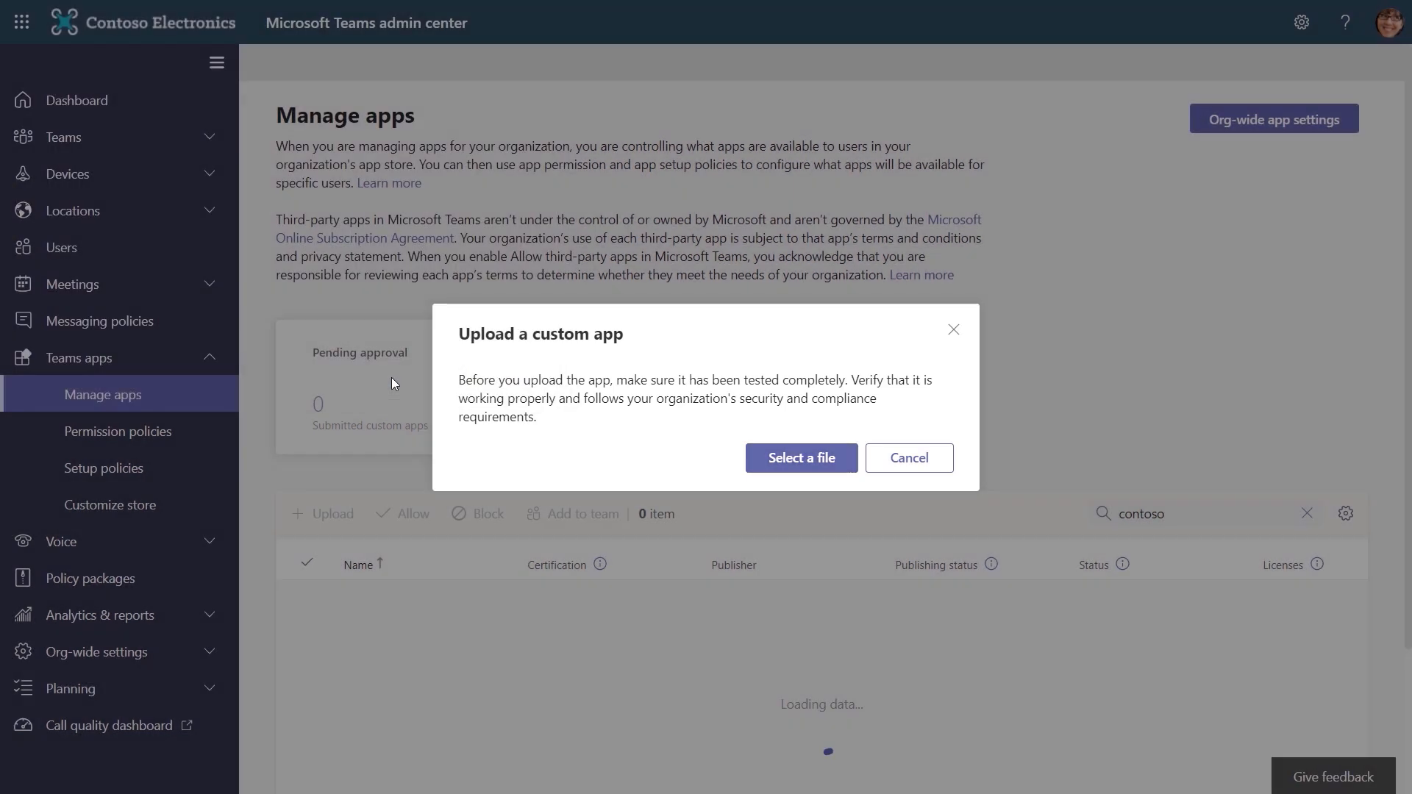
left_click(801, 457)
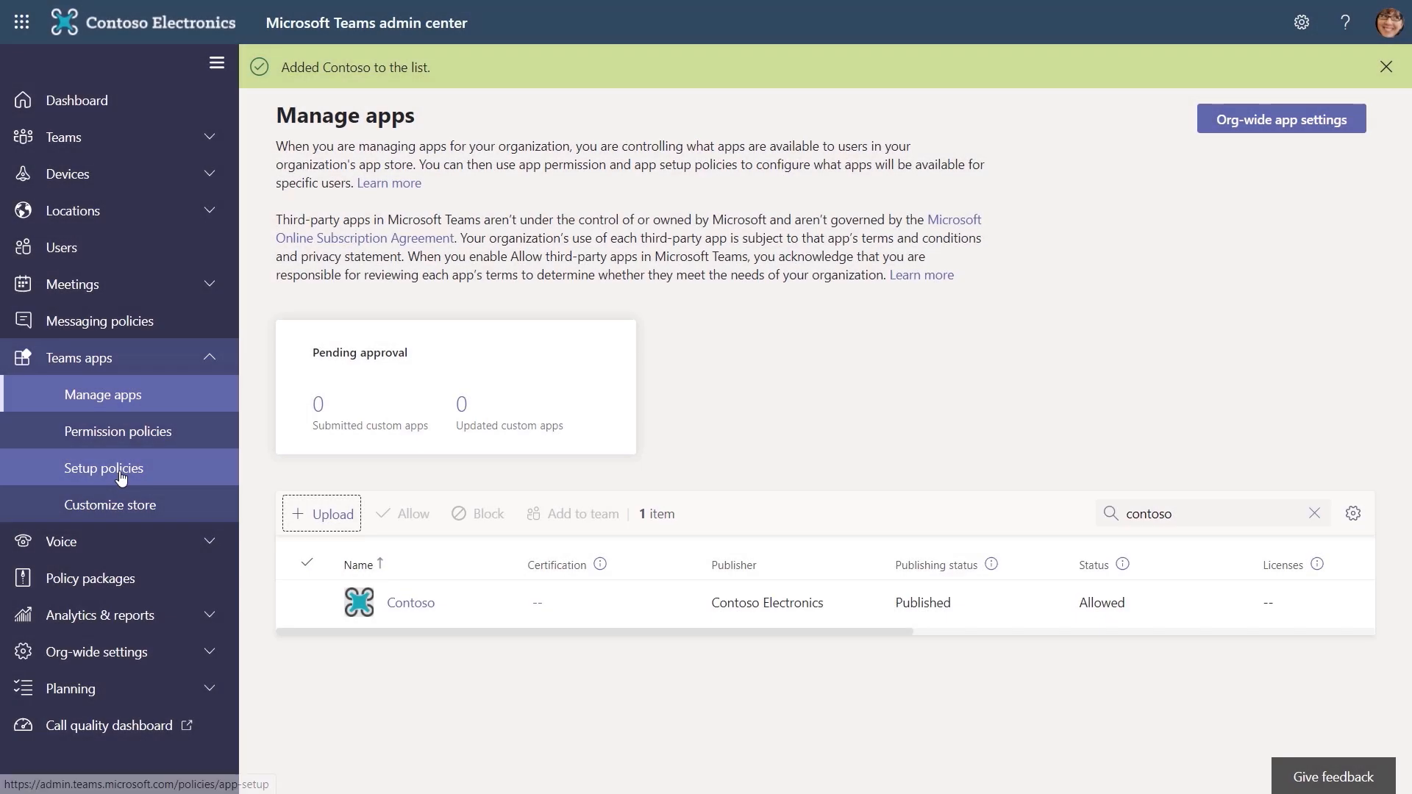
left_click(103, 468)
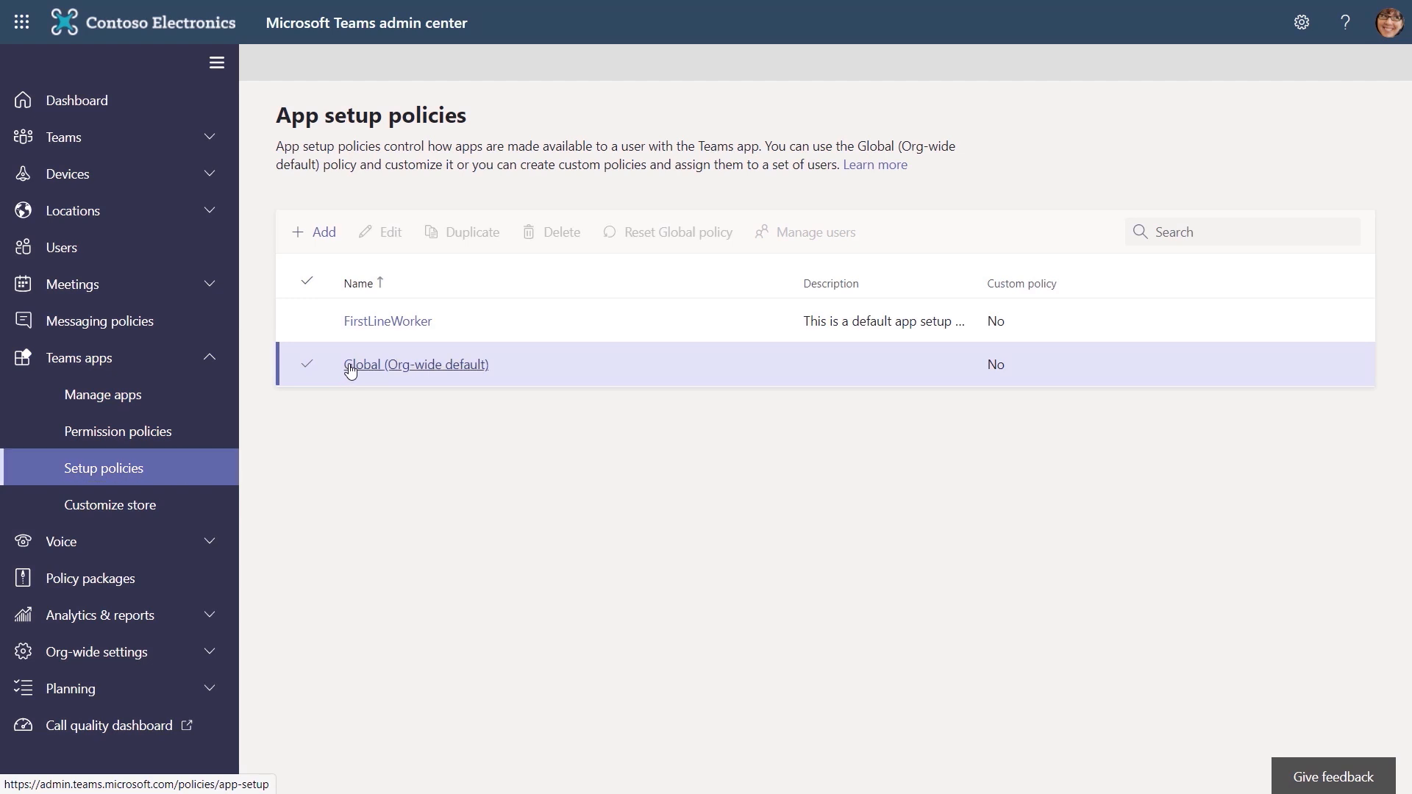
Add Contoso to the Global policy's pinned apps, move it to the top, and save
left_click(415, 364)
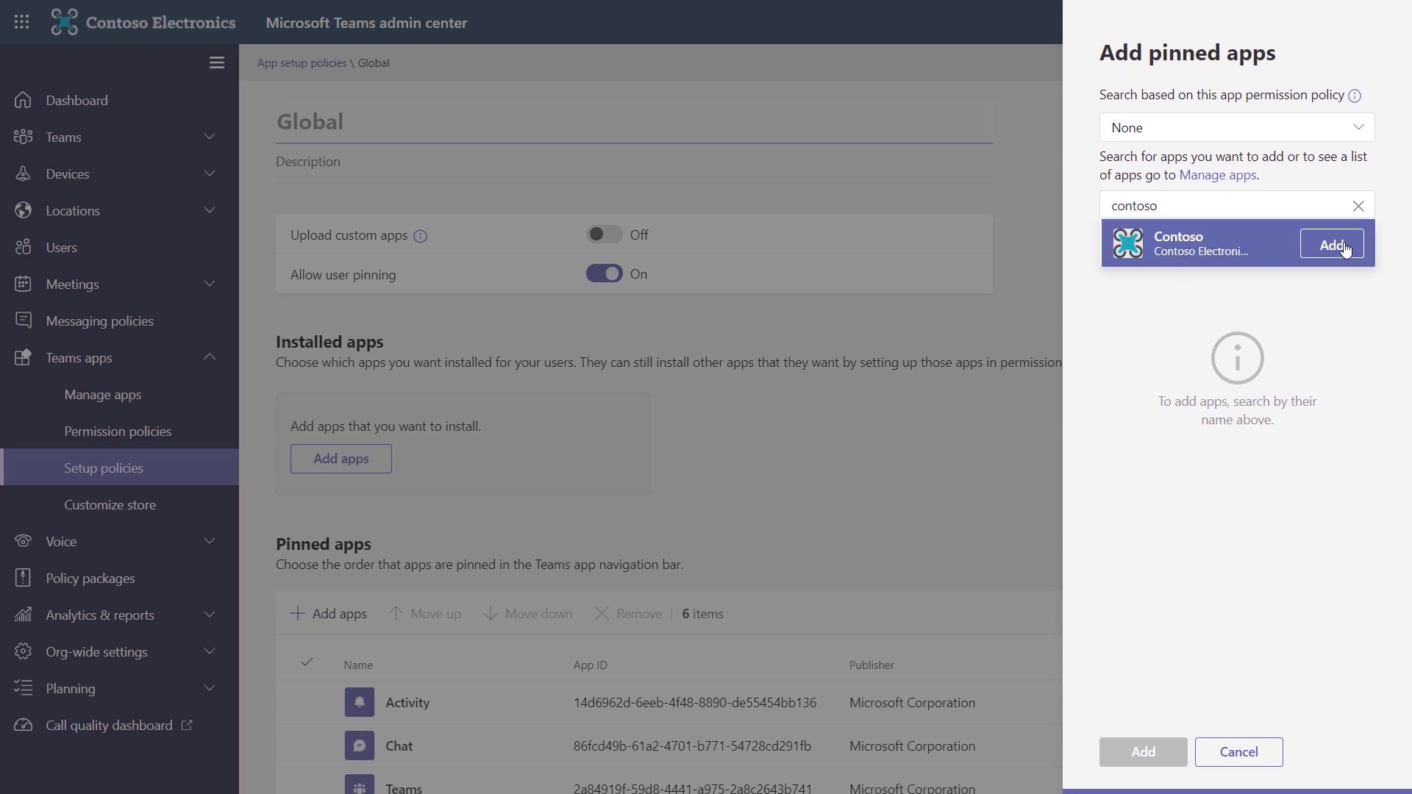
left_click(1331, 244)
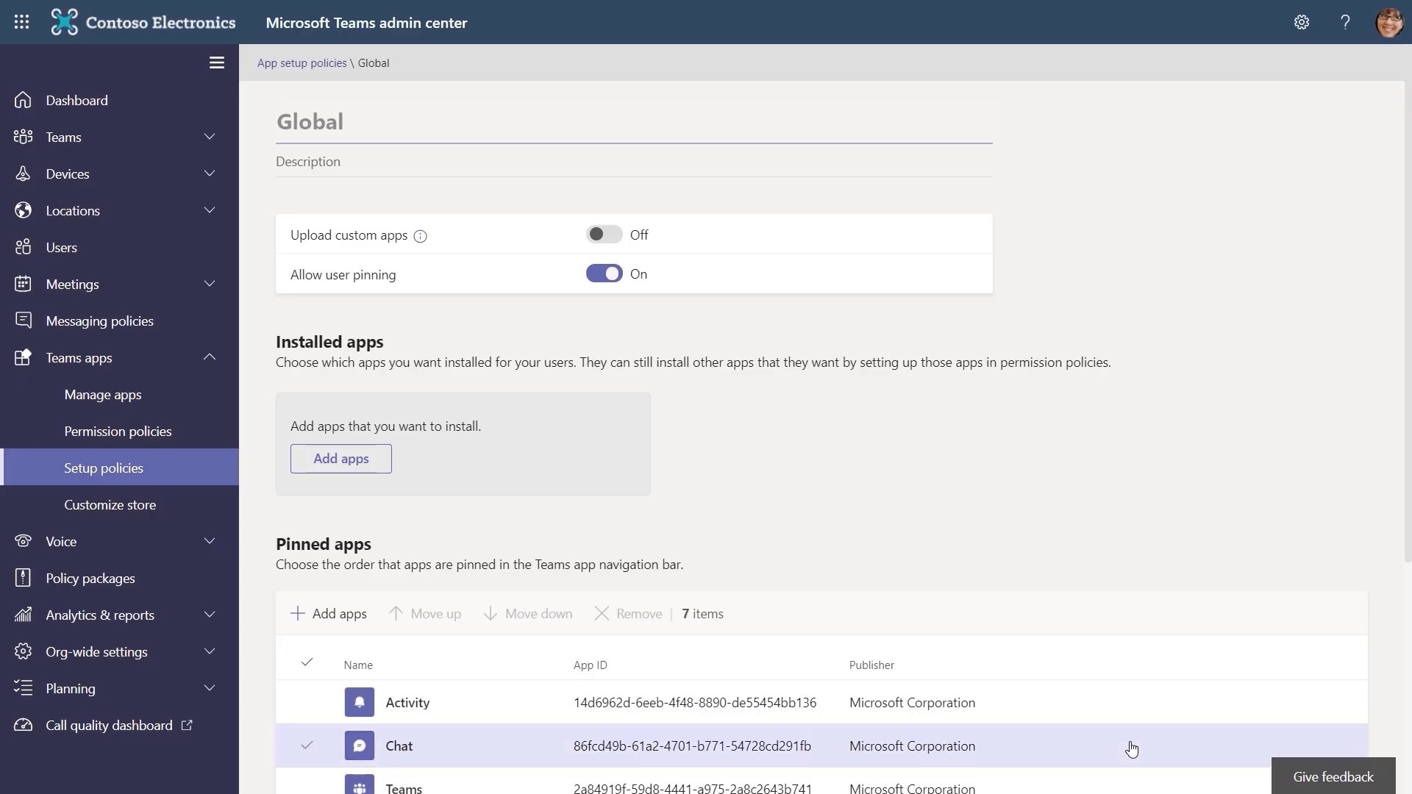
scroll("down", 3)
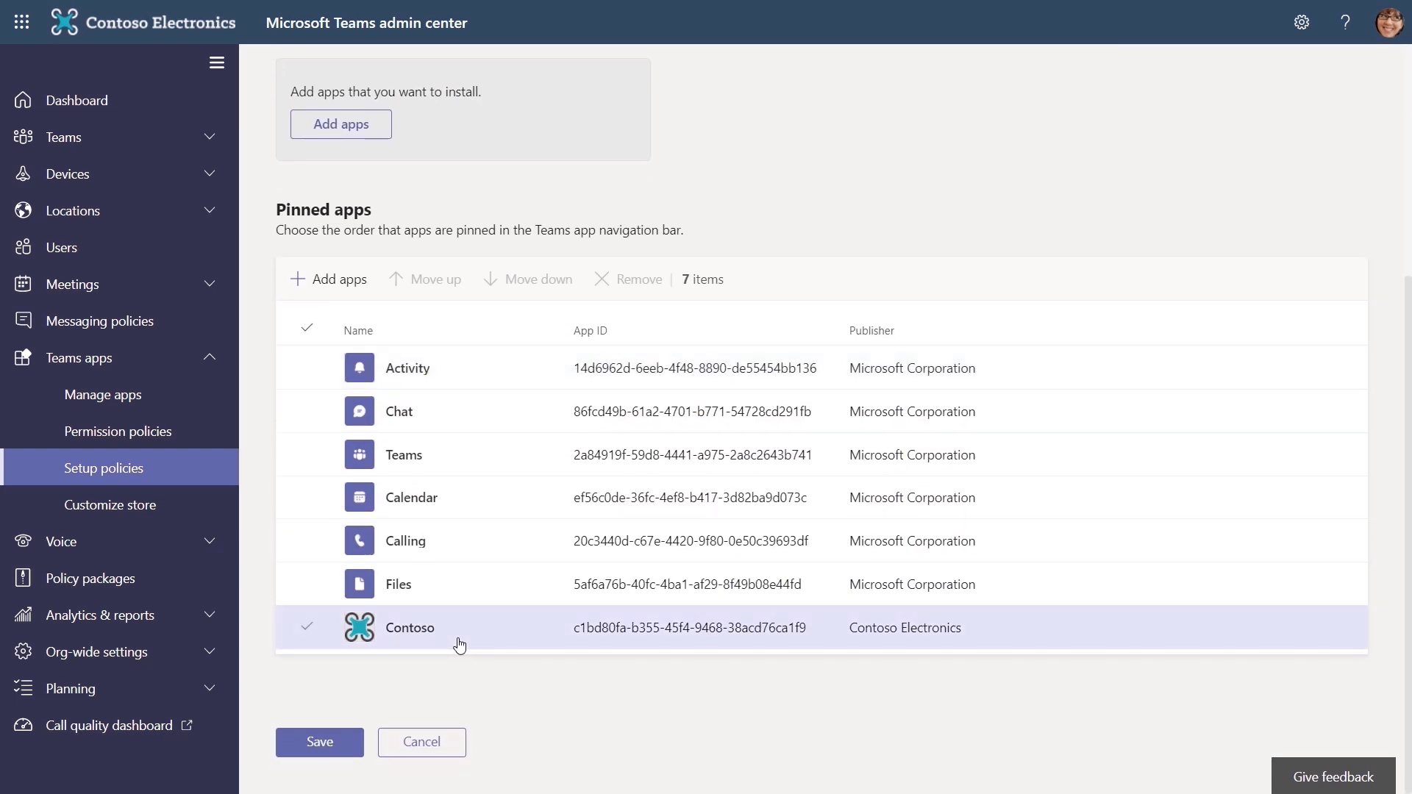
left_click(433, 279)
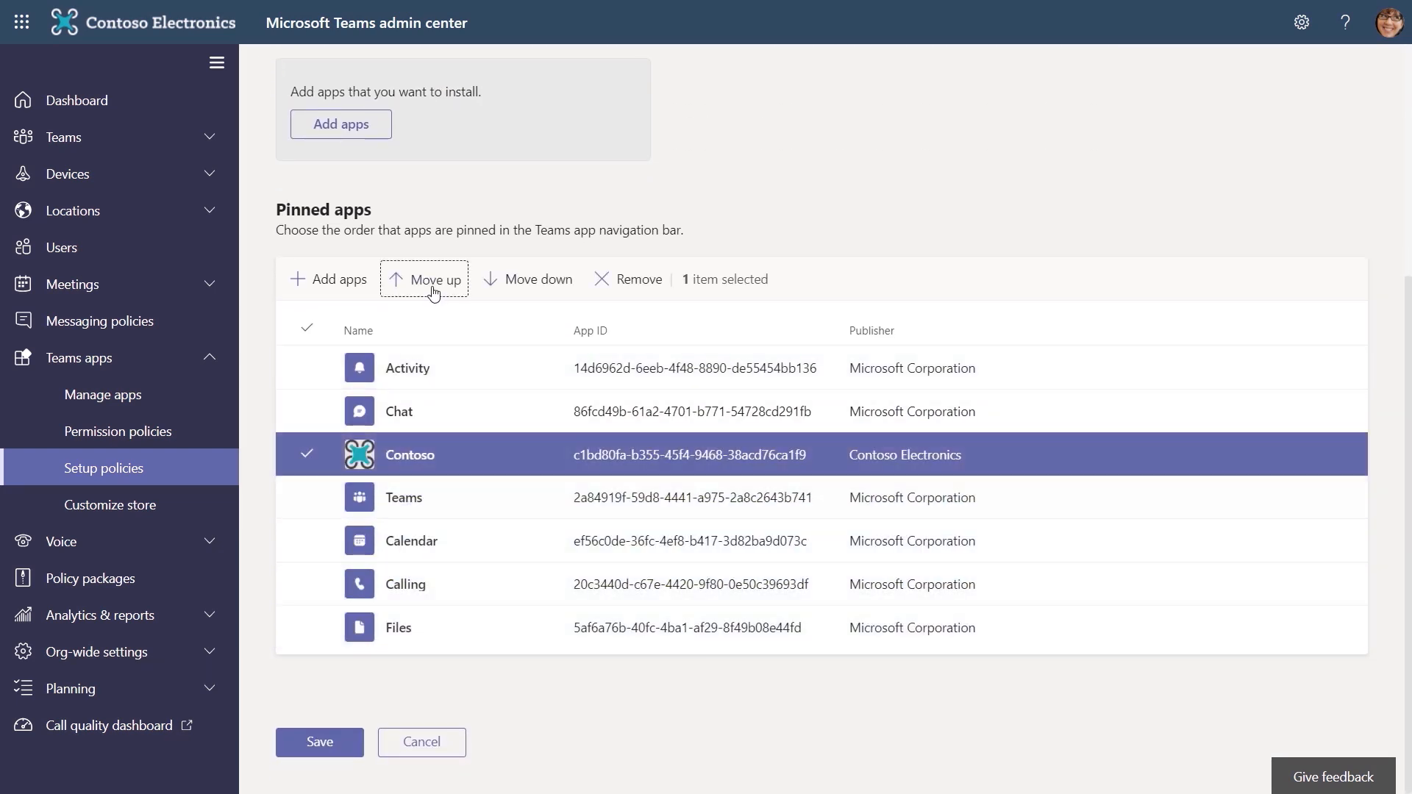
left_click(434, 279)
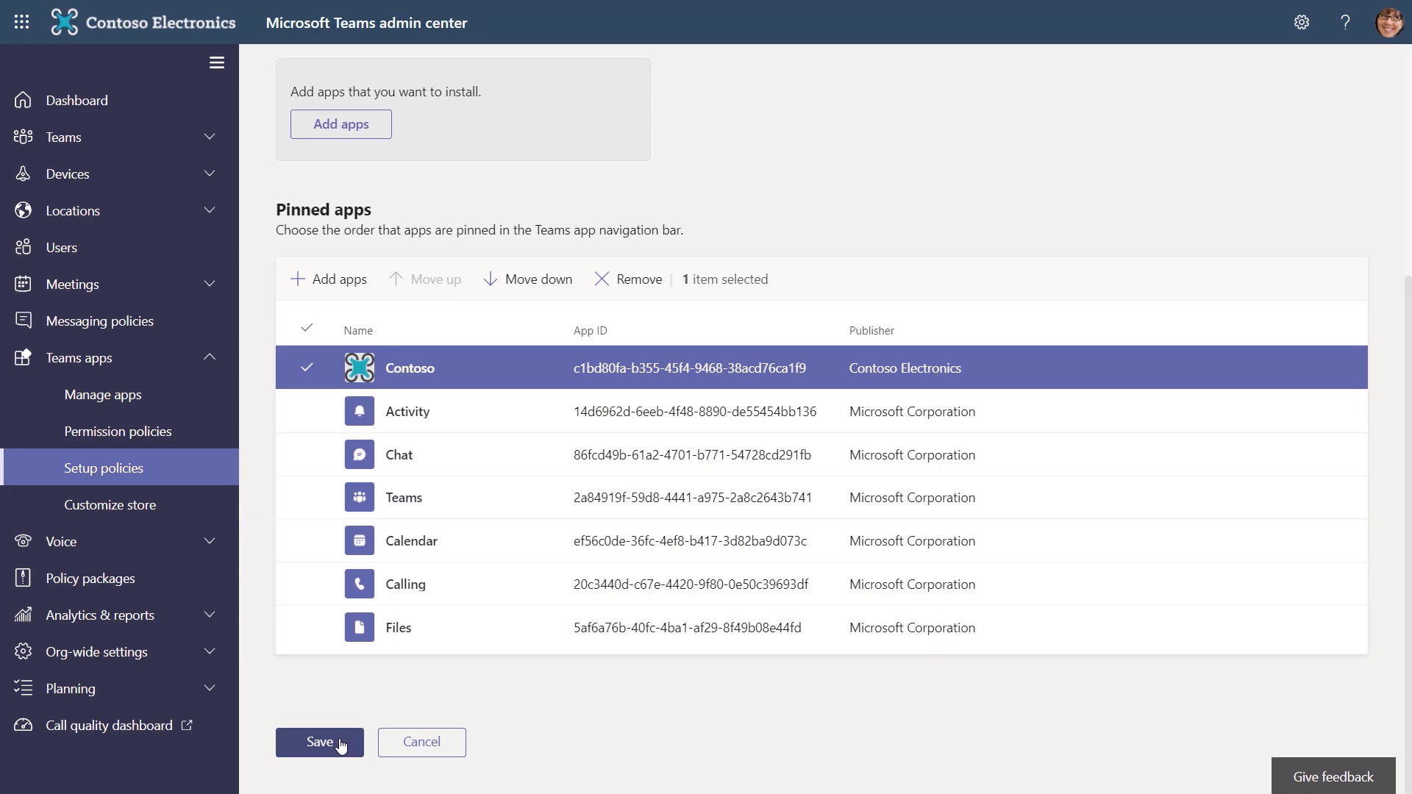
left_click(319, 742)
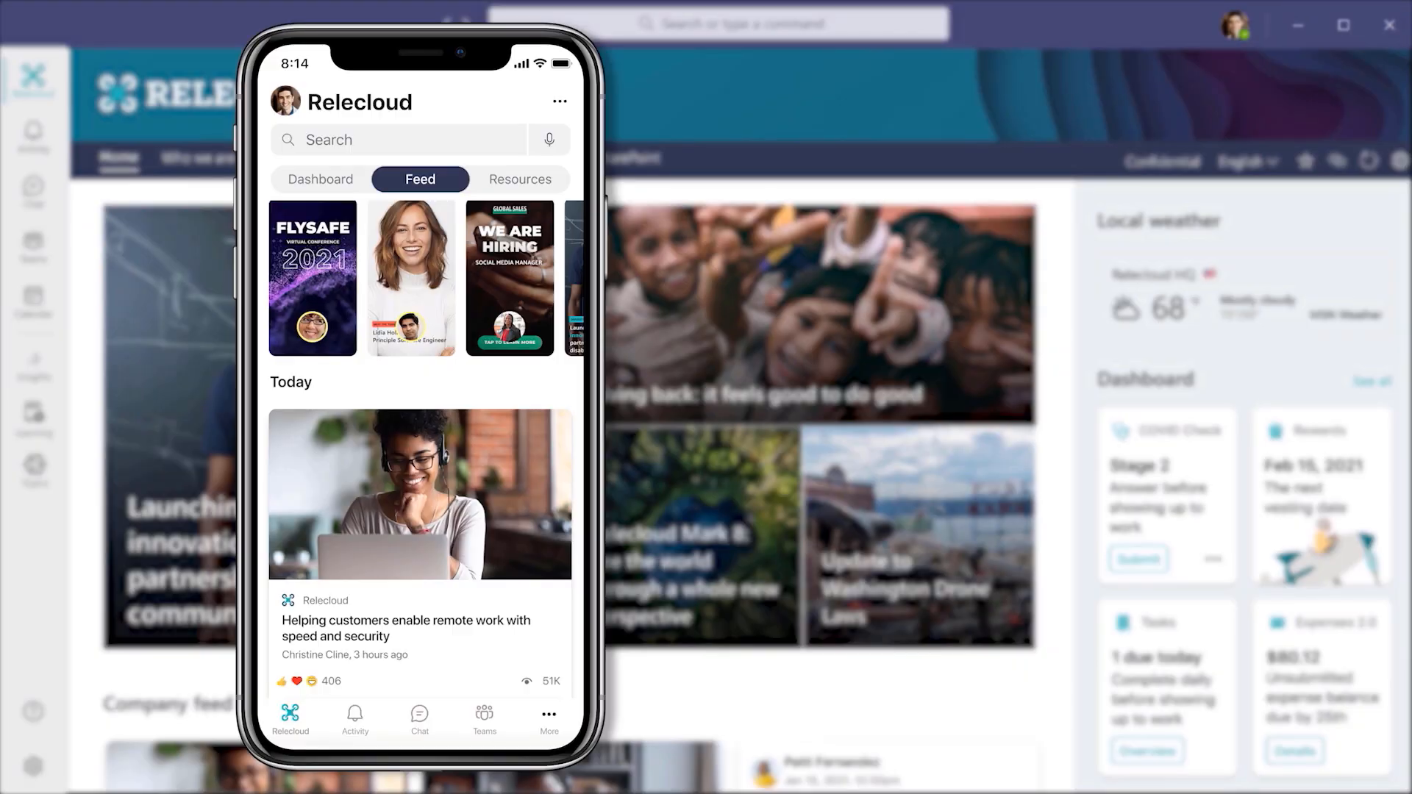
Open the Relecloud Feed and scroll down to the student mentorship announcement
left_click(289, 719)
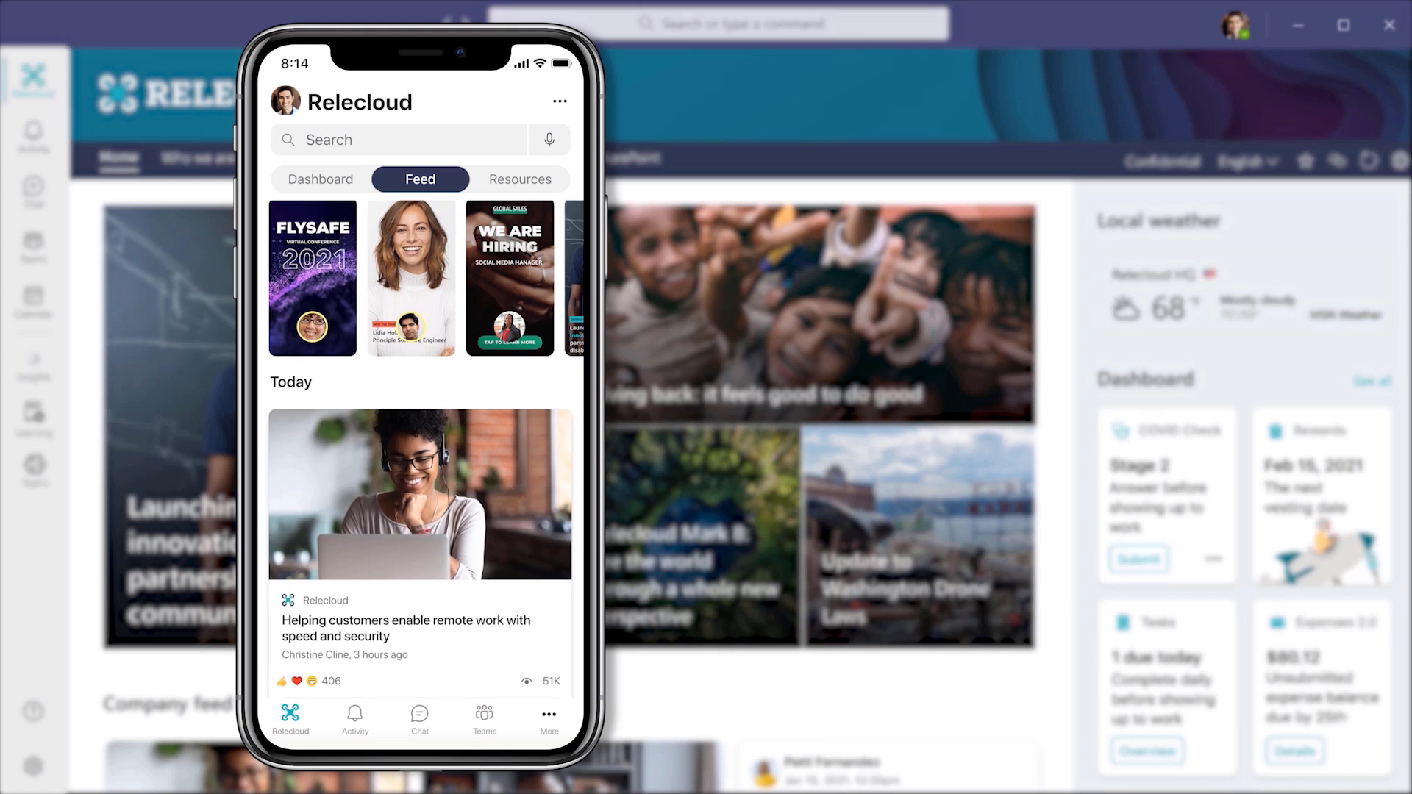
scroll("down", 3)
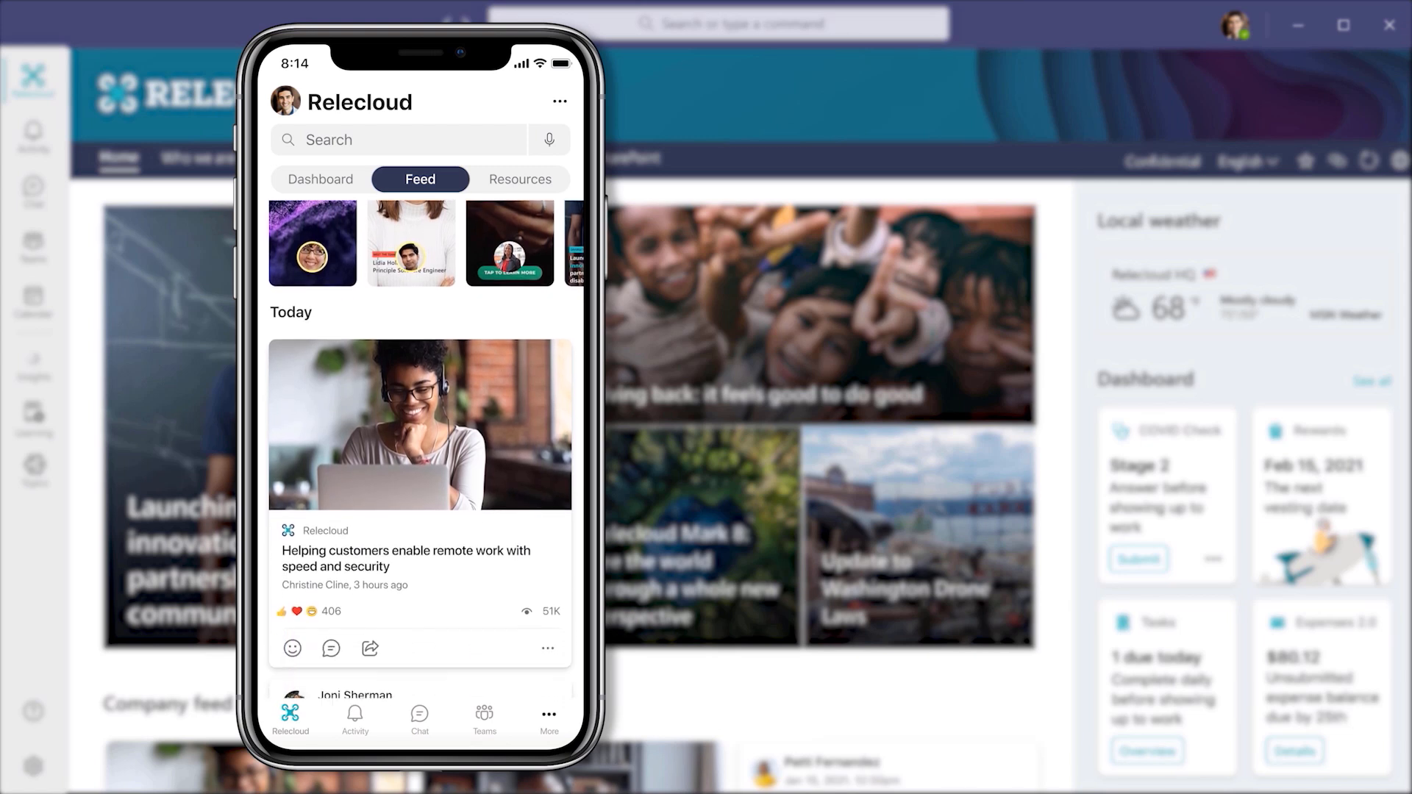
scroll("down", 3)
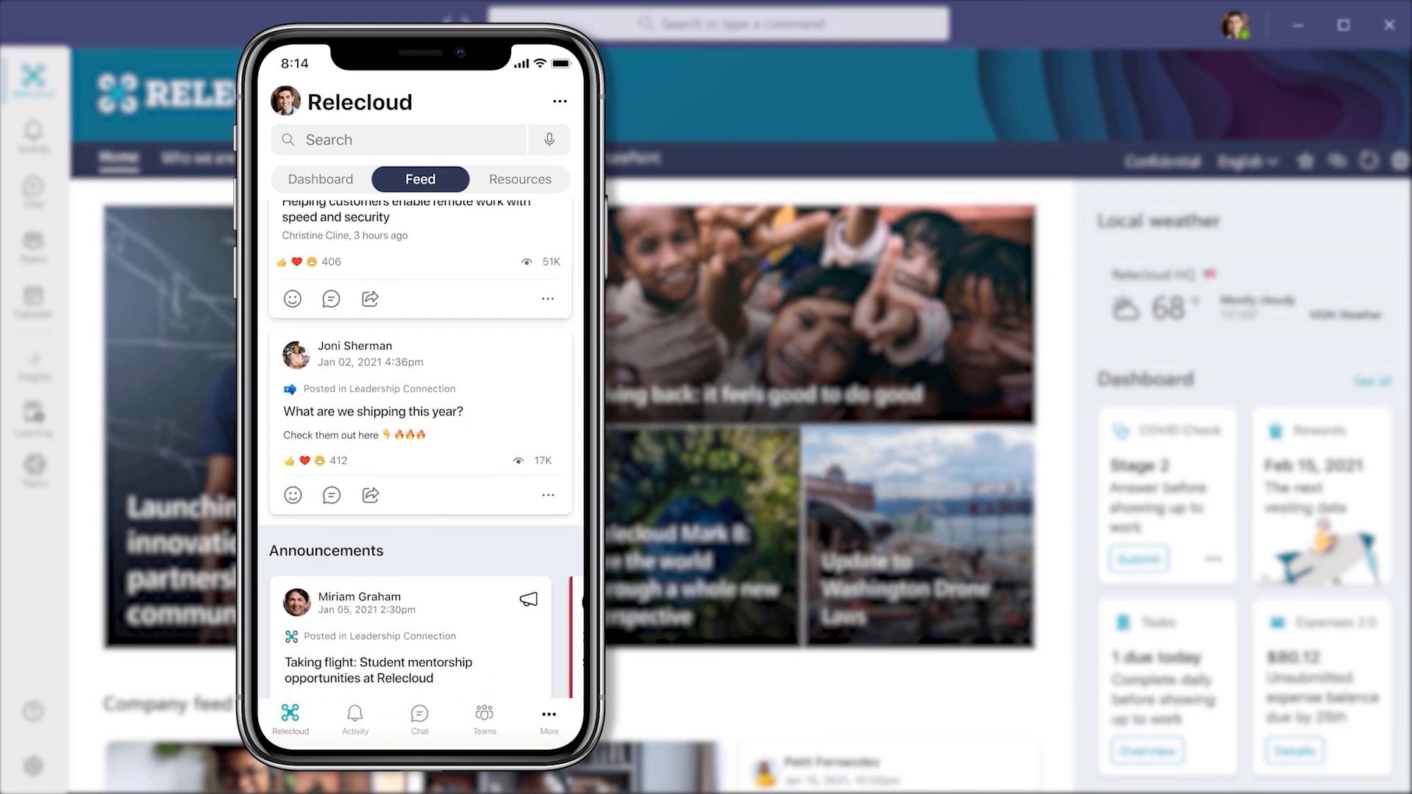
scroll("down", 3)
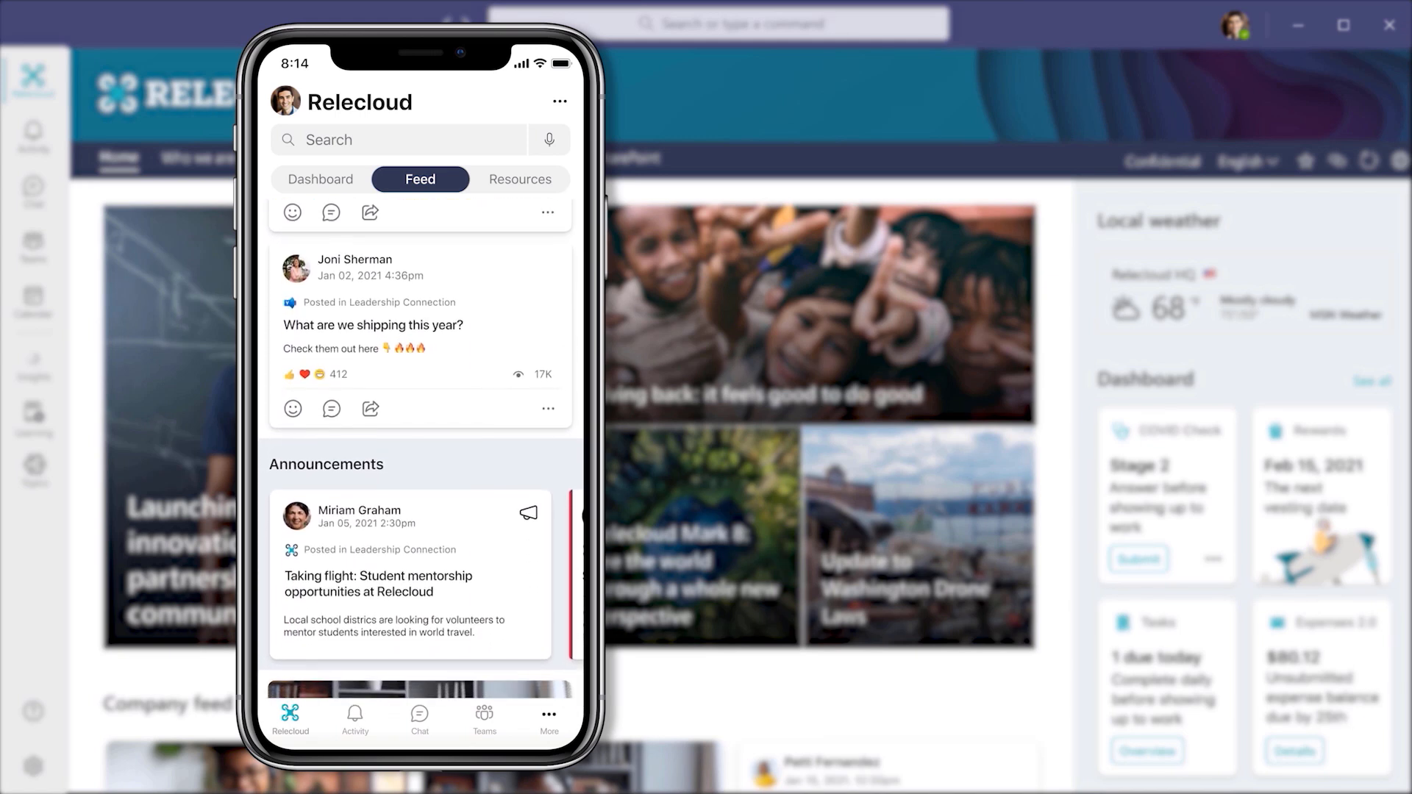
scroll("down", 3)
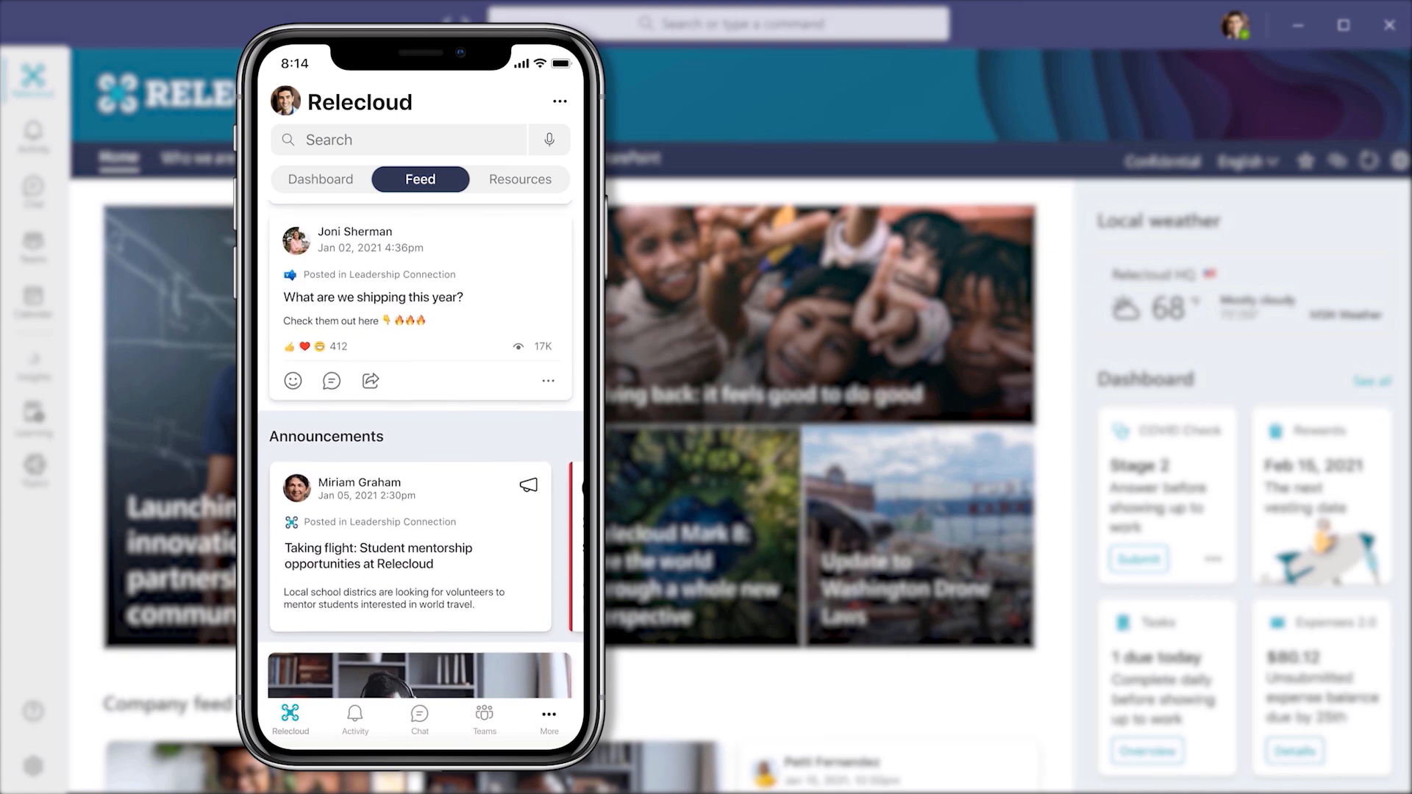
Open the Dashboard tab and scroll through Health check, Rewards, Tasks and Learning cards
left_click(320, 180)
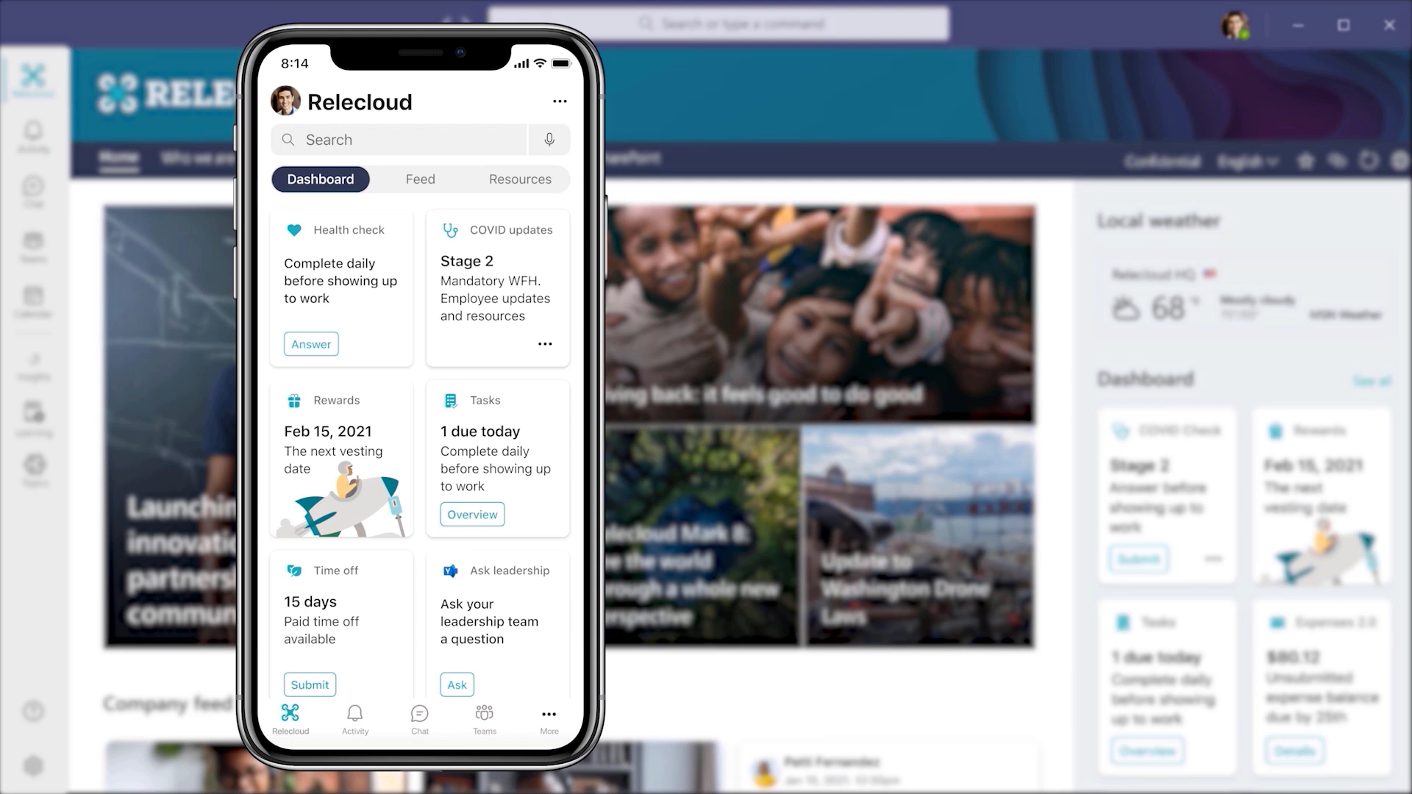
scroll("down", 3)
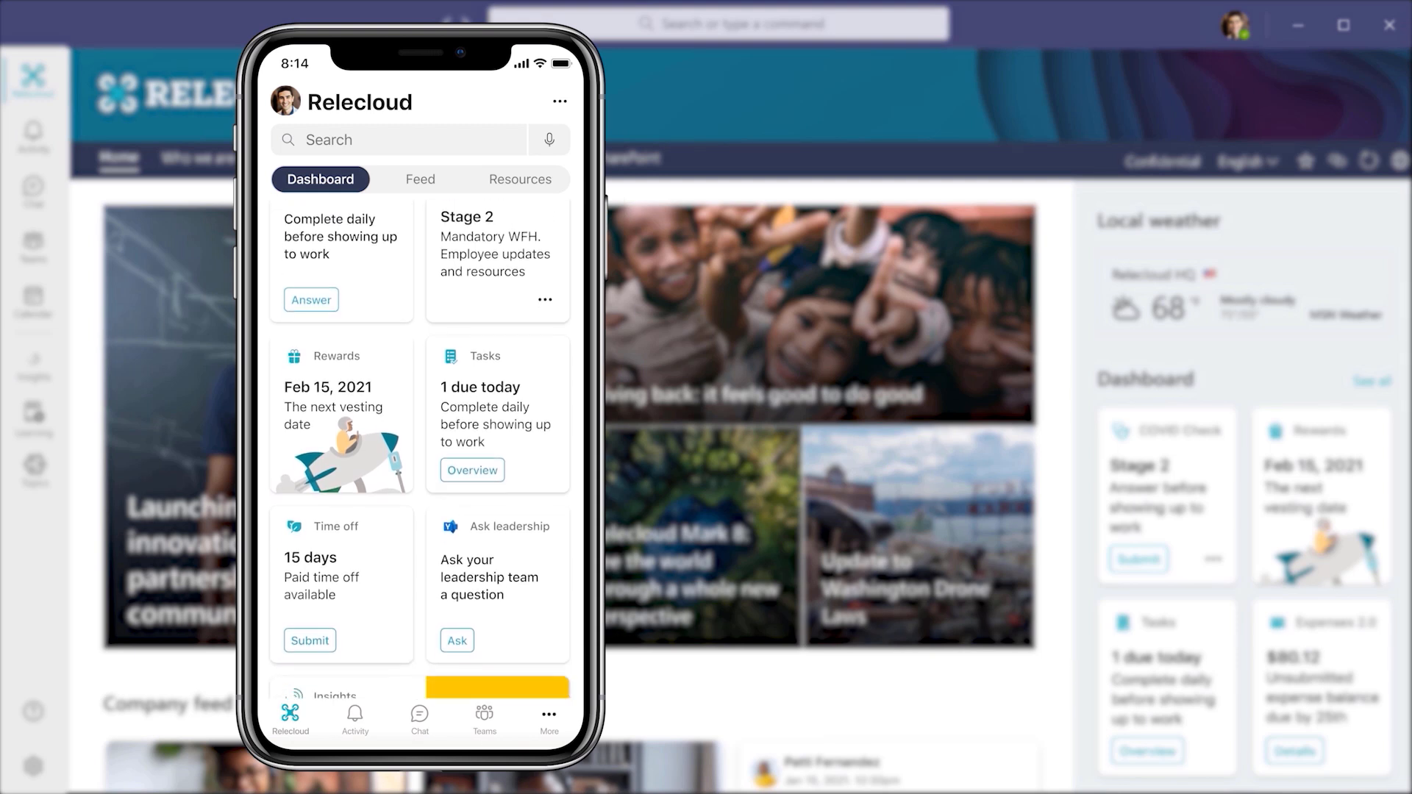
scroll("down", 3)
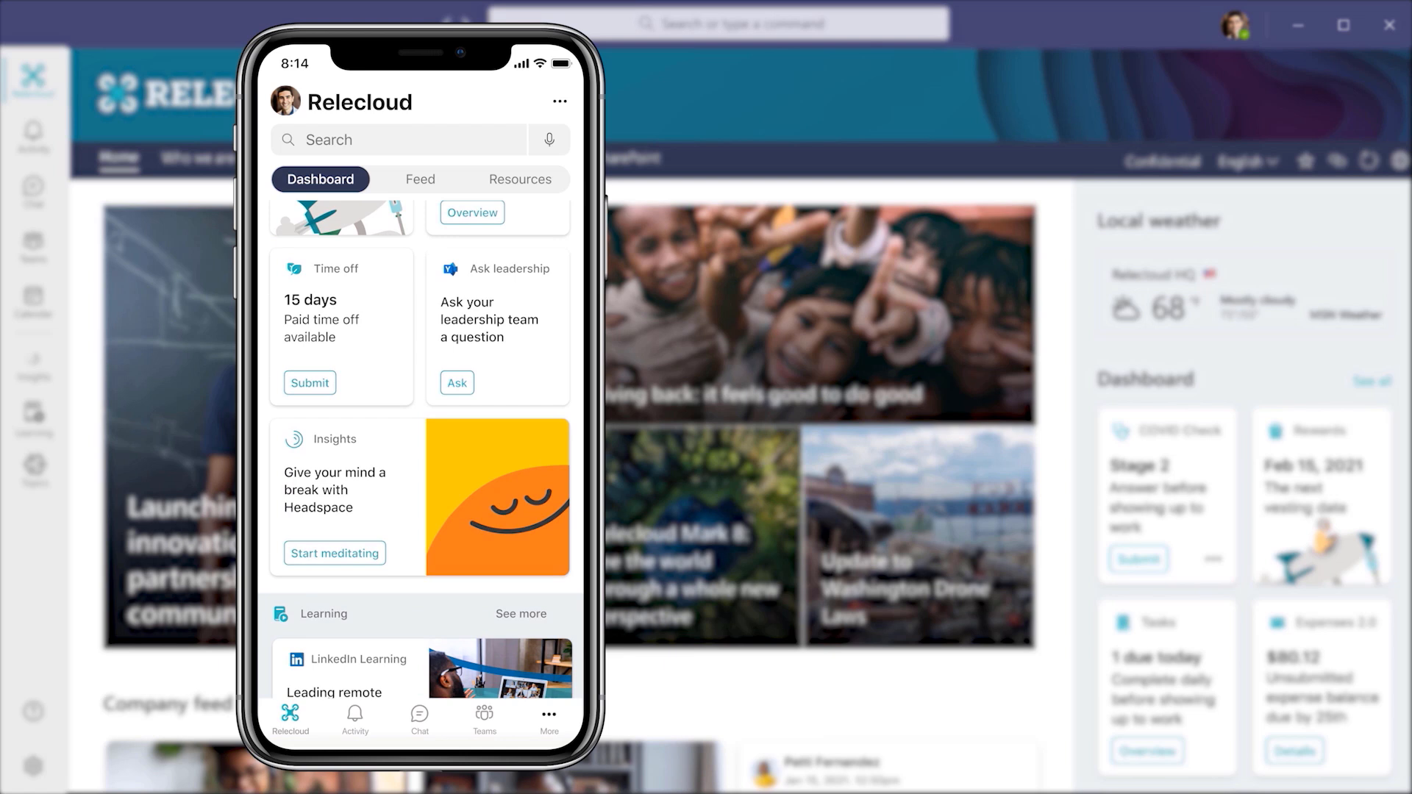
scroll("down", 3)
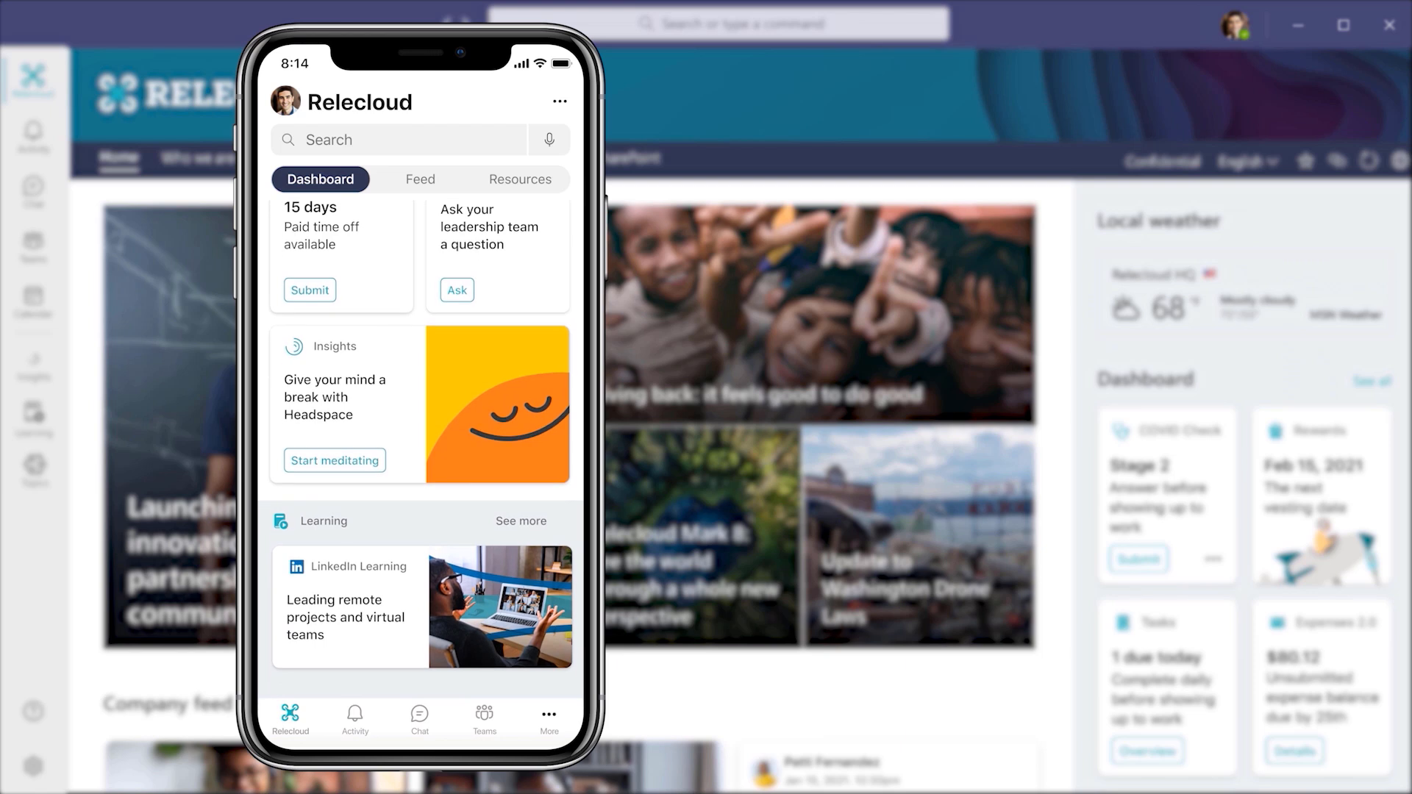
scroll("down", 3)
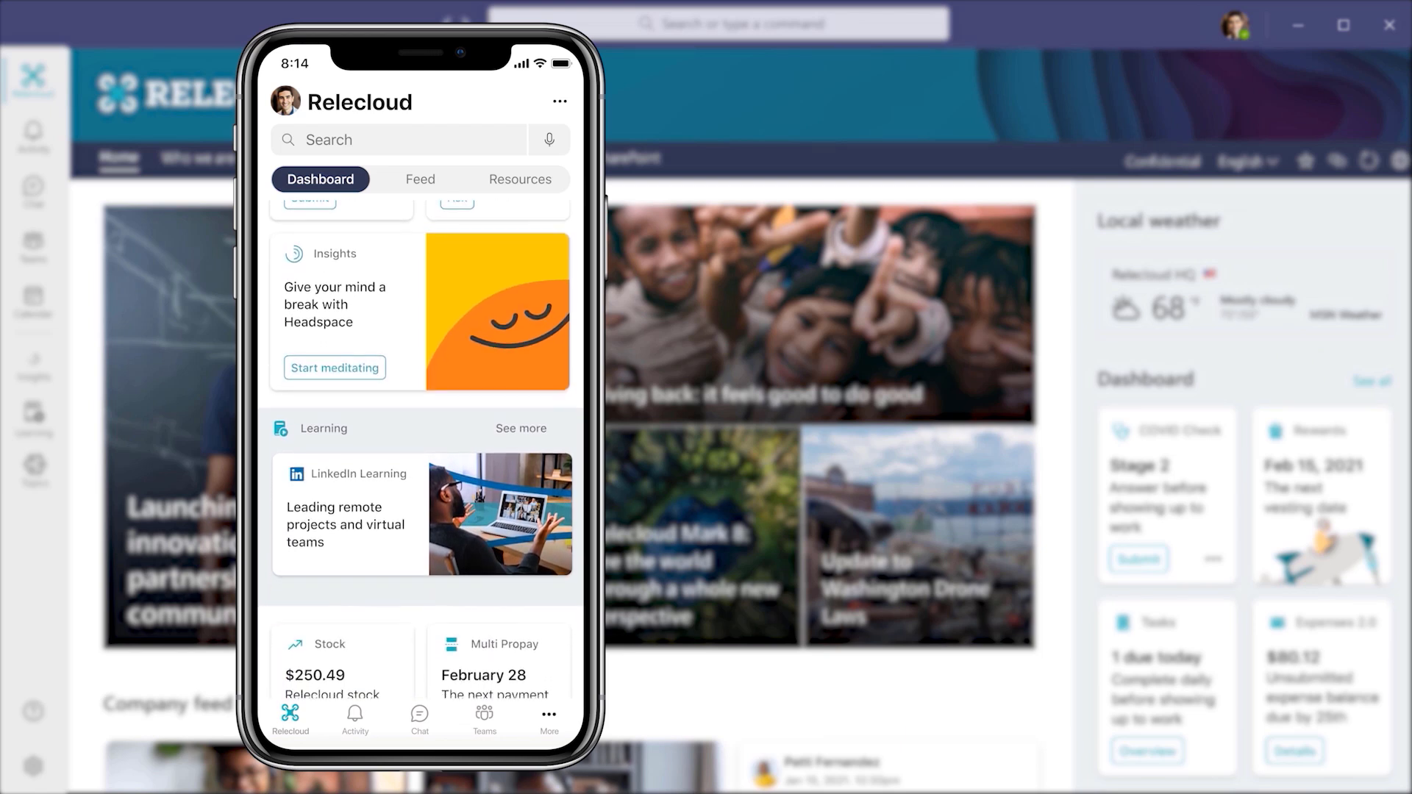
scroll("down", 3)
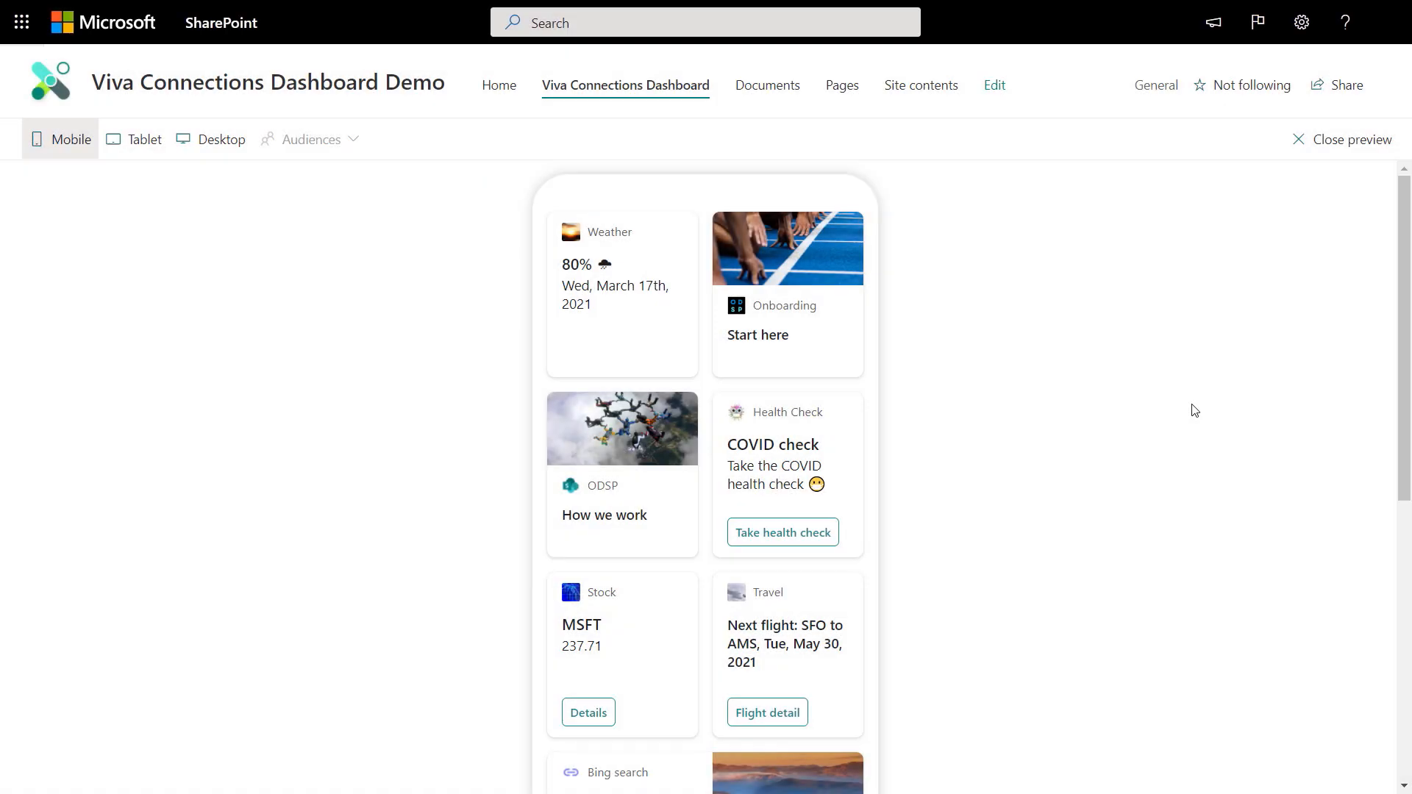
Open the COVID health check quick view in mobile preview, then close the preview
scroll("down", 3)
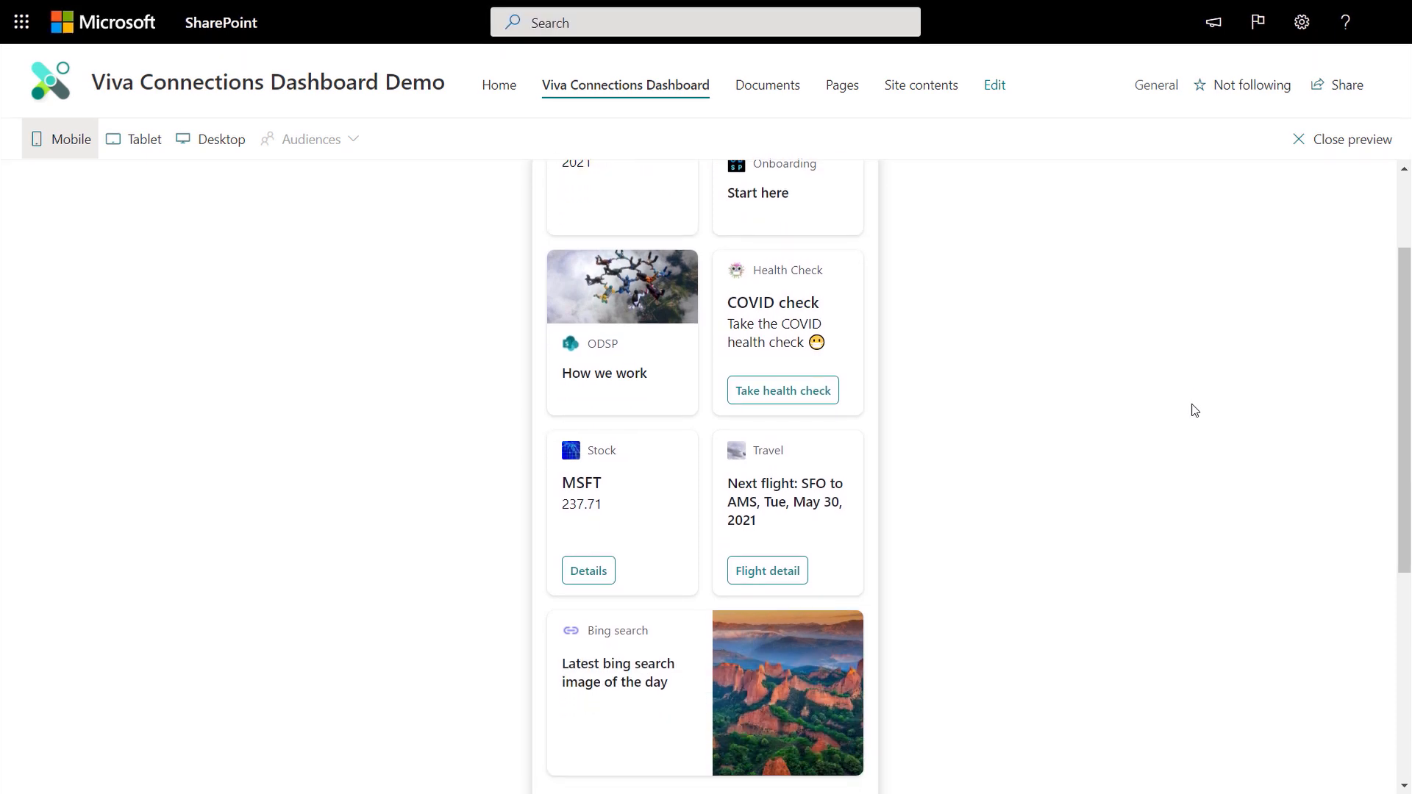
scroll("down", 3)
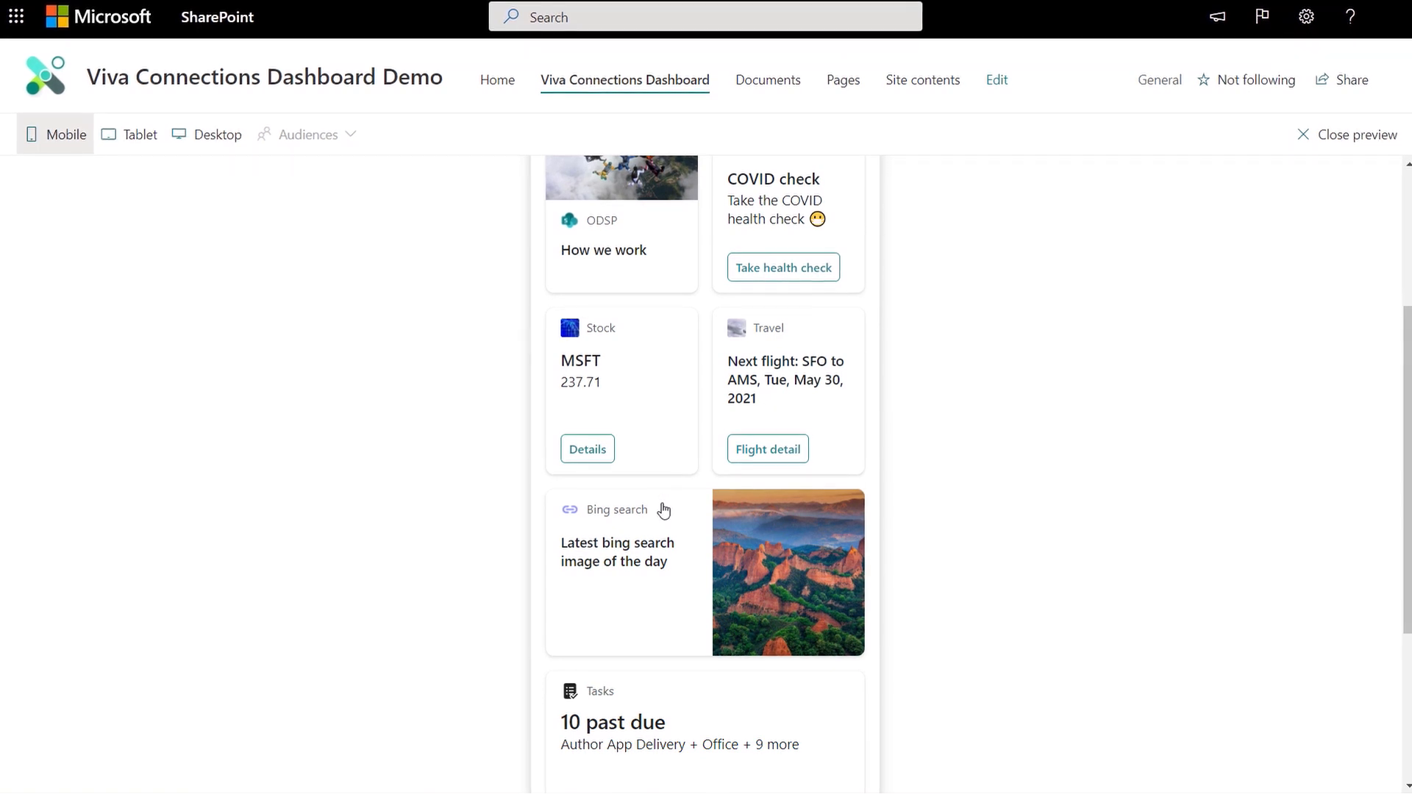
mouse_move(713, 536)
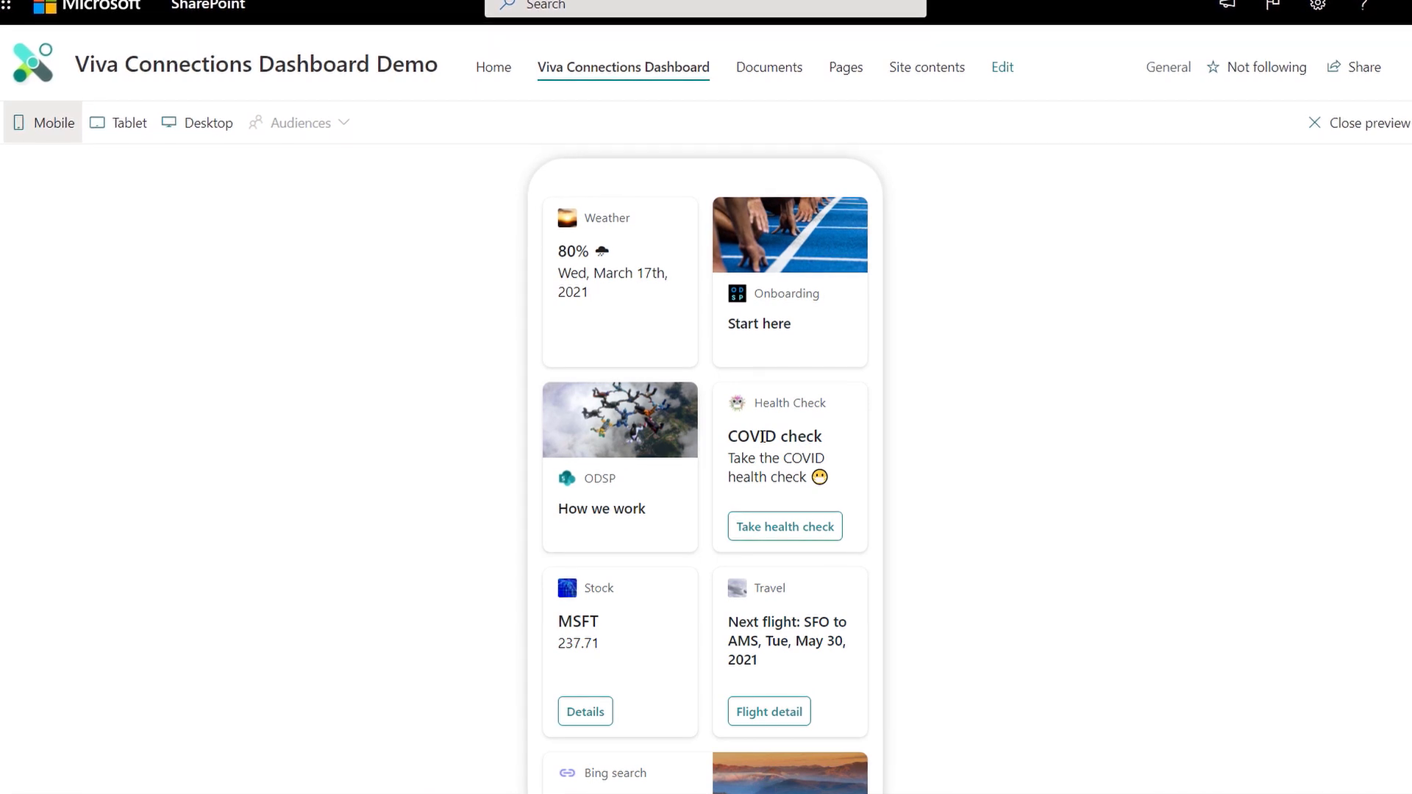
left_click(784, 526)
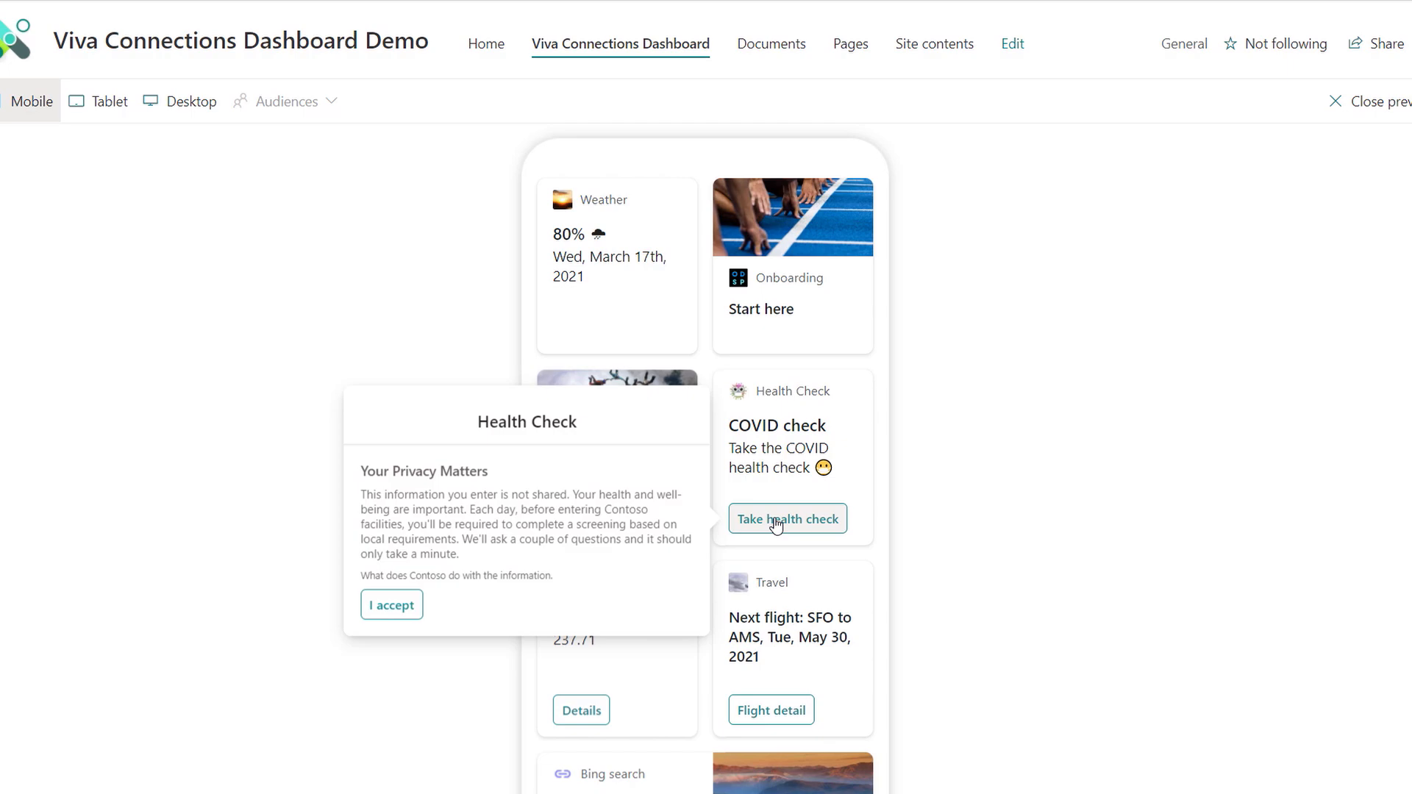
left_click(1335, 99)
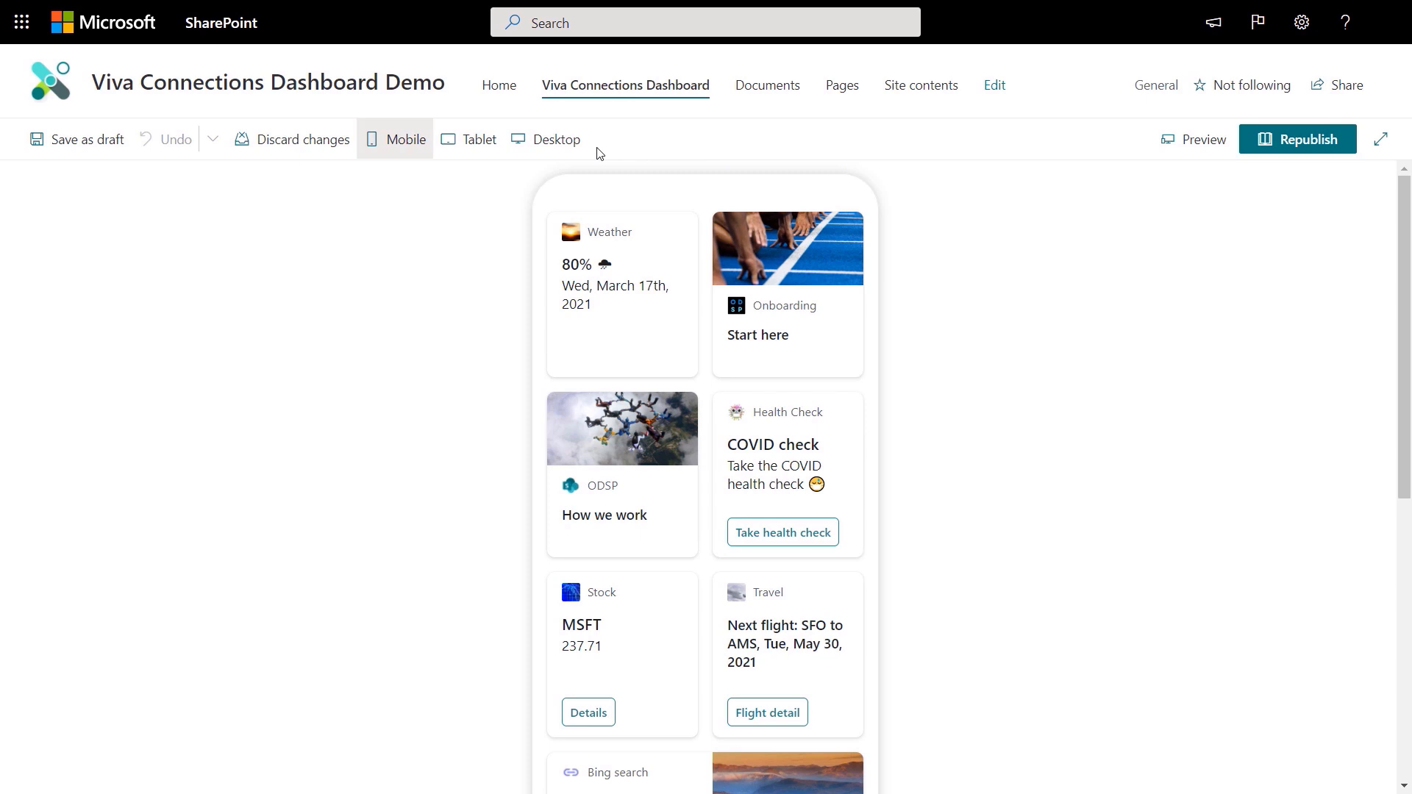
Add a card at the top of the dashboard and choose the SharePoint page type
left_click(478, 139)
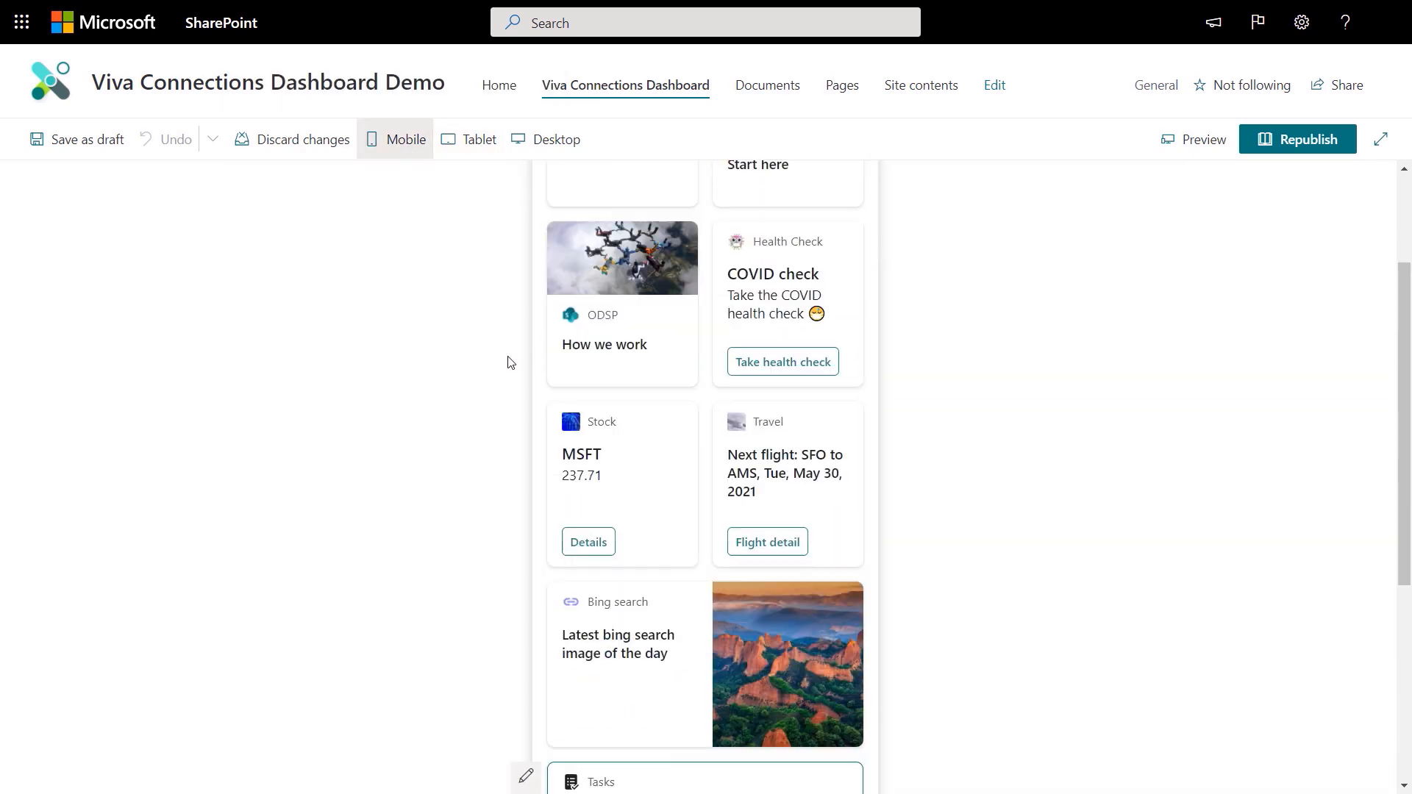
scroll("down", 3)
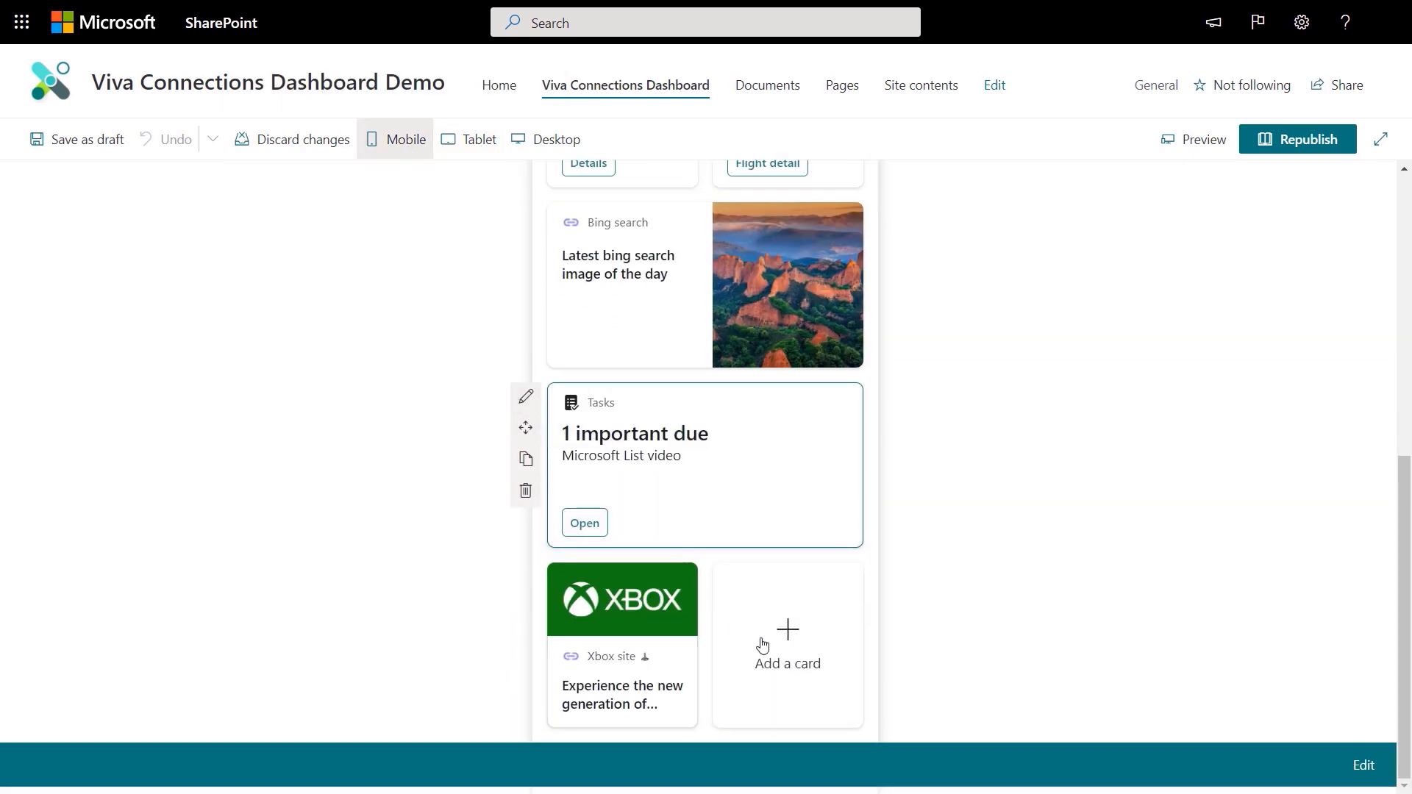
left_click(788, 632)
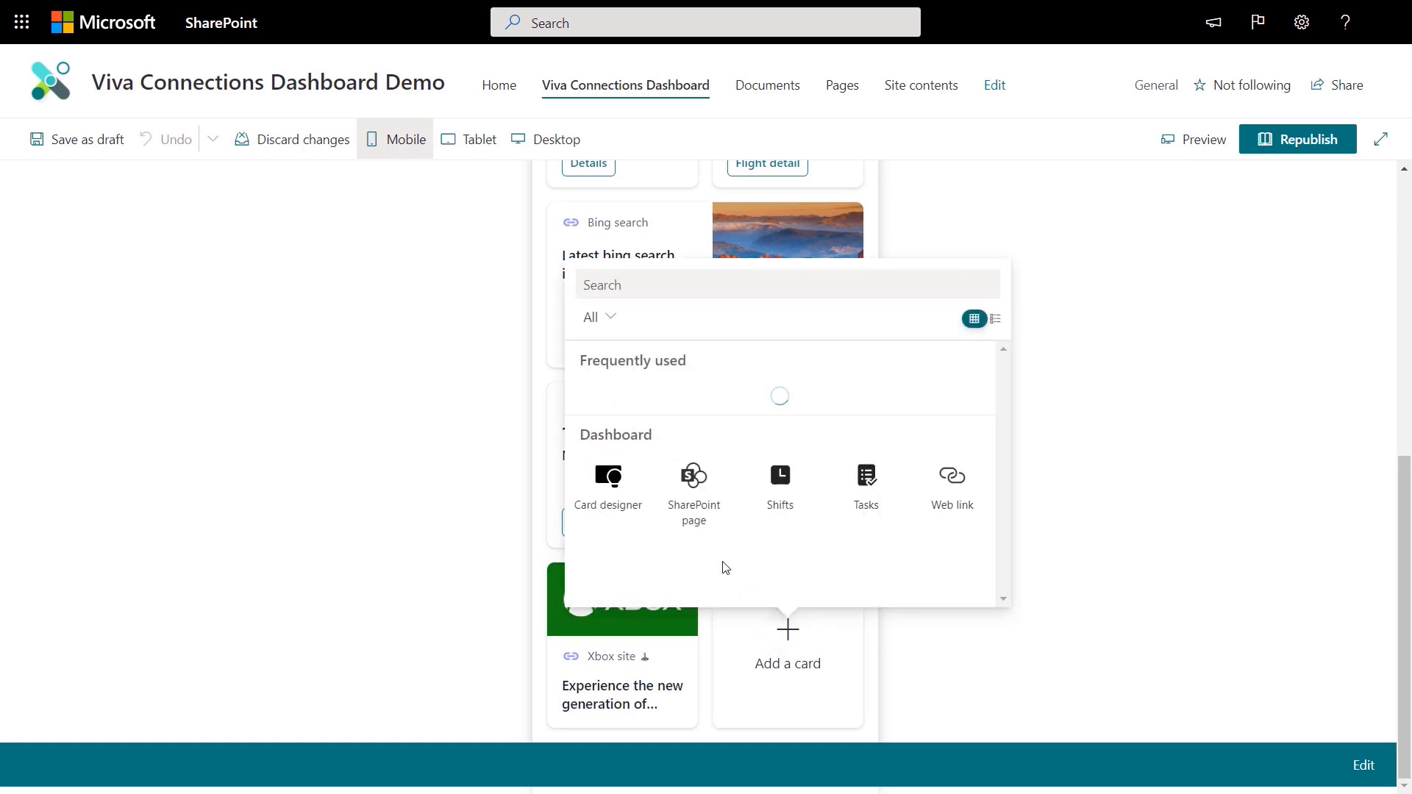
mouse_move(699, 495)
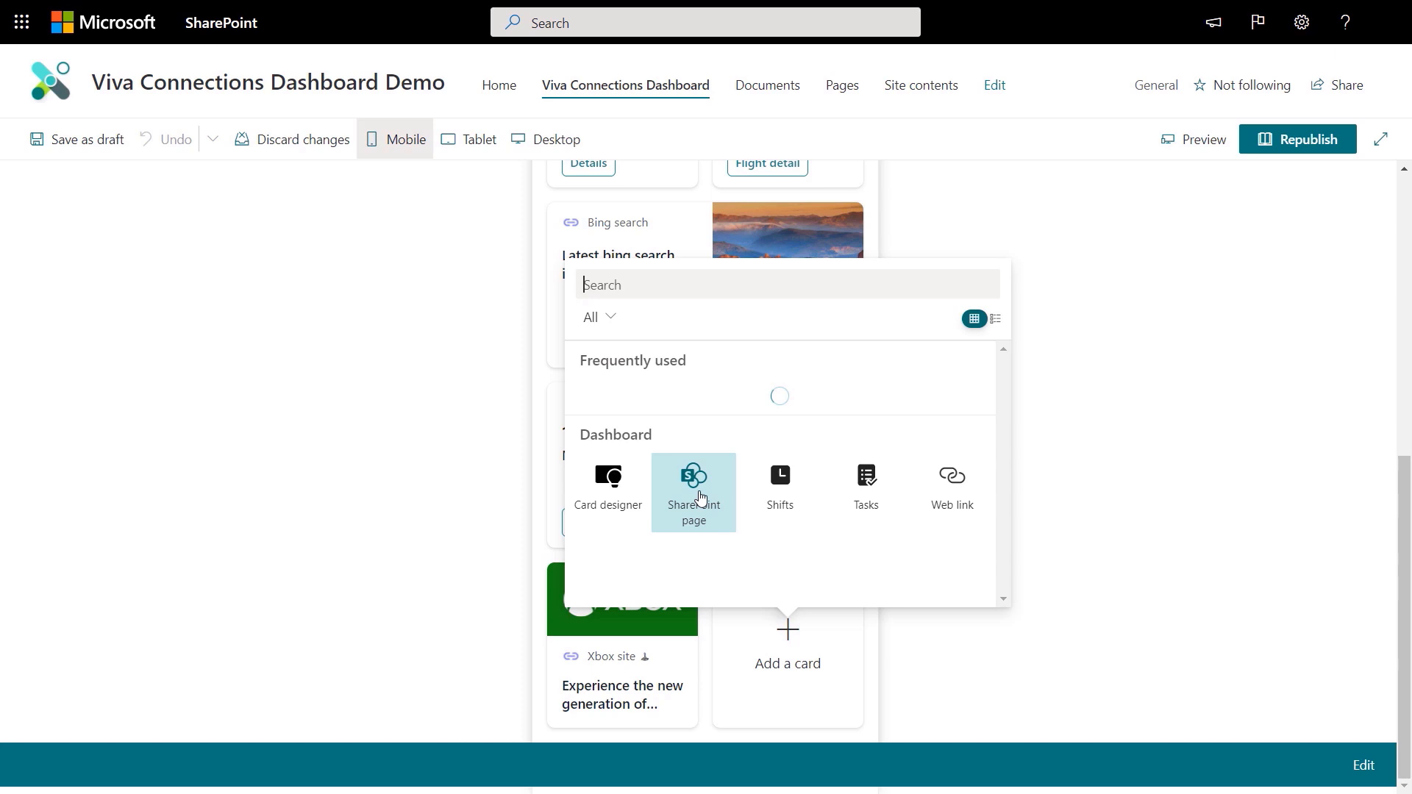
left_click(694, 487)
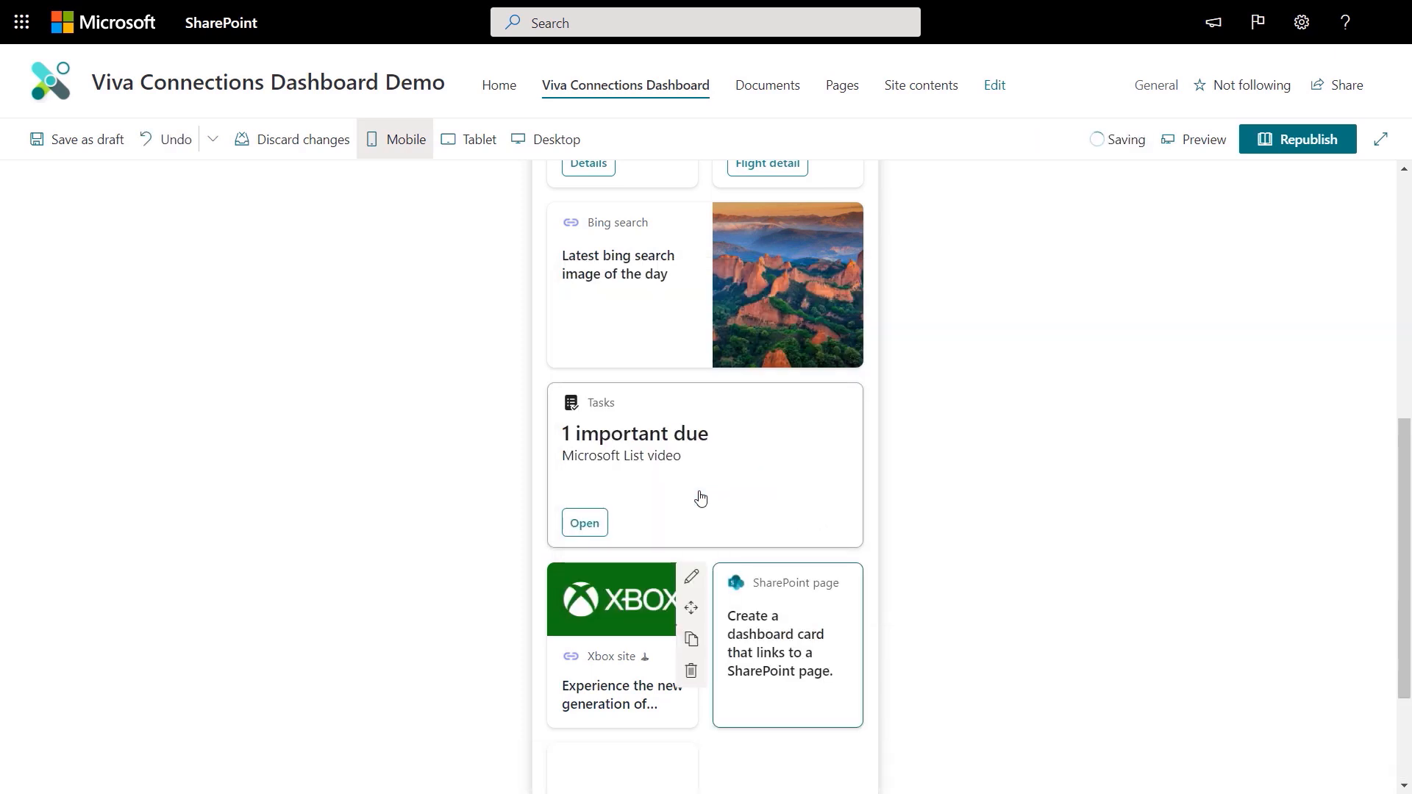
mouse_move(691, 607)
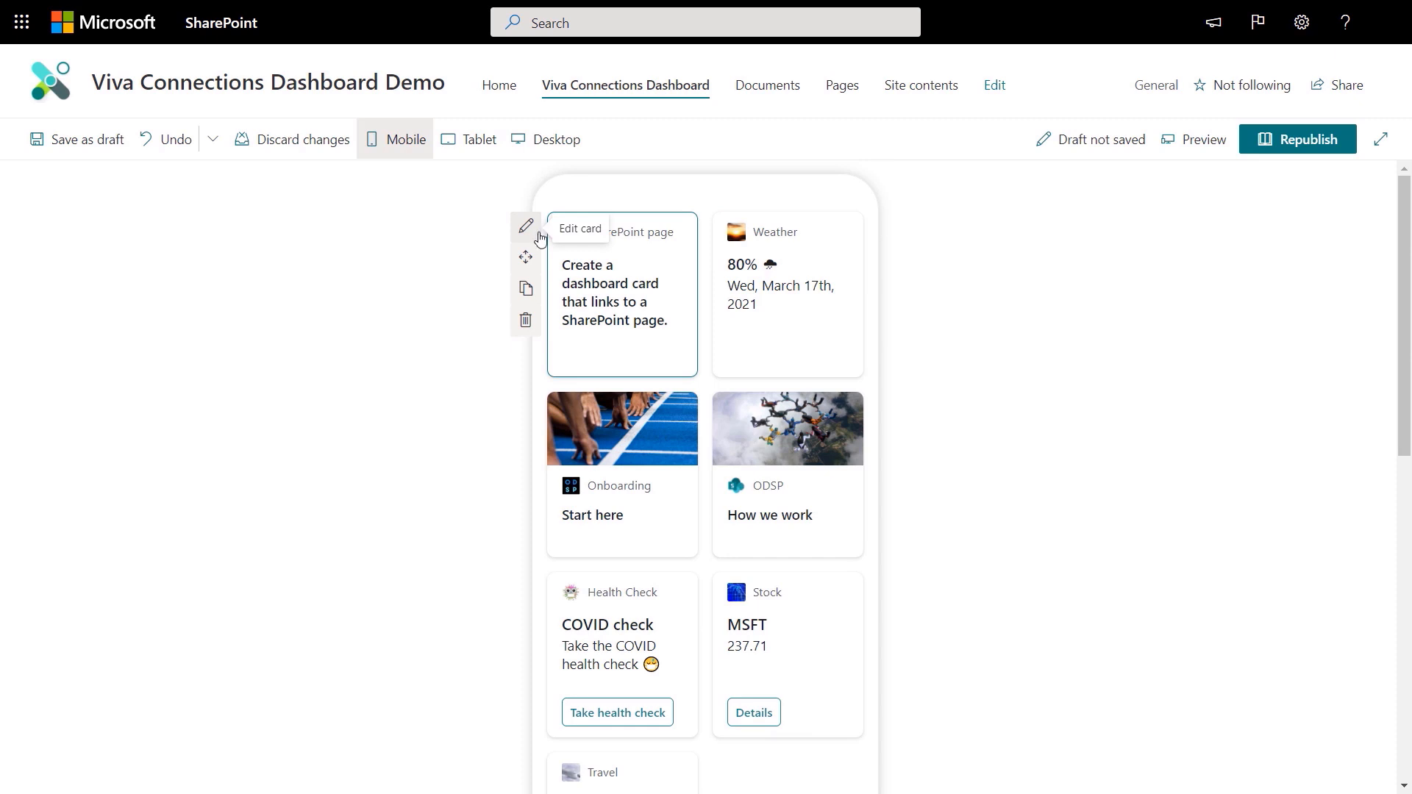
Set the new card to Large and link it to the Viva Connections Dashboard Demo site
left_click(525, 226)
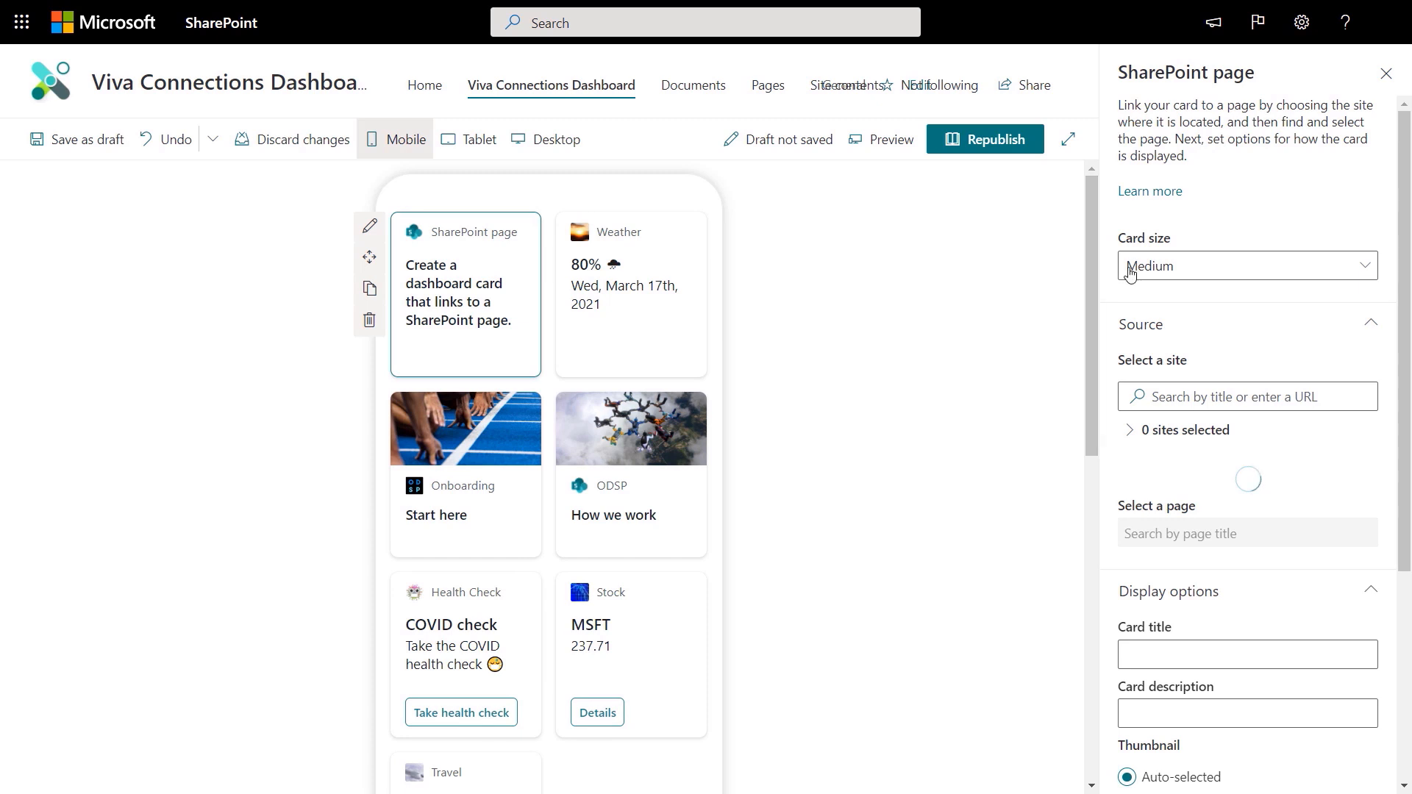
left_click(1247, 266)
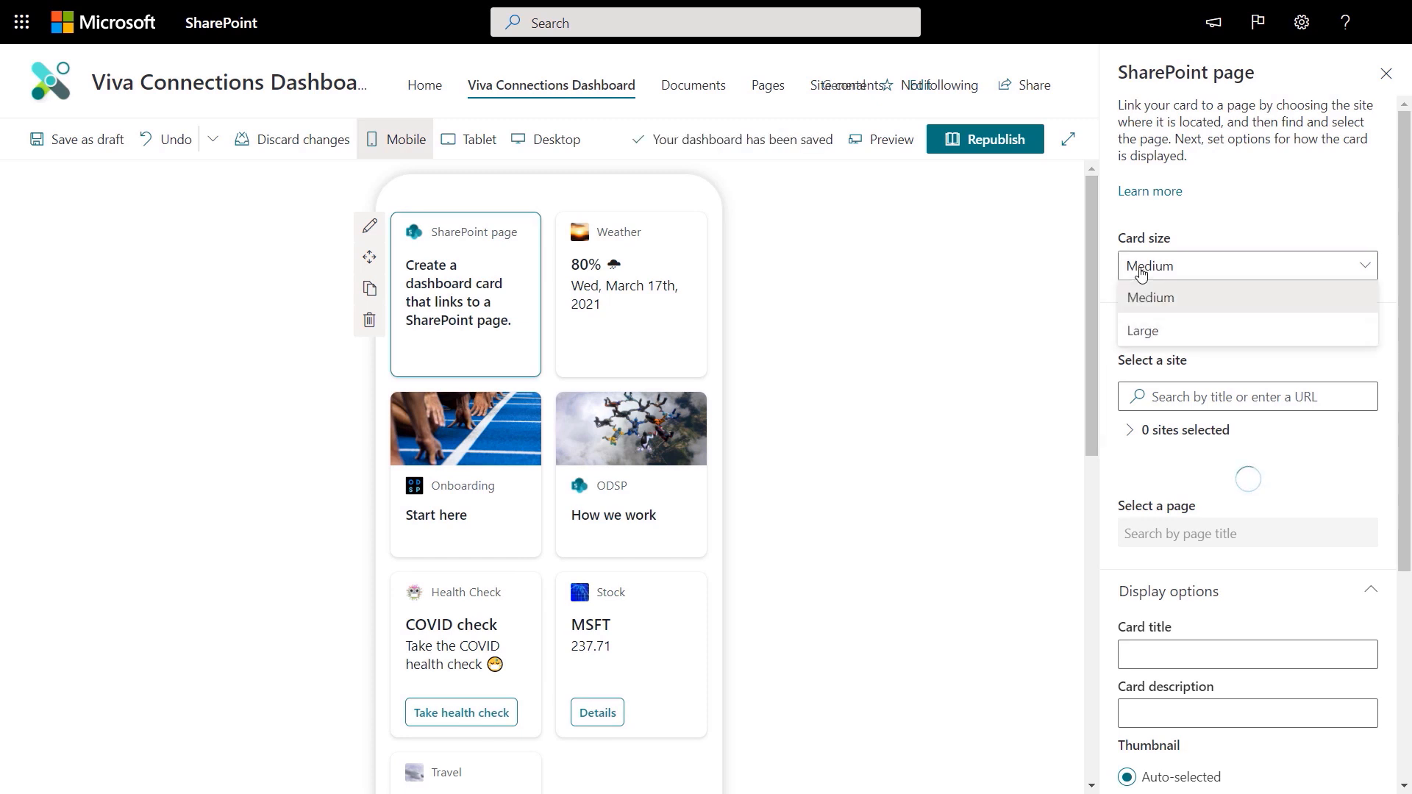
mouse_move(1142, 331)
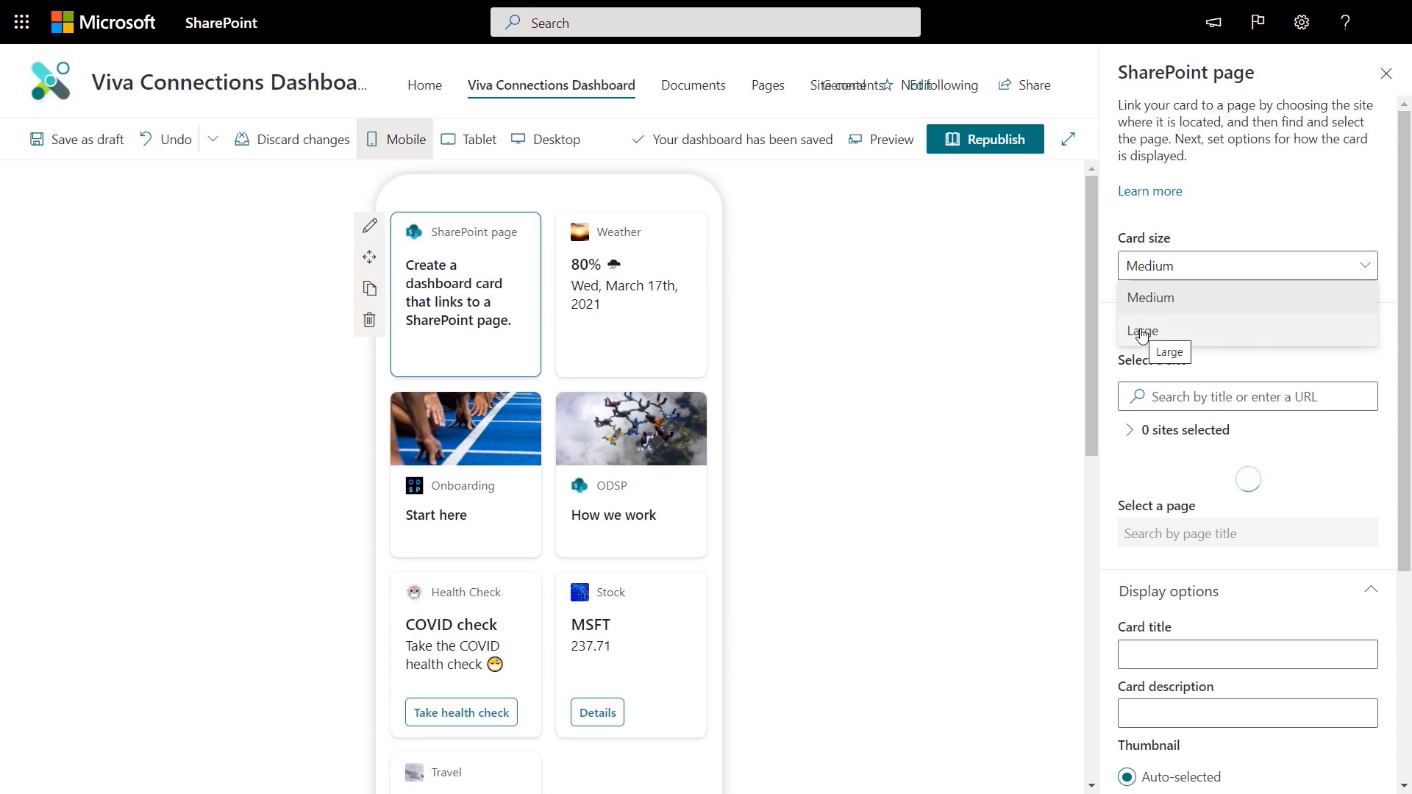
left_click(1144, 331)
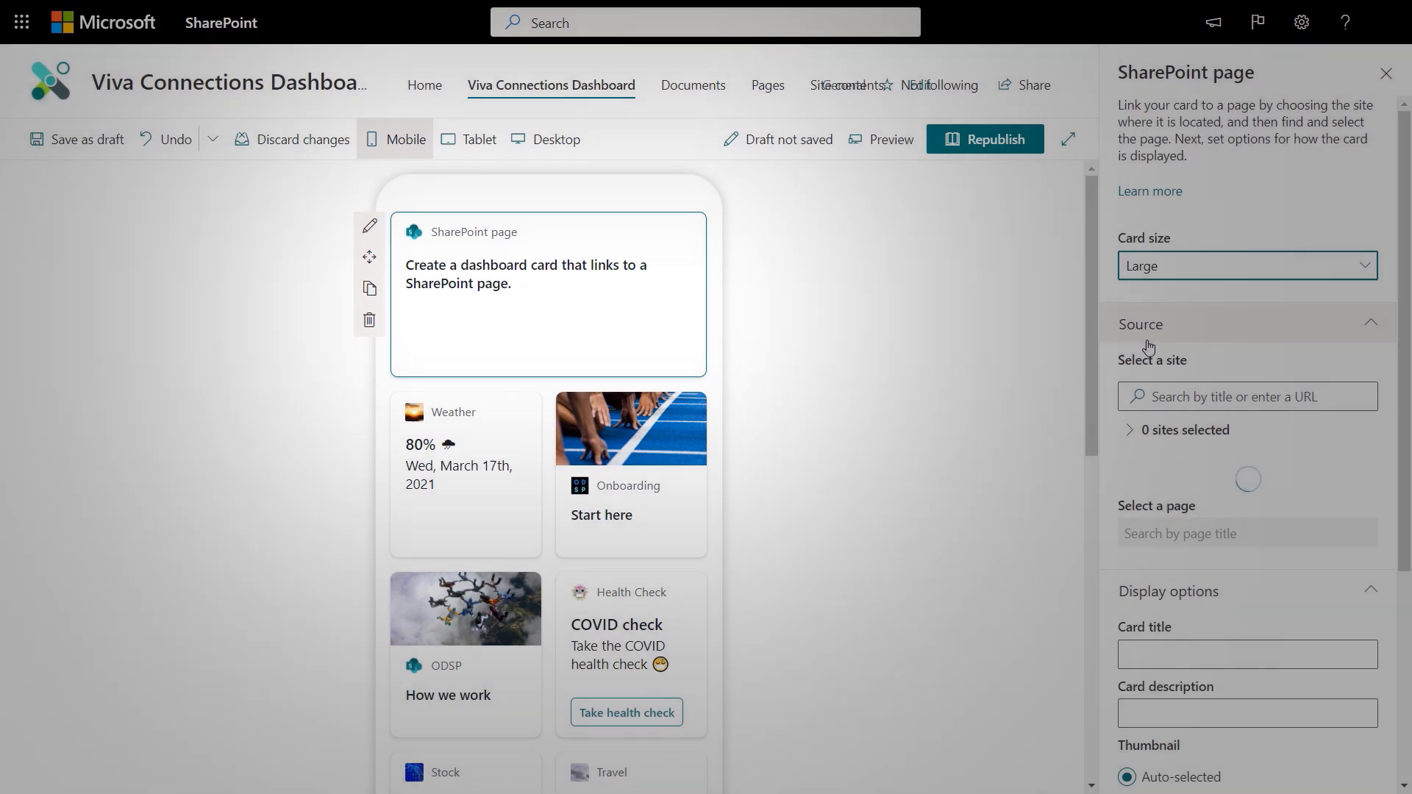
type("Viva connections")
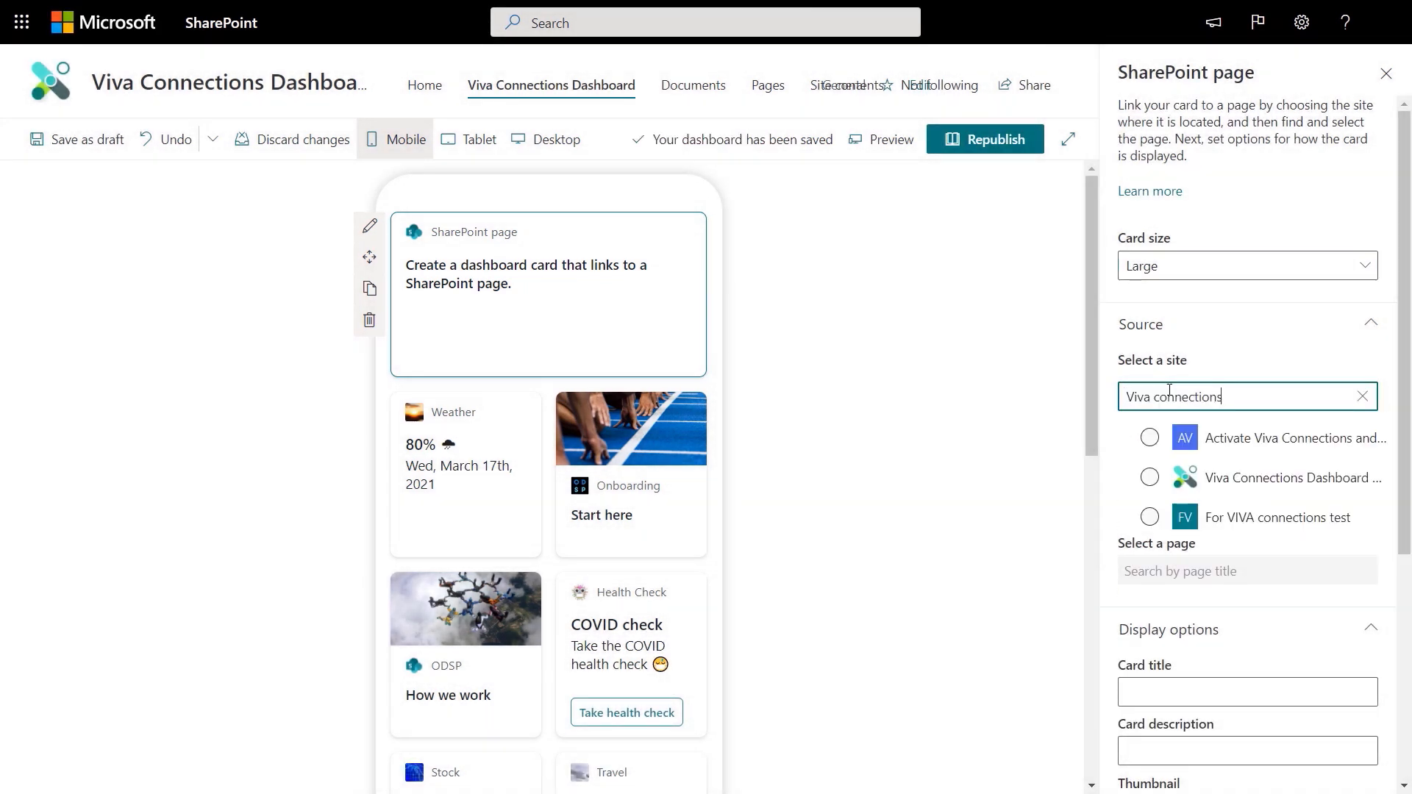
left_click(1149, 477)
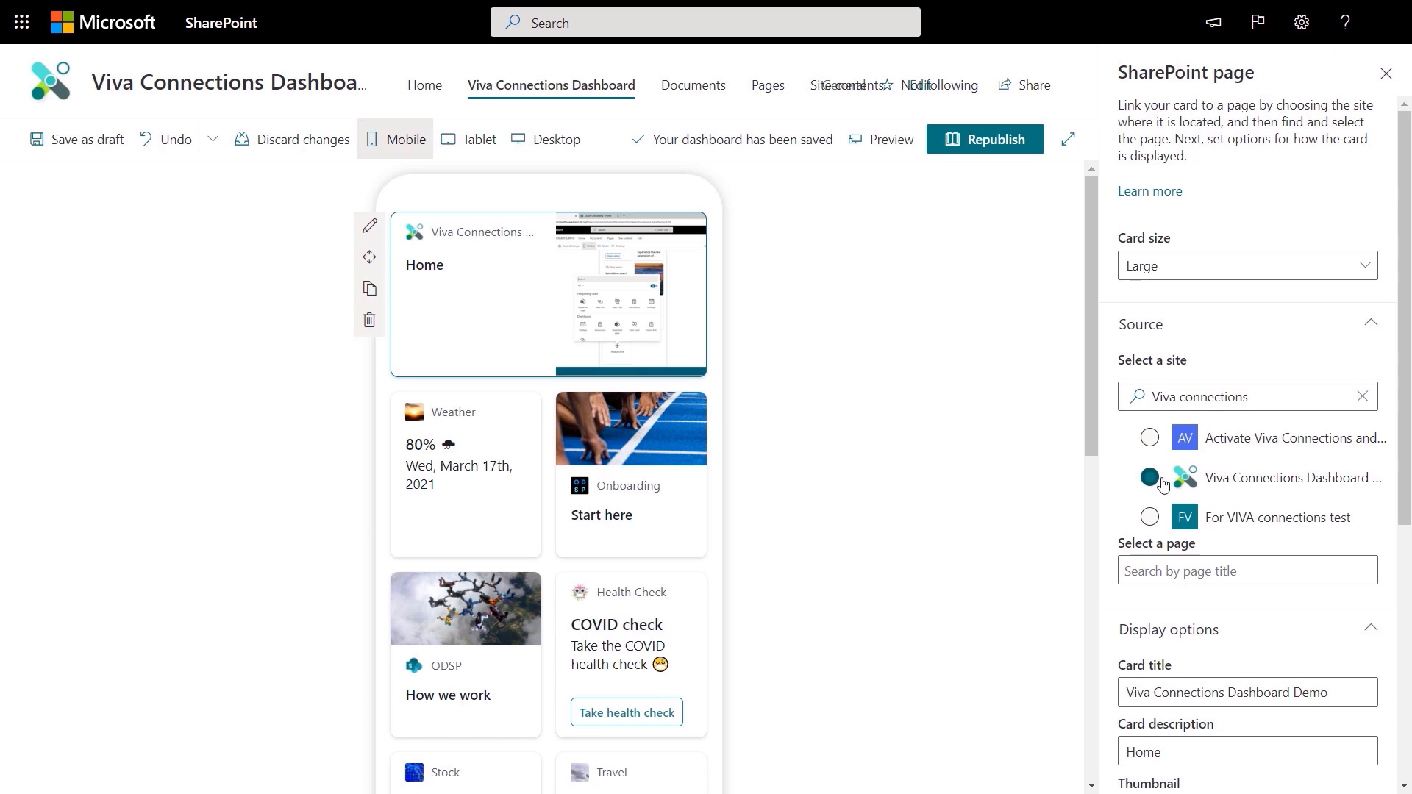
Switch the card thumbnail to a custom image and start choosing it
scroll("down", 3)
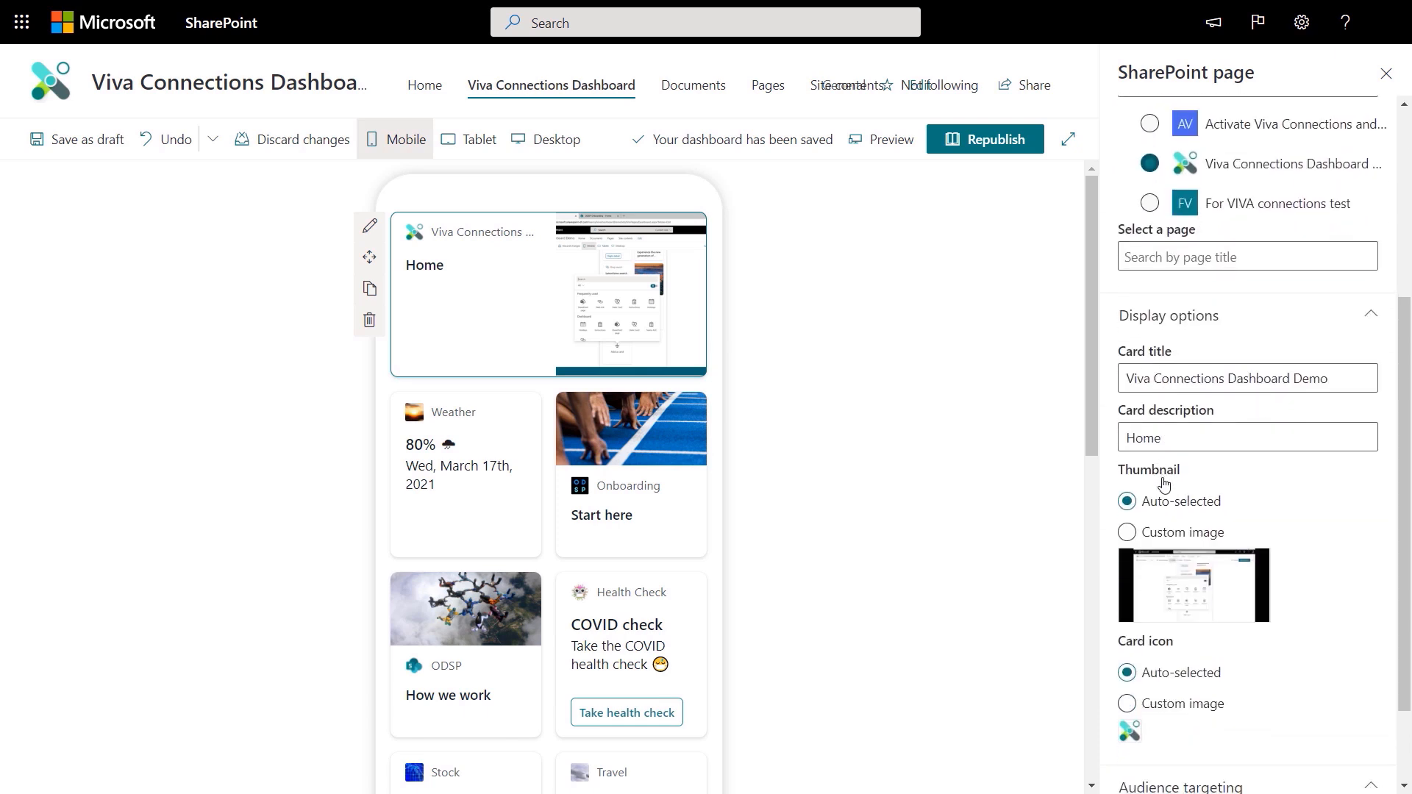
left_click(1127, 532)
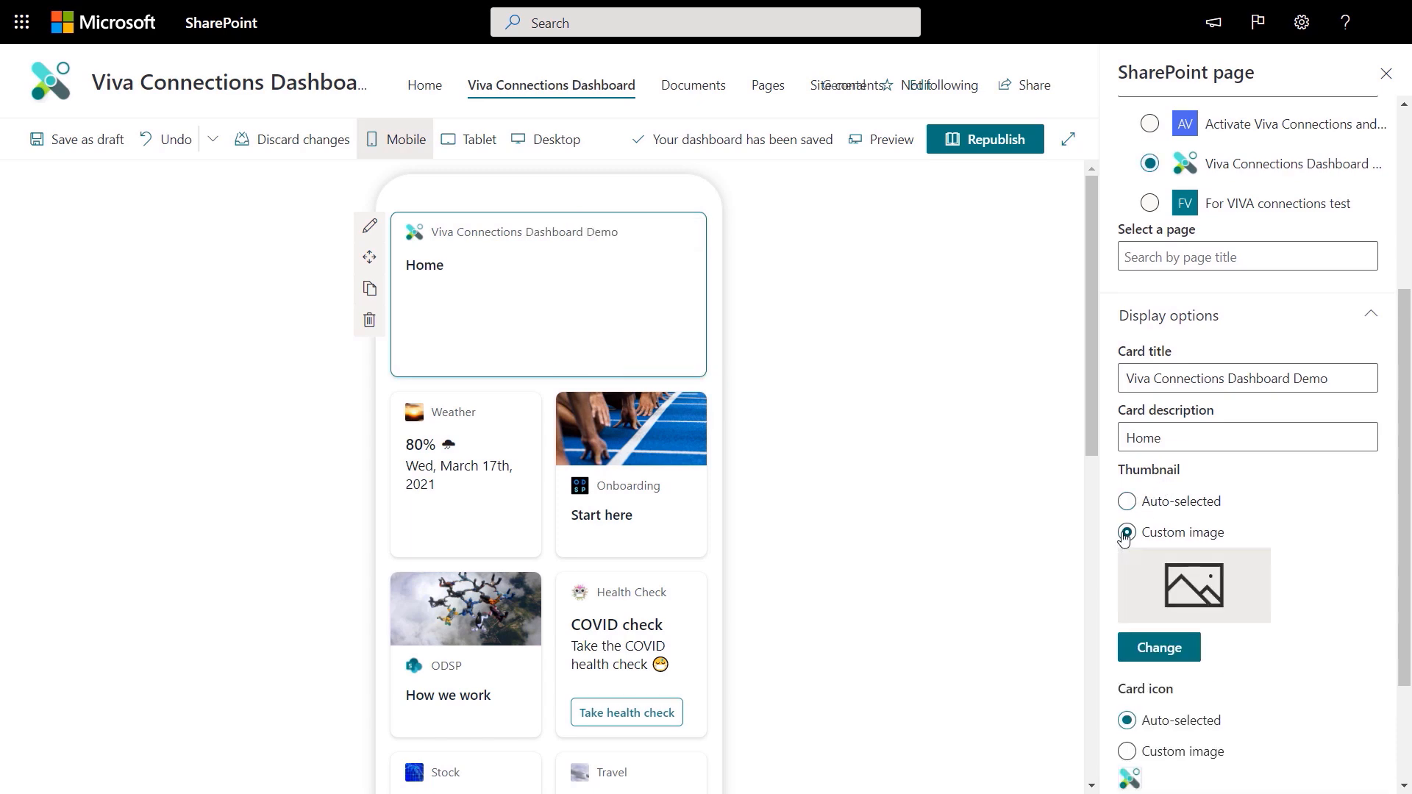
left_click(1159, 647)
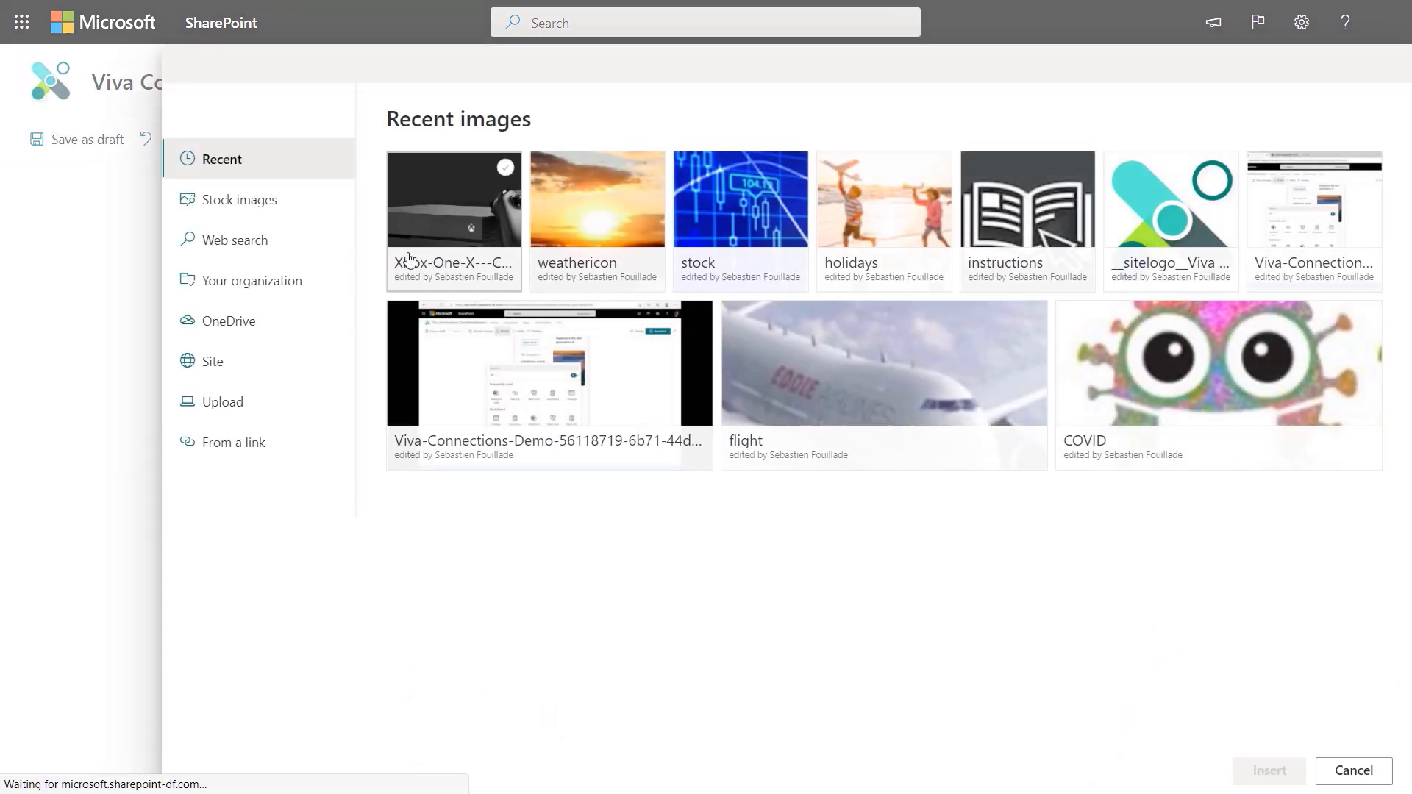
Insert the daisy photo from Stock images as the card's thumbnail
left_click(238, 200)
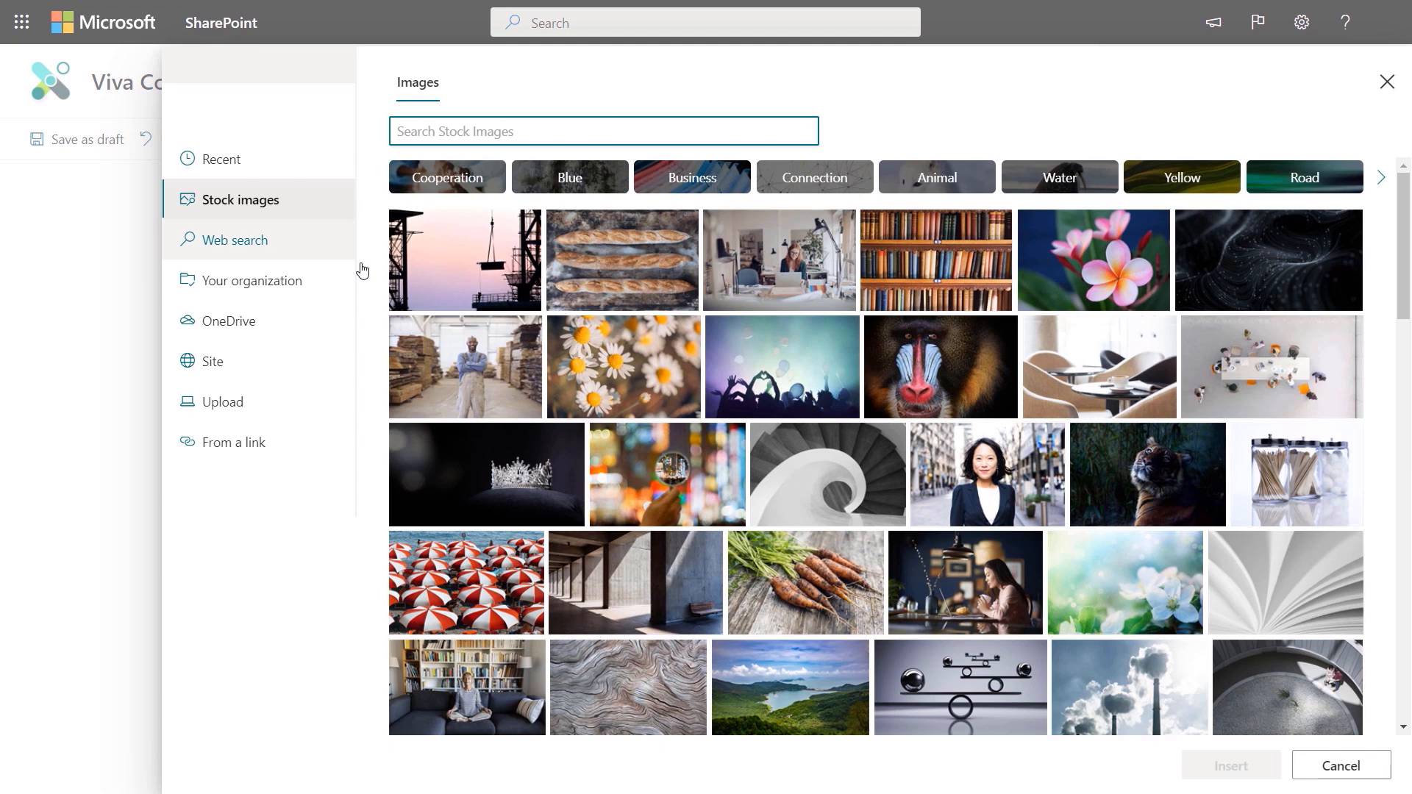
left_click(620, 374)
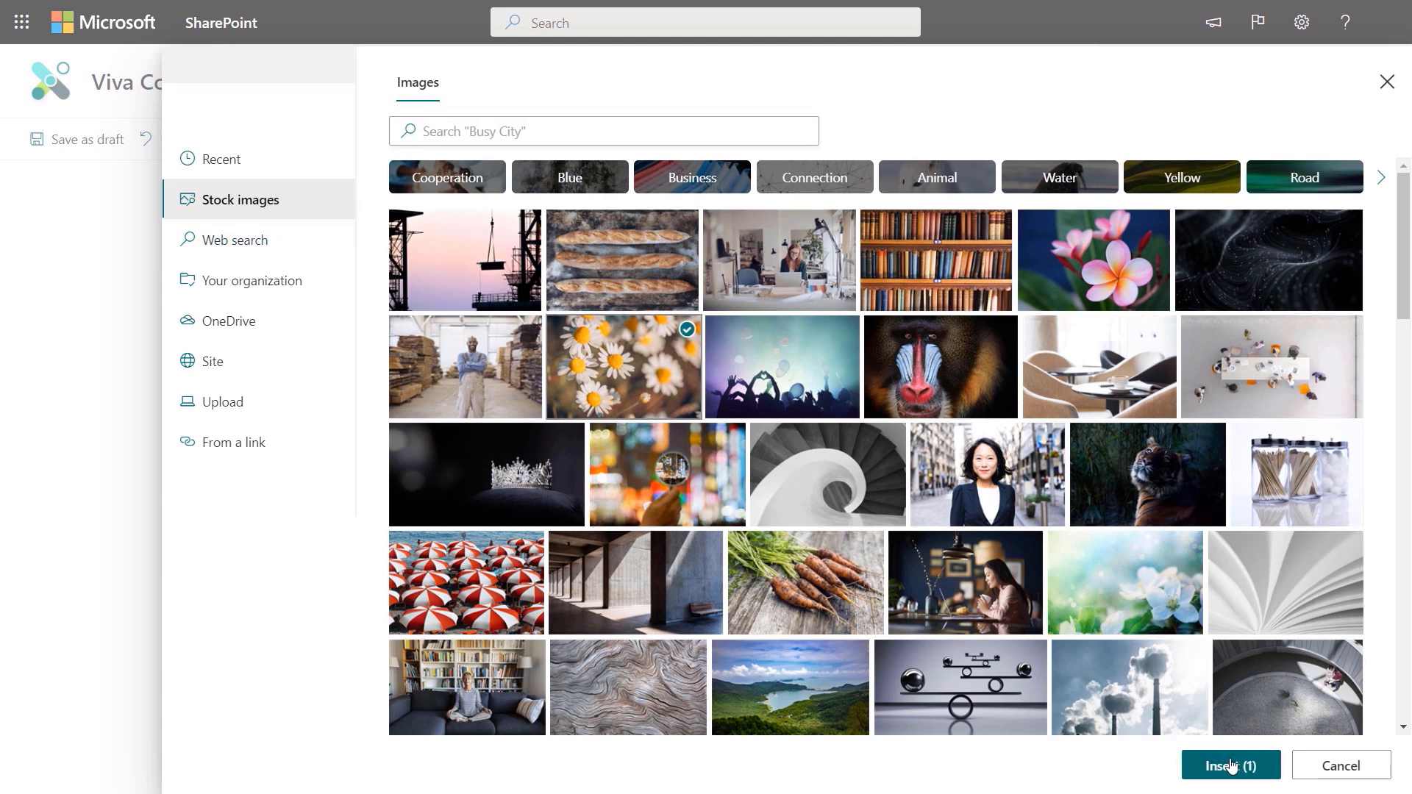
left_click(1231, 765)
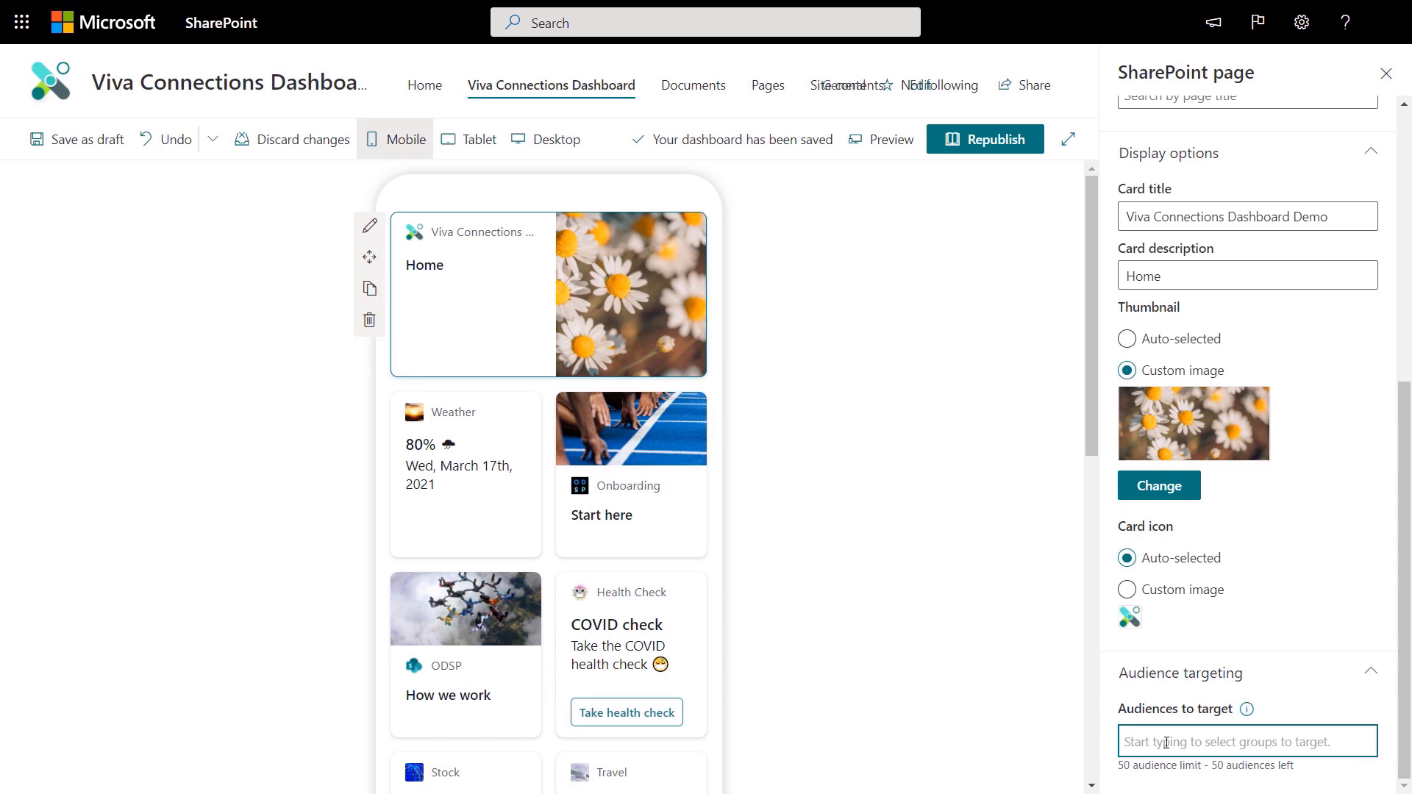
Target the daisy card to the WEX All (SharePoint) audience and close the settings pane
type("wex")
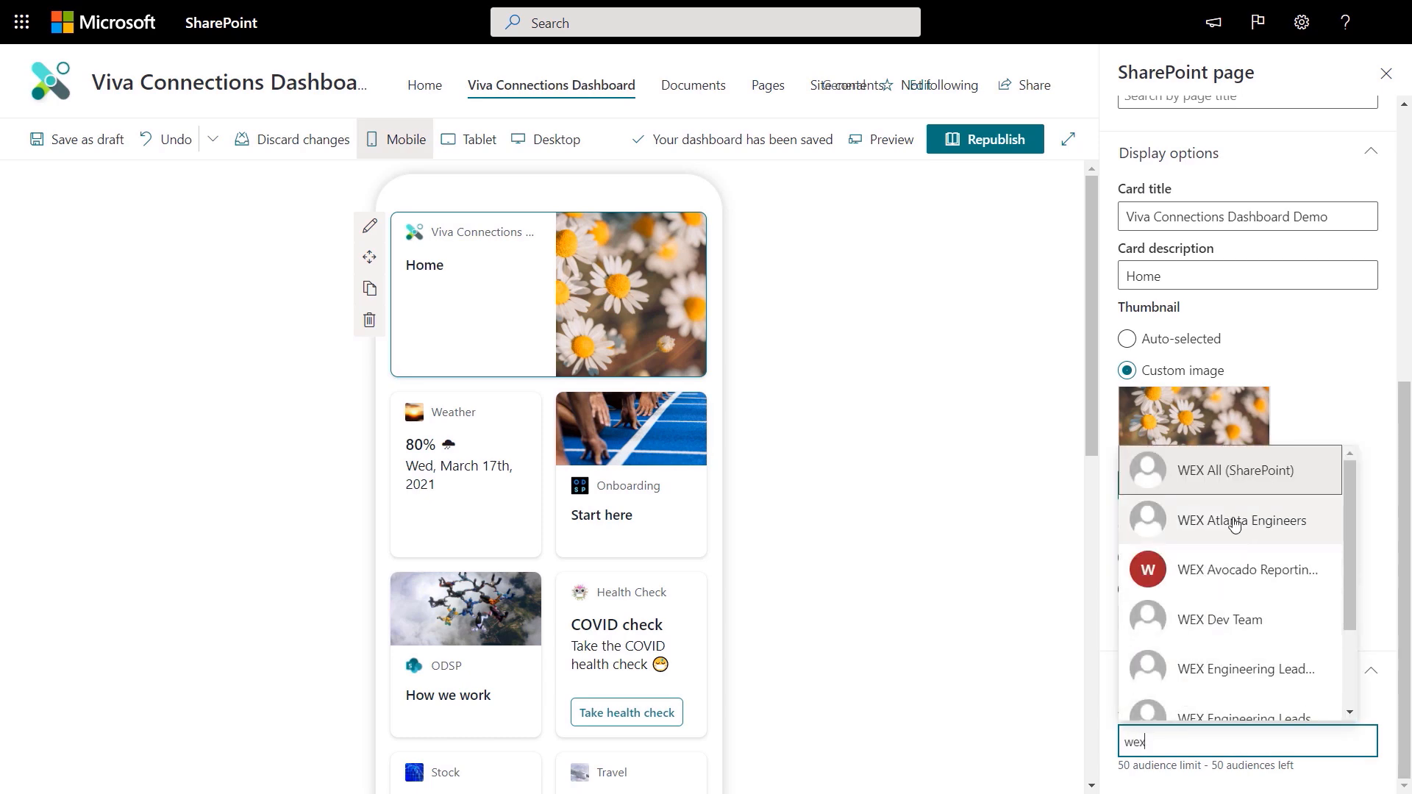
left_click(1230, 470)
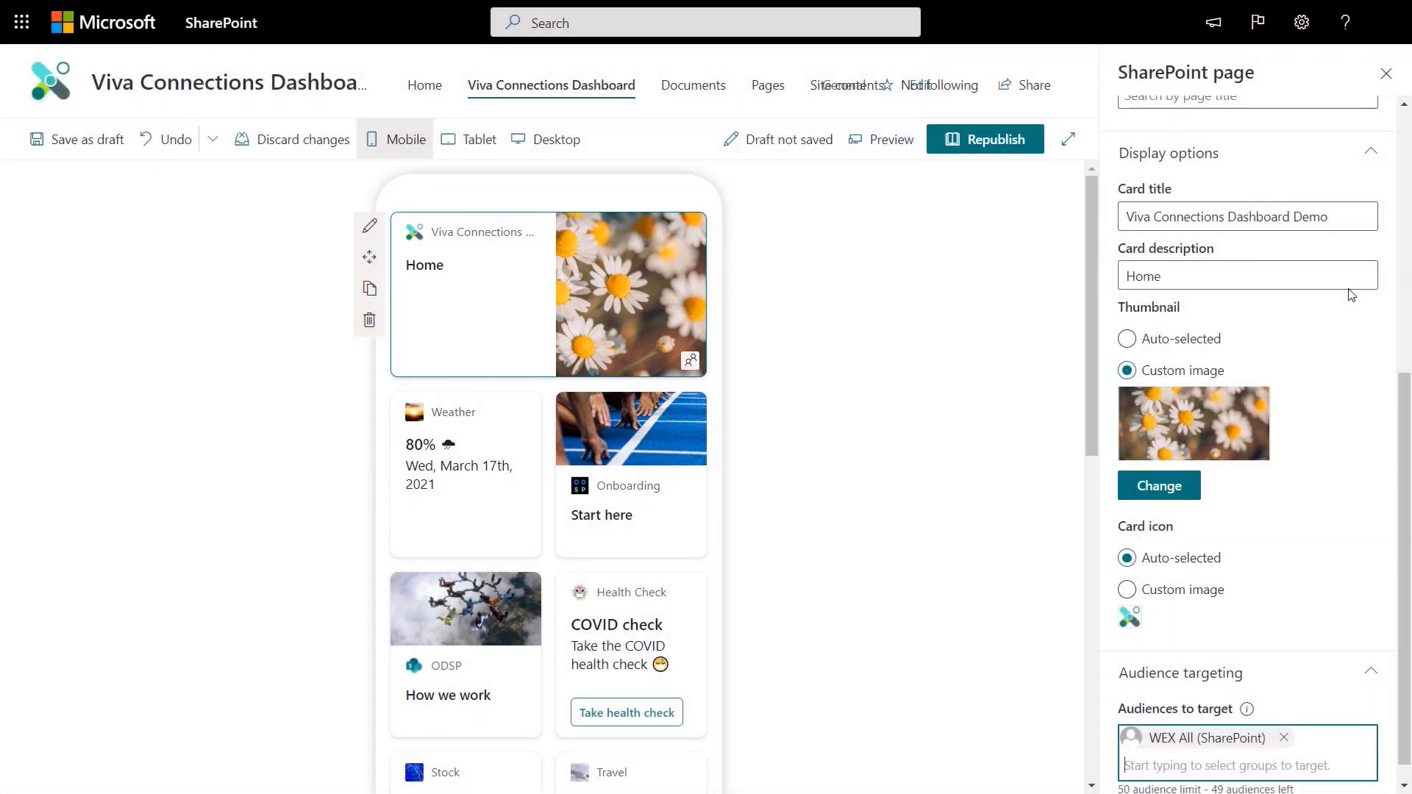
left_click(1386, 73)
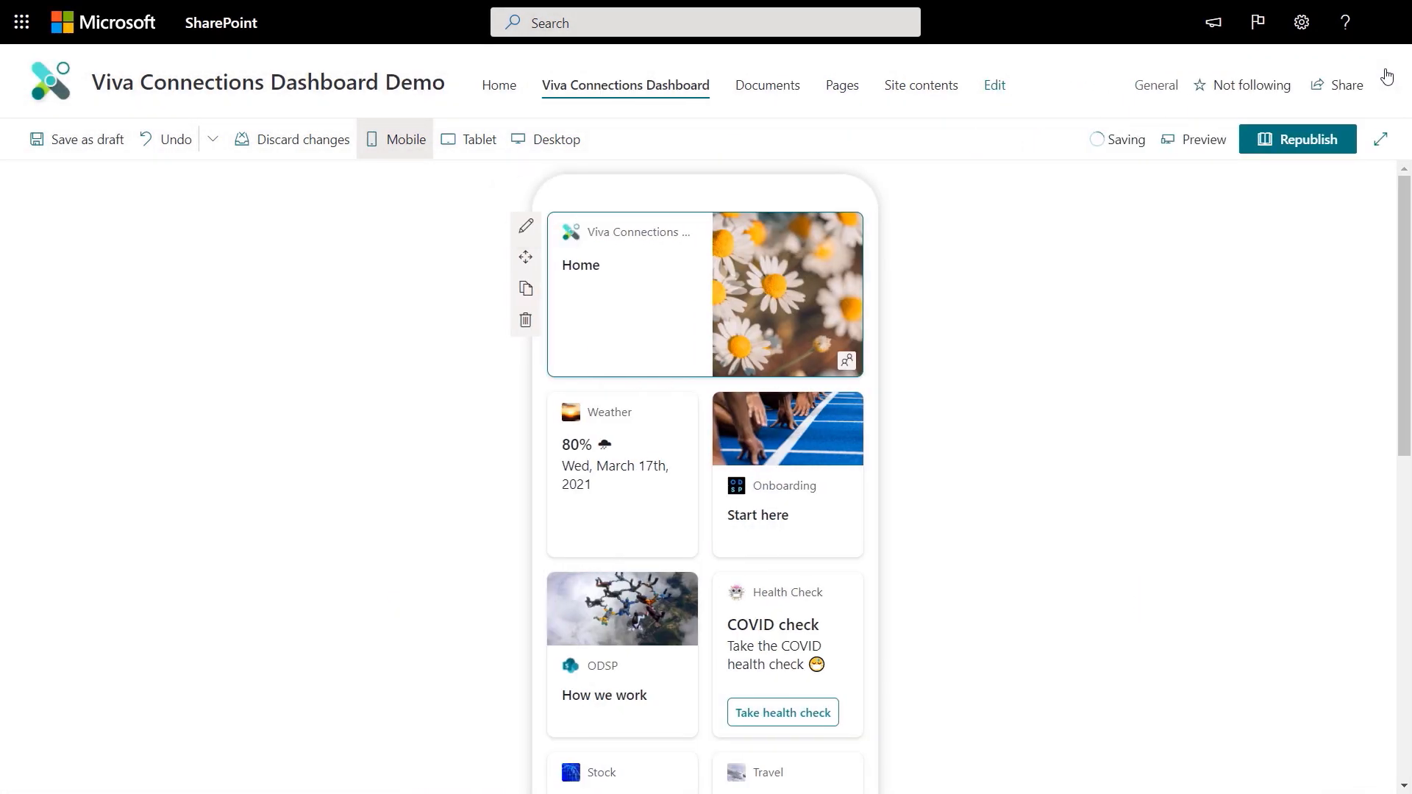
mouse_move(1194, 139)
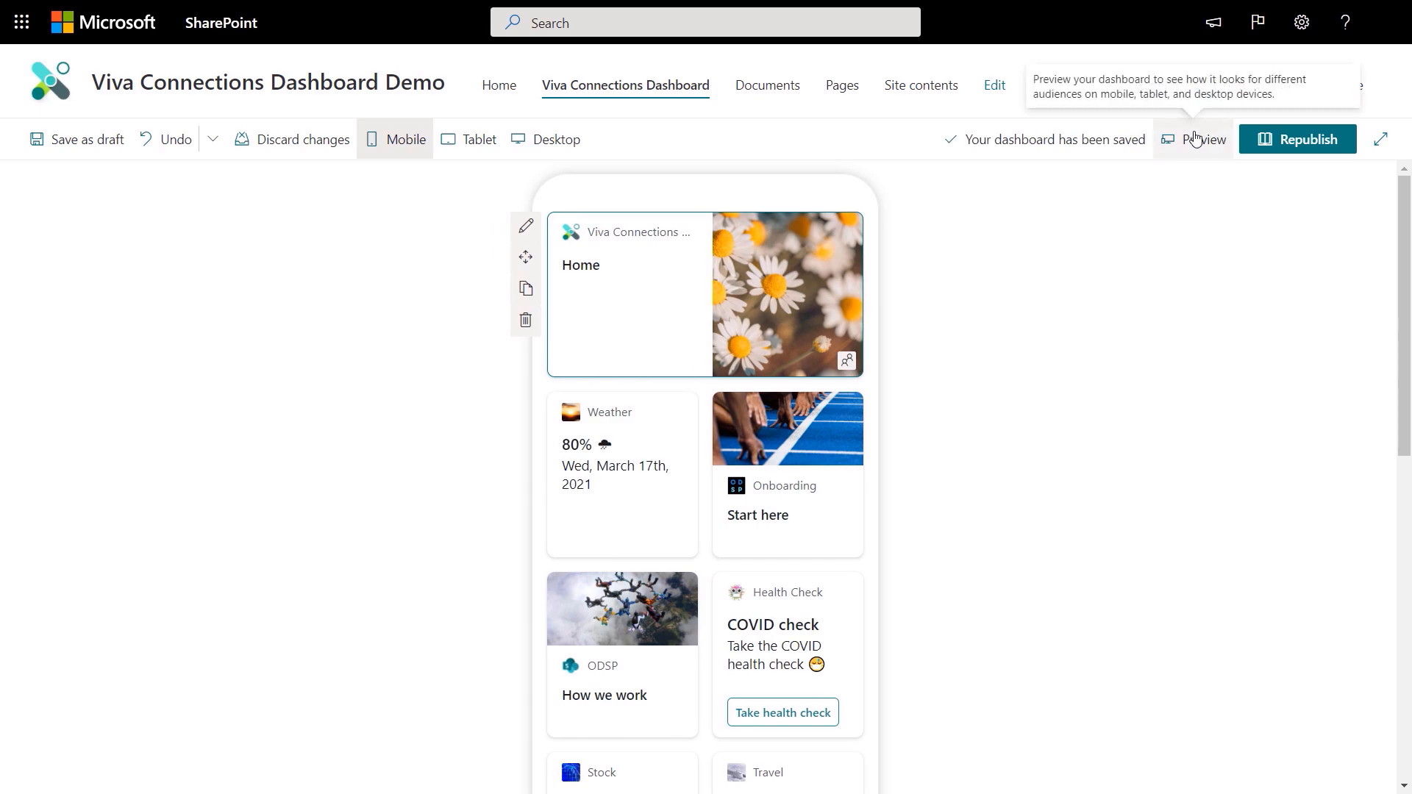
Preview the dashboard as the WEX All (SharePoint) audience
left_click(1205, 139)
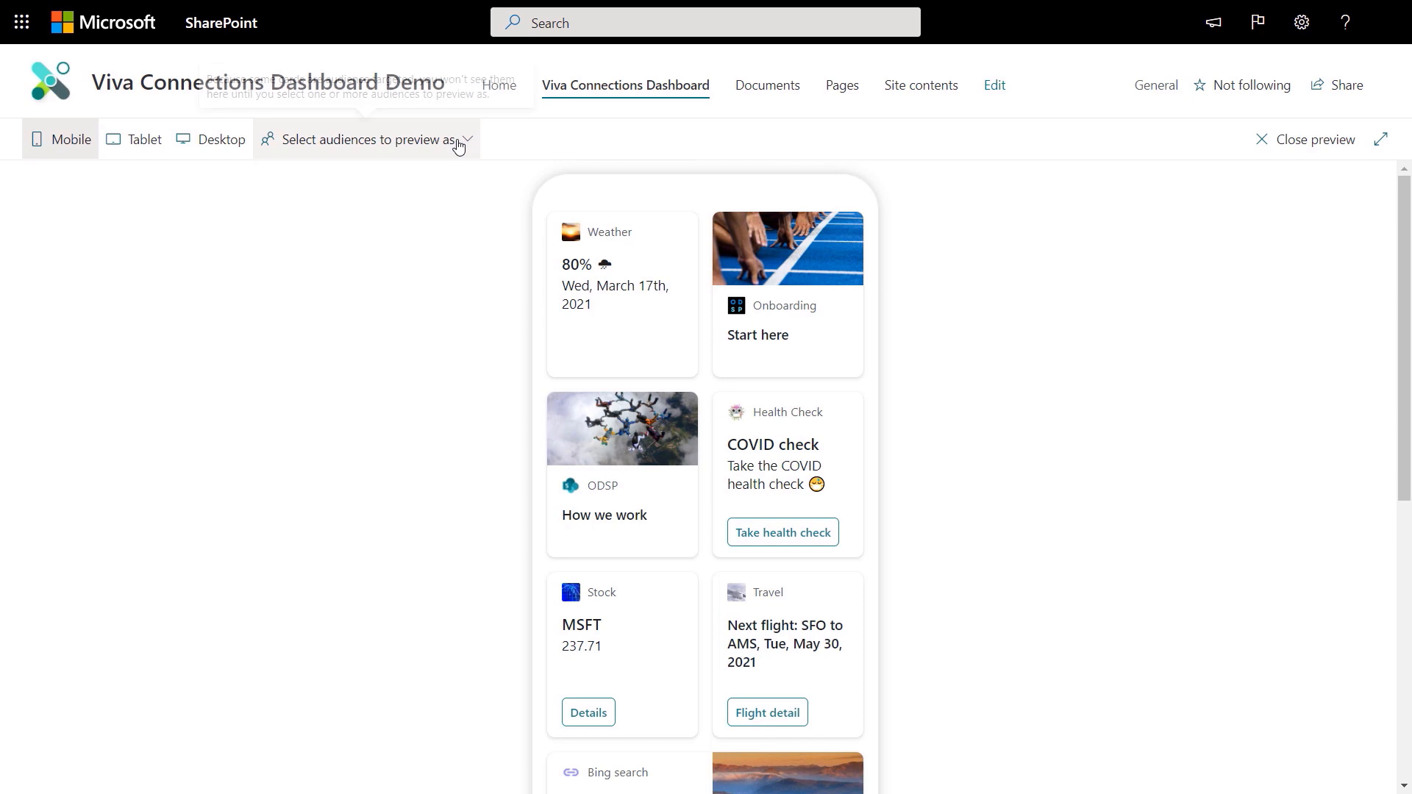
left_click(366, 139)
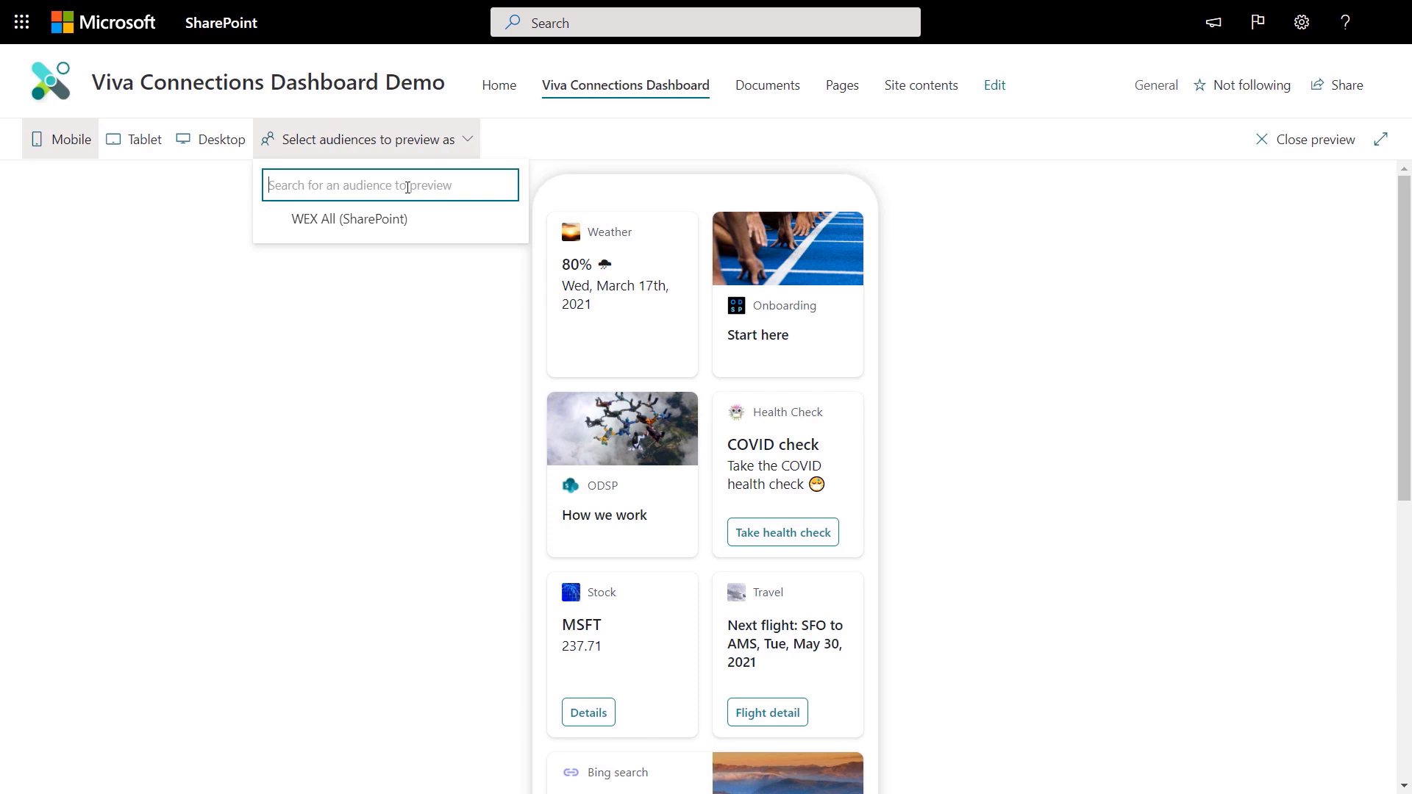
mouse_move(384, 230)
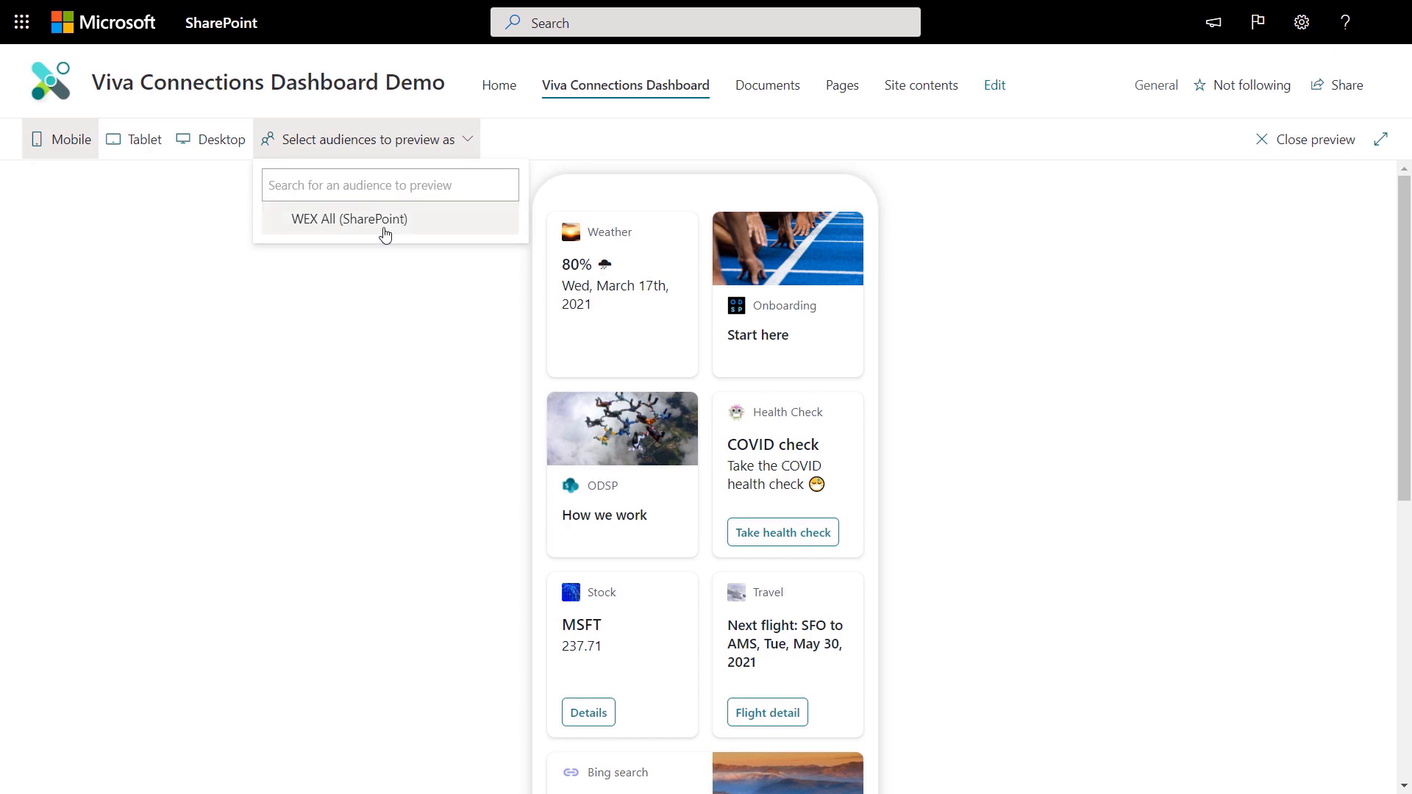
left_click(348, 219)
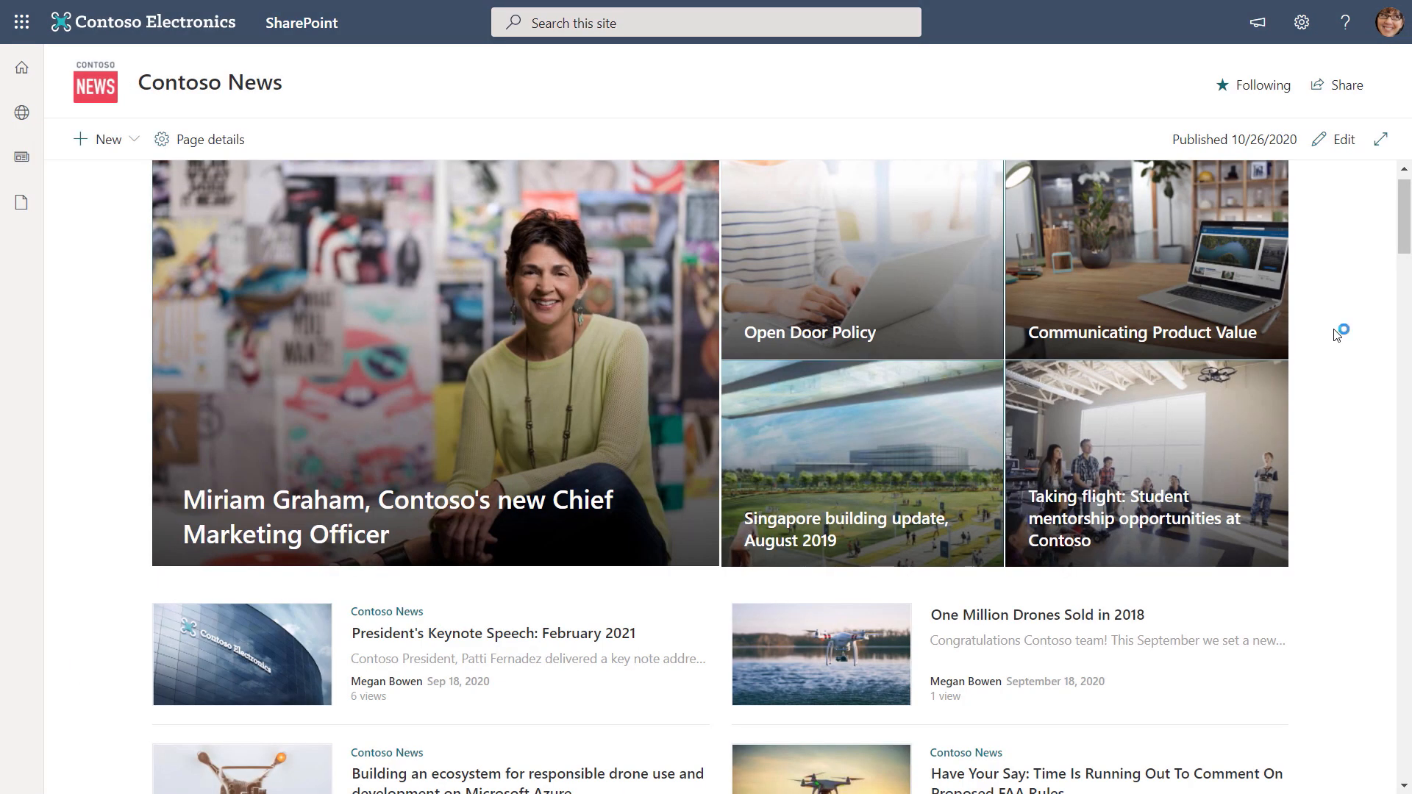
Enter 'Contoso Landing in Teams' as the short description and begin the long description
scroll("down", 3)
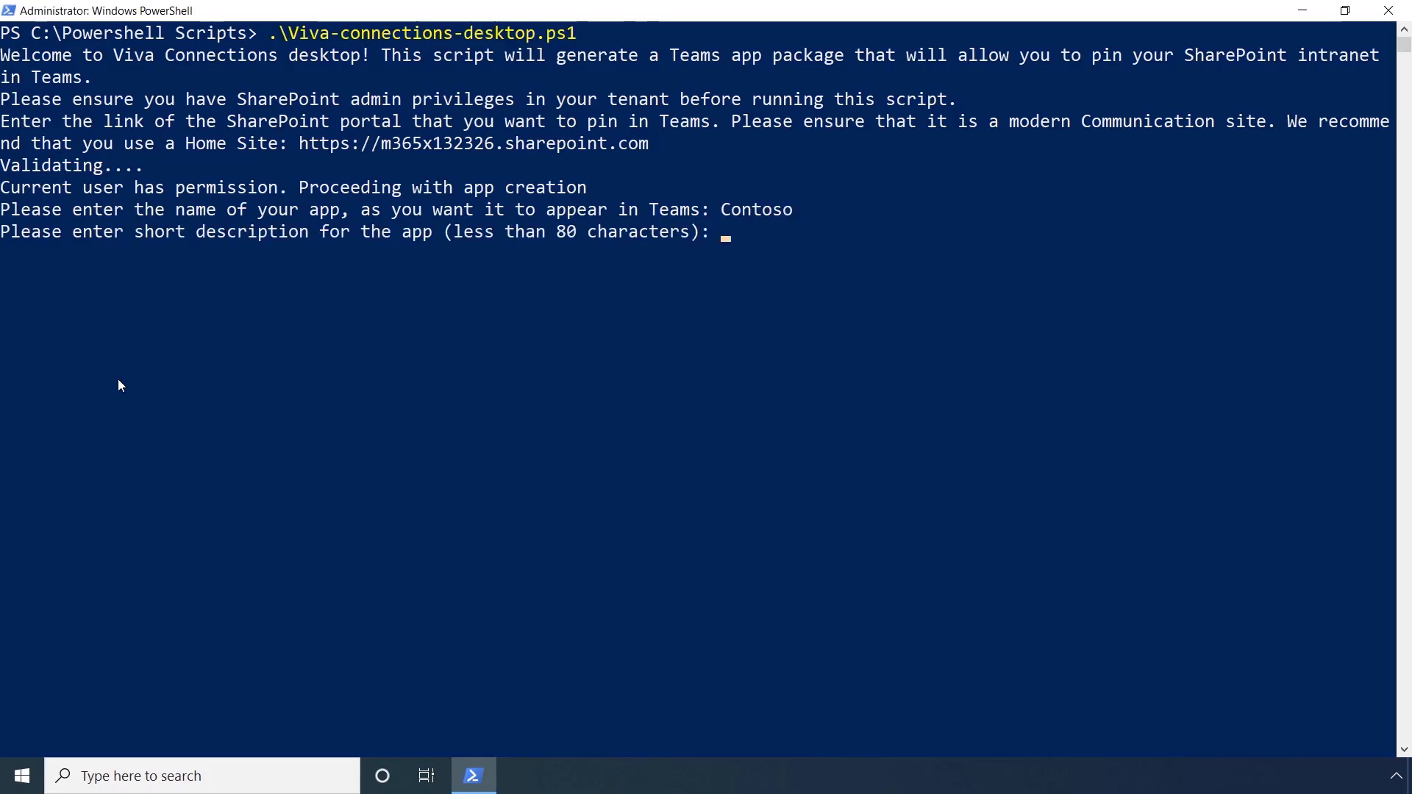
type("Contoso Landing in Teams")
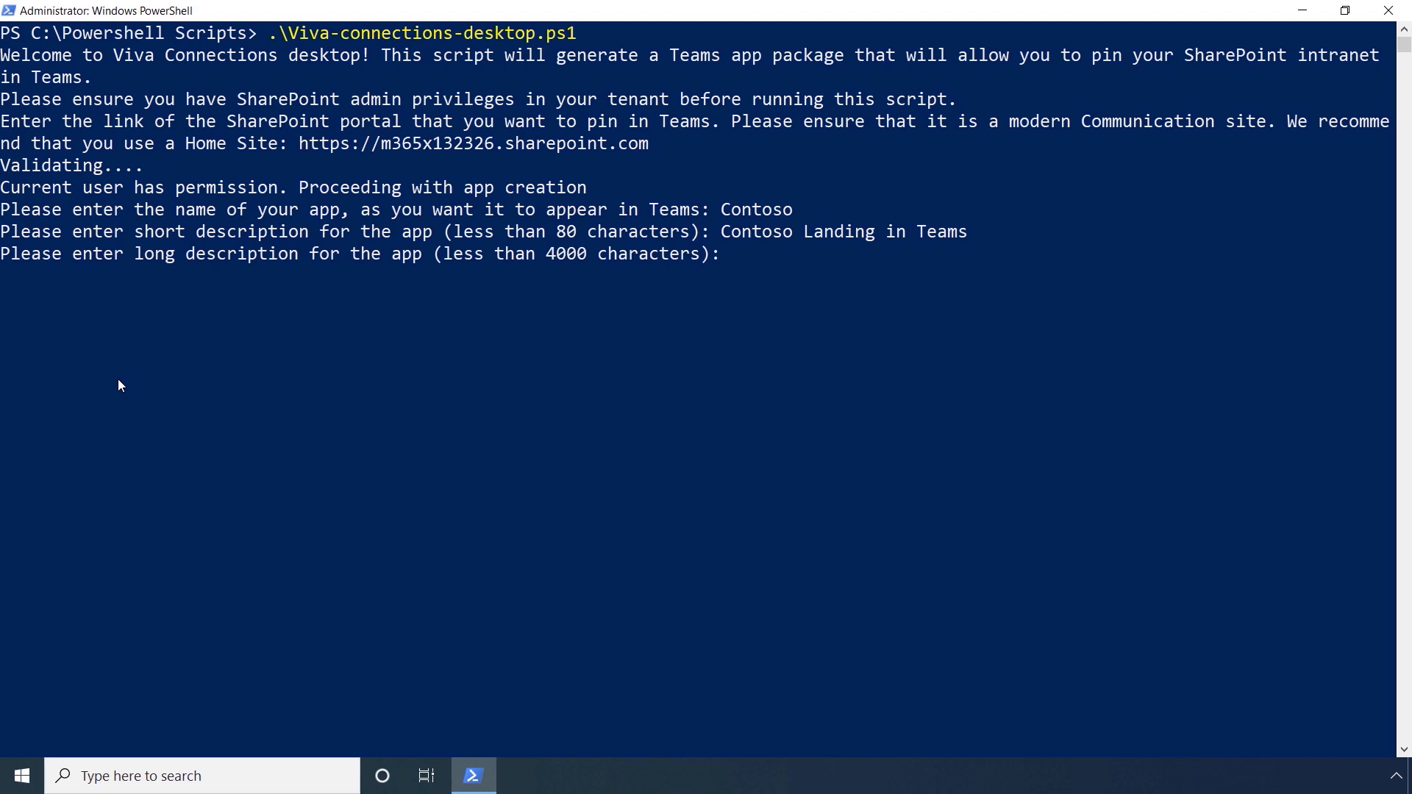
type("Contoso Electronics intranet site, The Landing, in Teams, powered by Viva Connections")
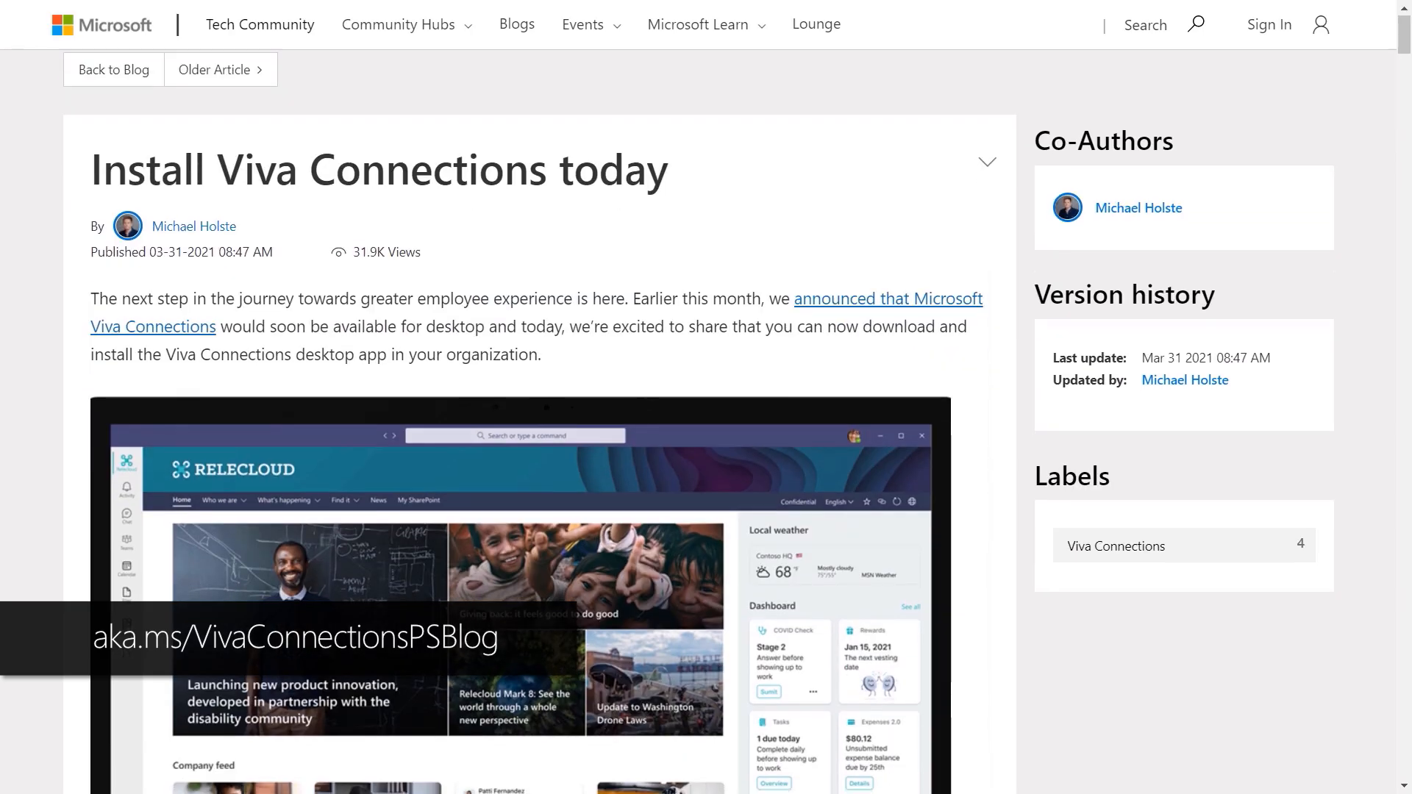
scroll("down", 3)
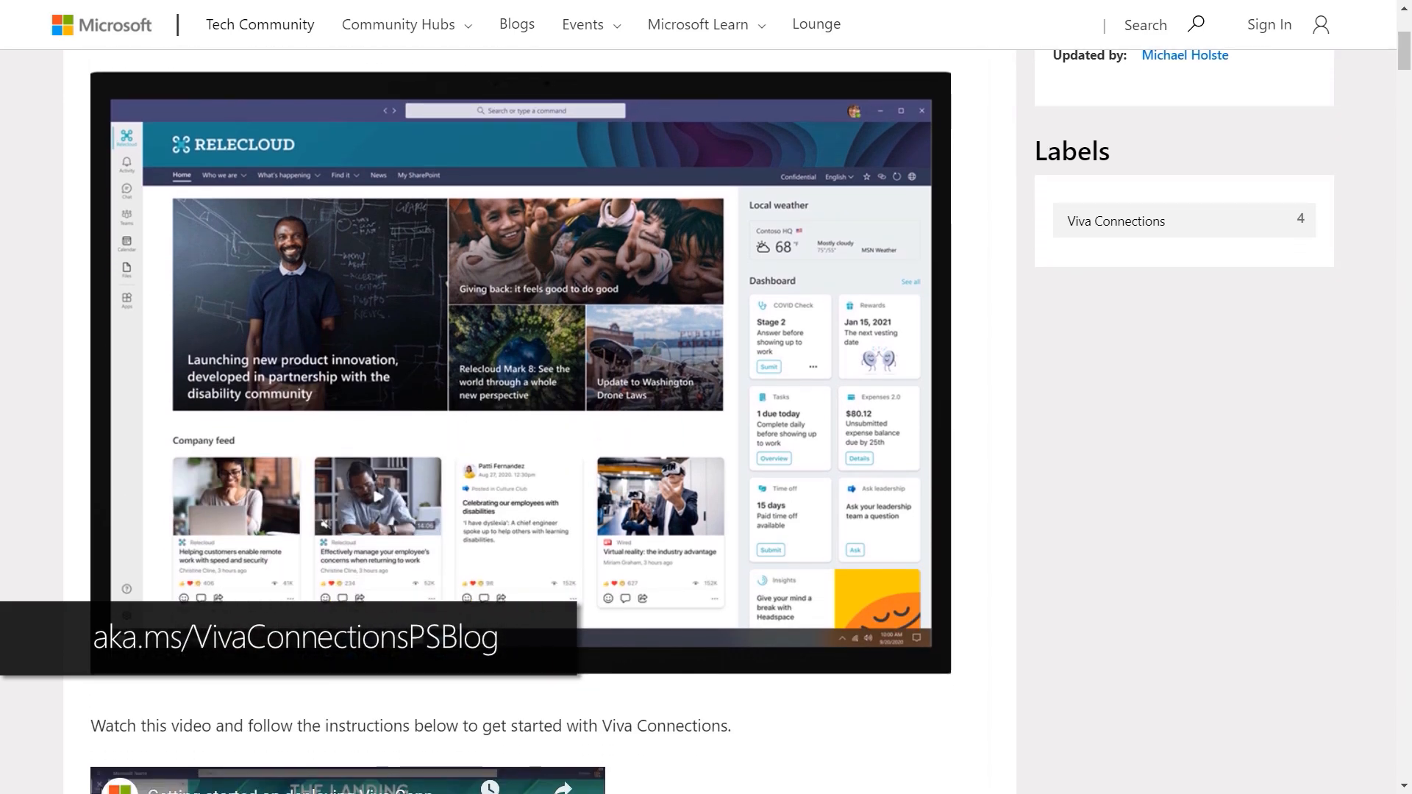
scroll("down", 3)
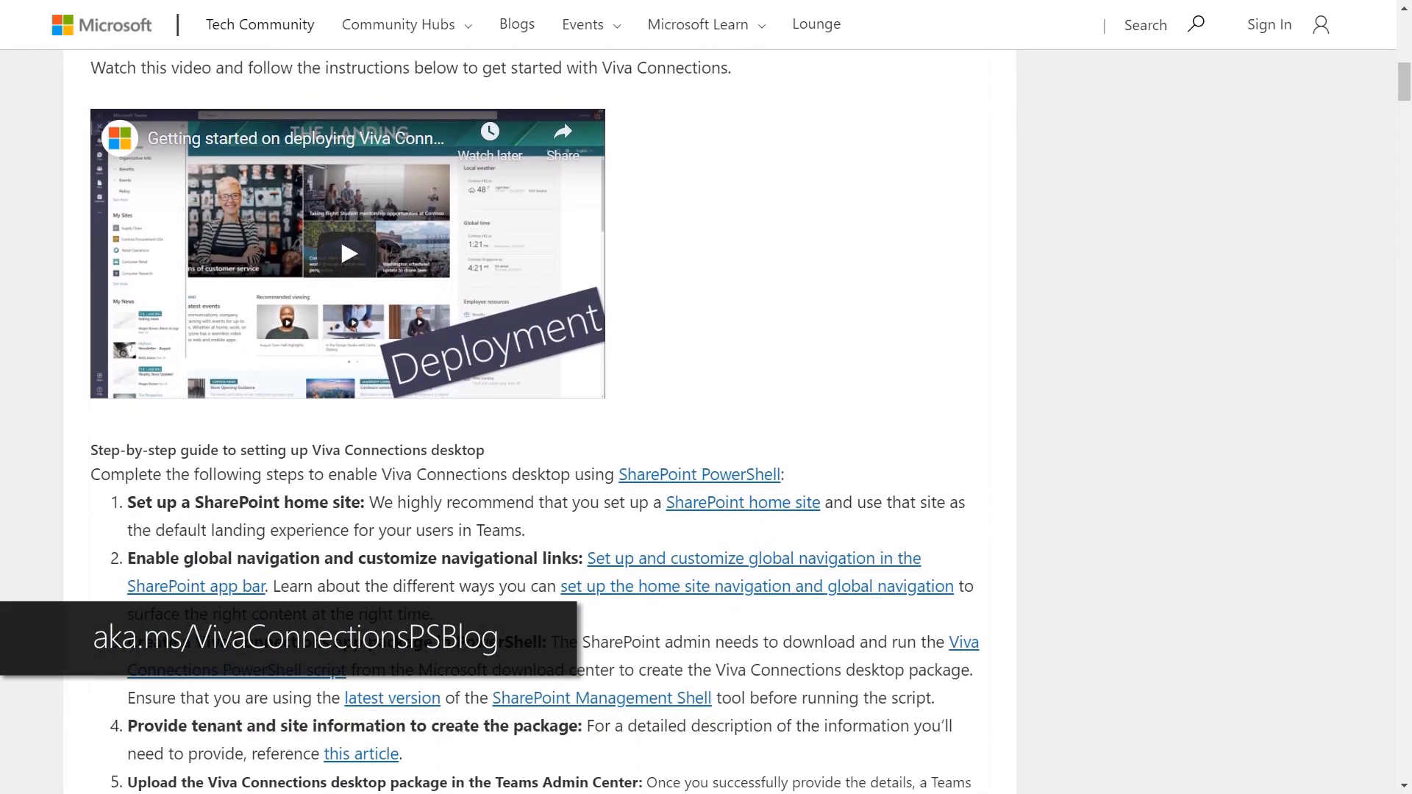